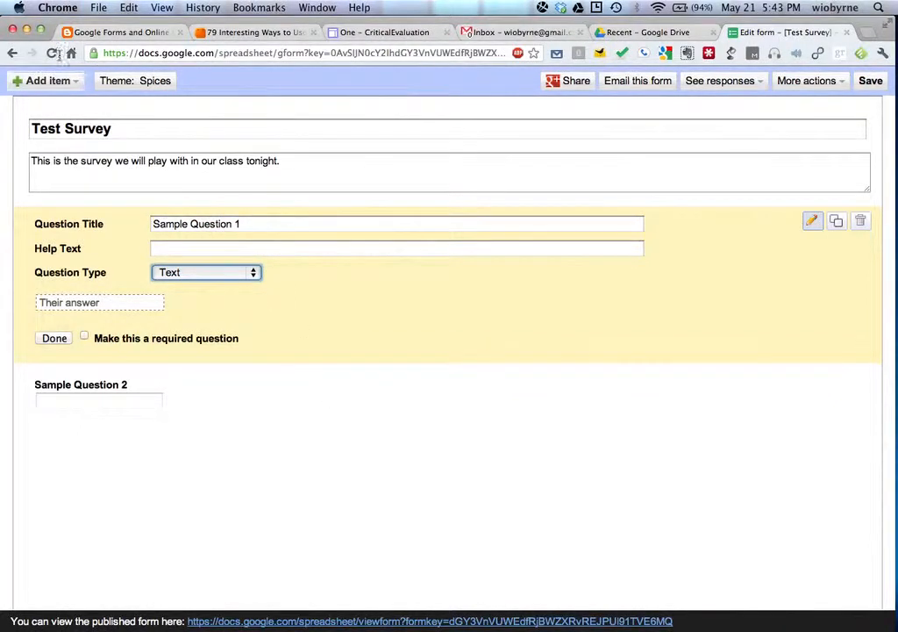
mouse_move(365, 368)
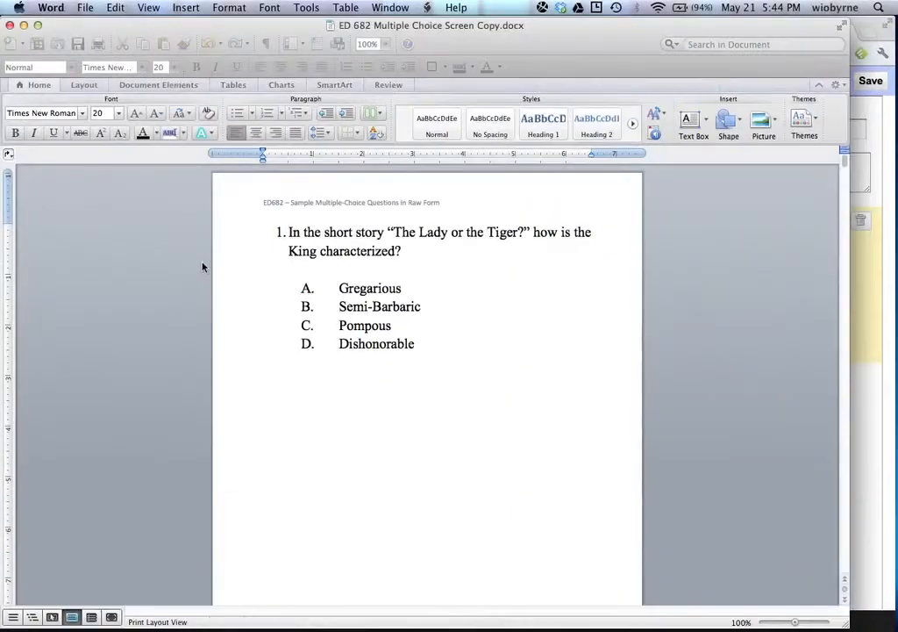
Copy the 'Lady or the Tiger?' question from Word into the first question title, without its leading number
left_click(365, 368)
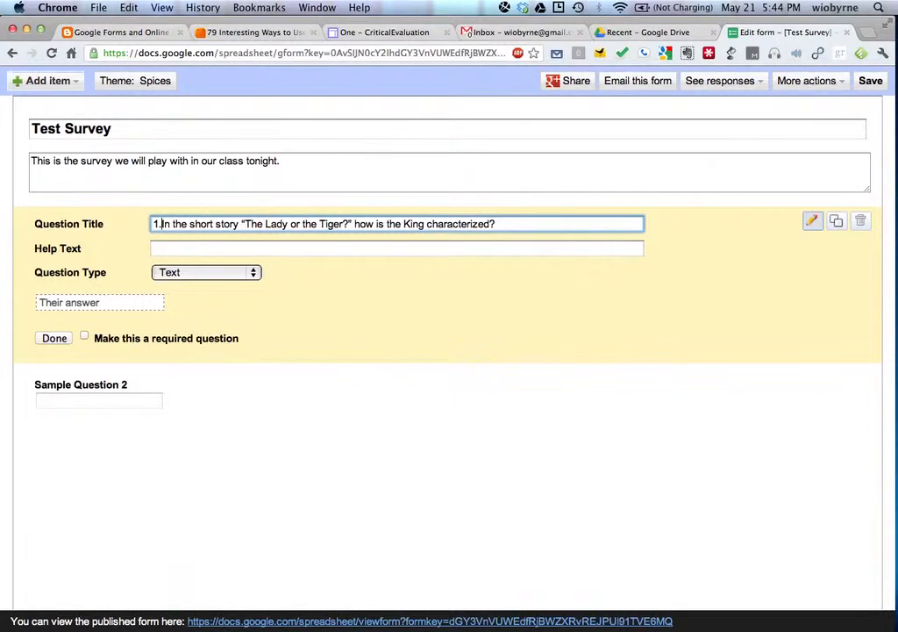
left_click(395, 249)
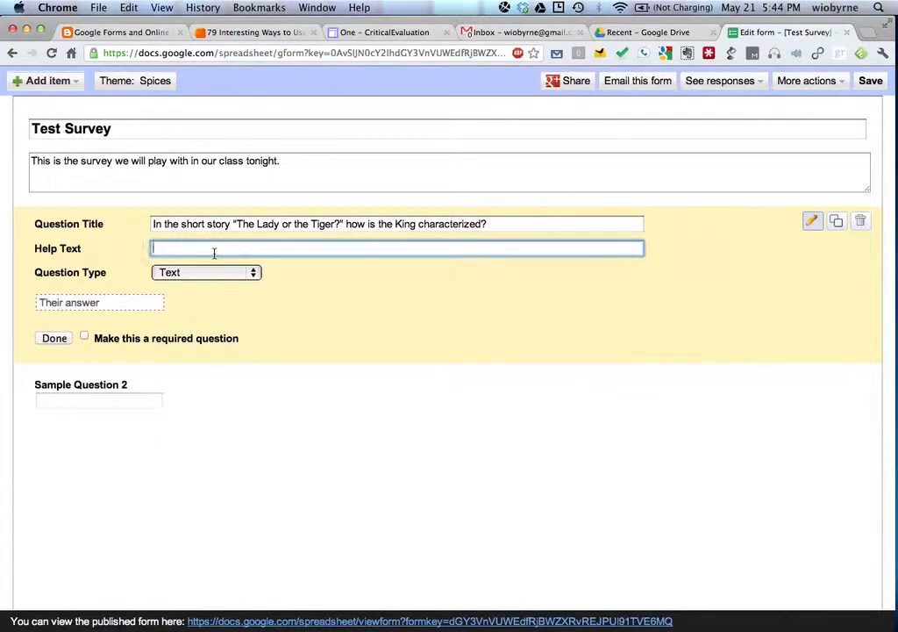
Try the first question as Paragraph text, then Scale, then Grid from the Question Type list
left_click(205, 272)
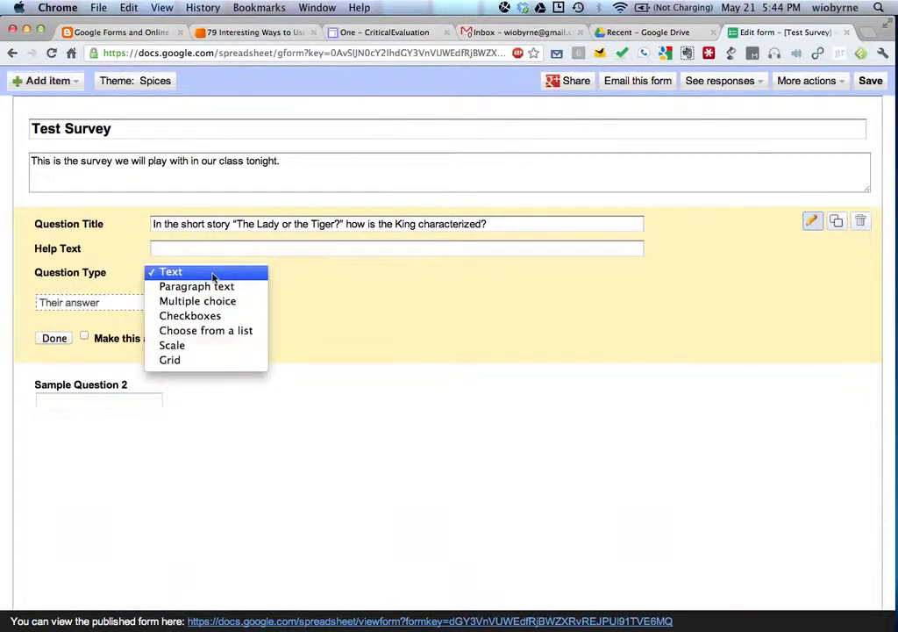
left_click(197, 286)
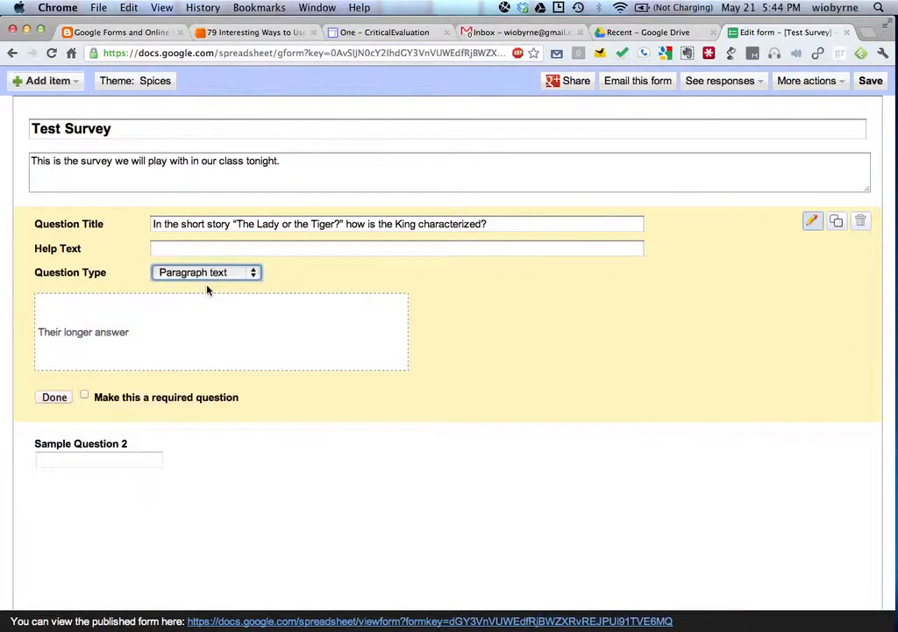
left_click(207, 272)
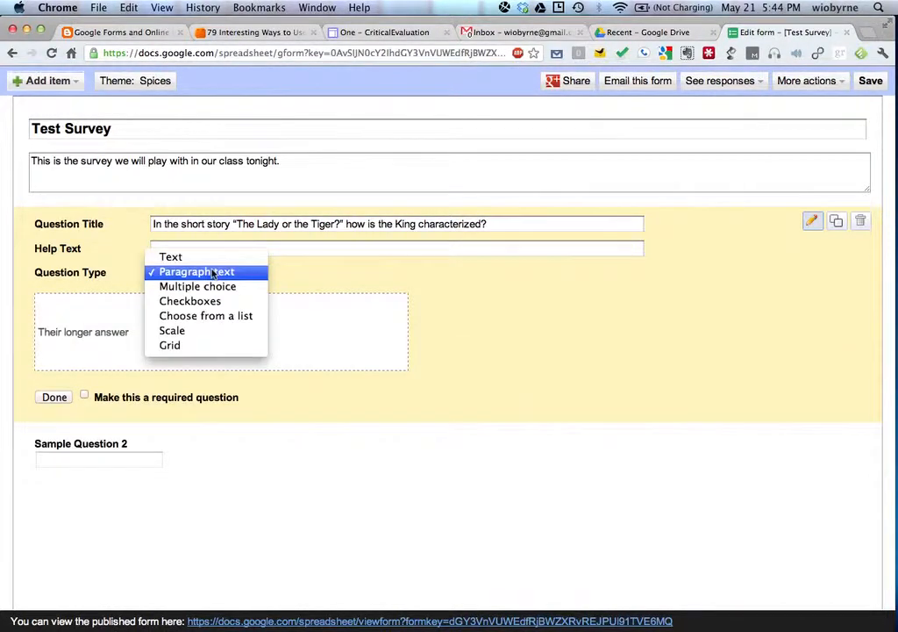
left_click(172, 330)
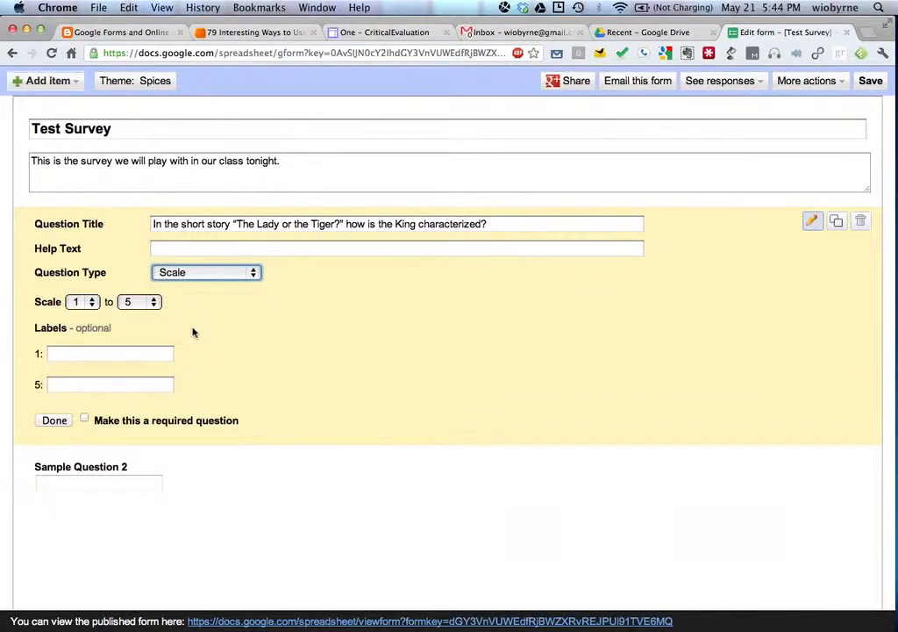
left_click(207, 272)
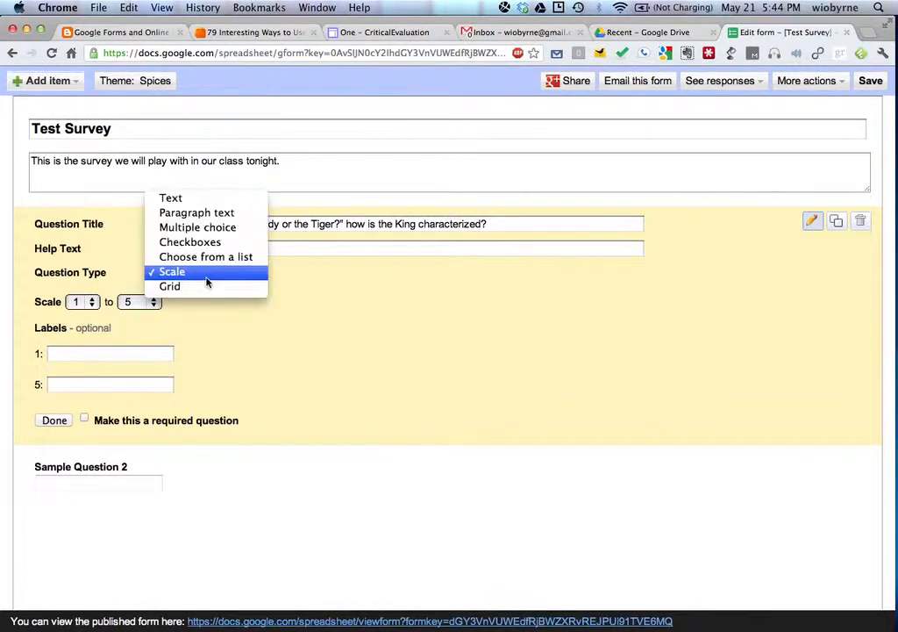
left_click(168, 286)
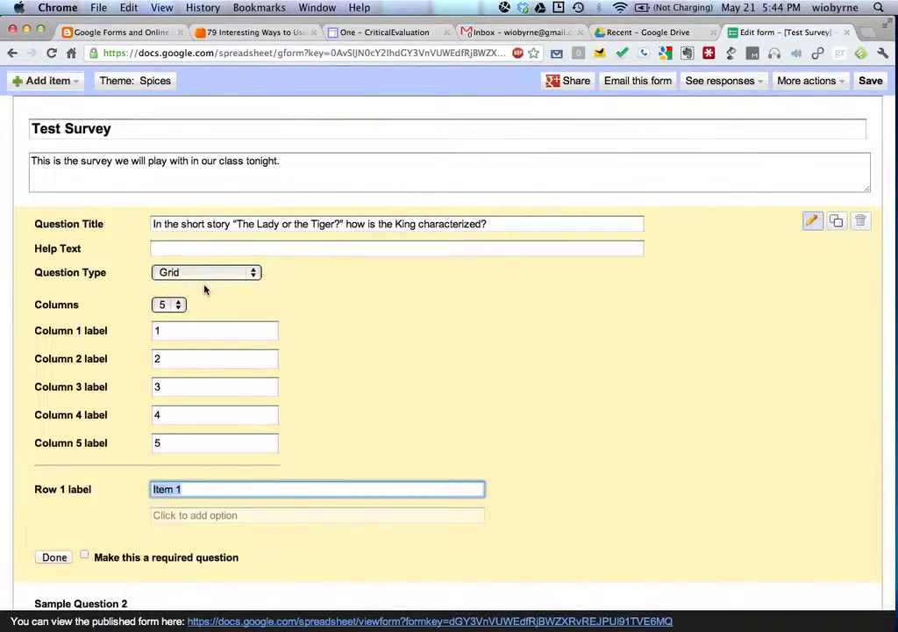
left_click(207, 272)
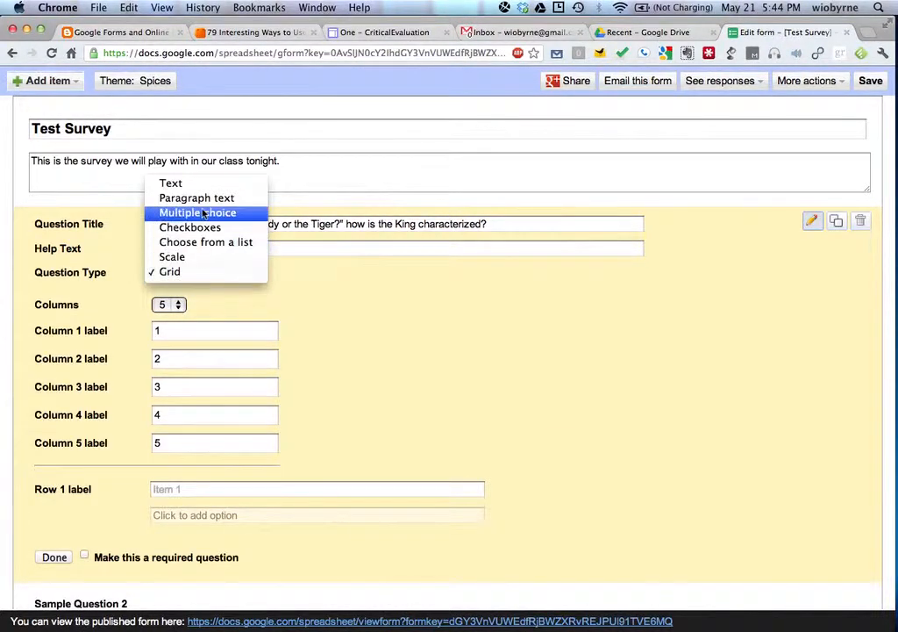
Make the question multiple choice and fill options Gregarious and Semi-Barbaric from the Word answers
left_click(196, 213)
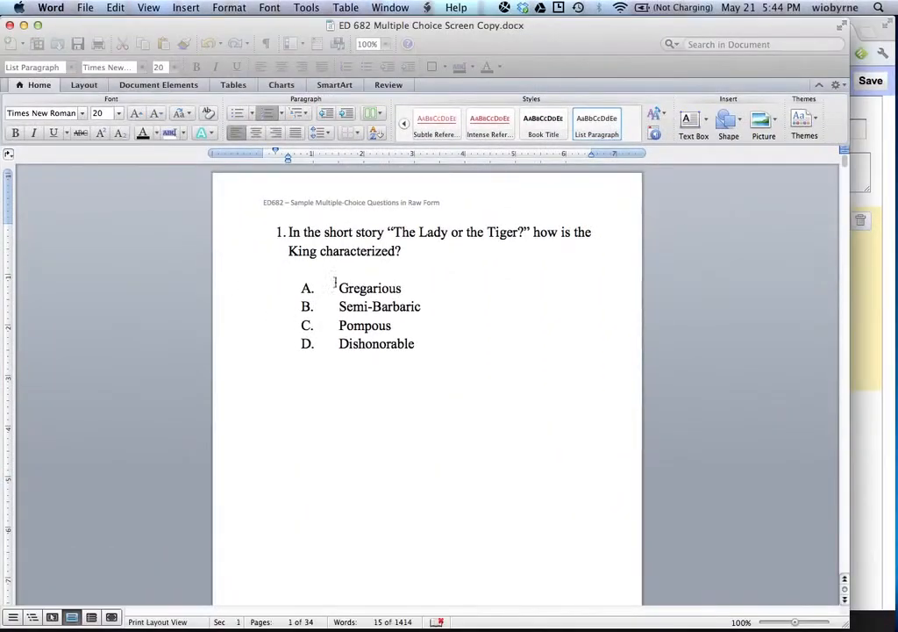
double_click(368, 287)
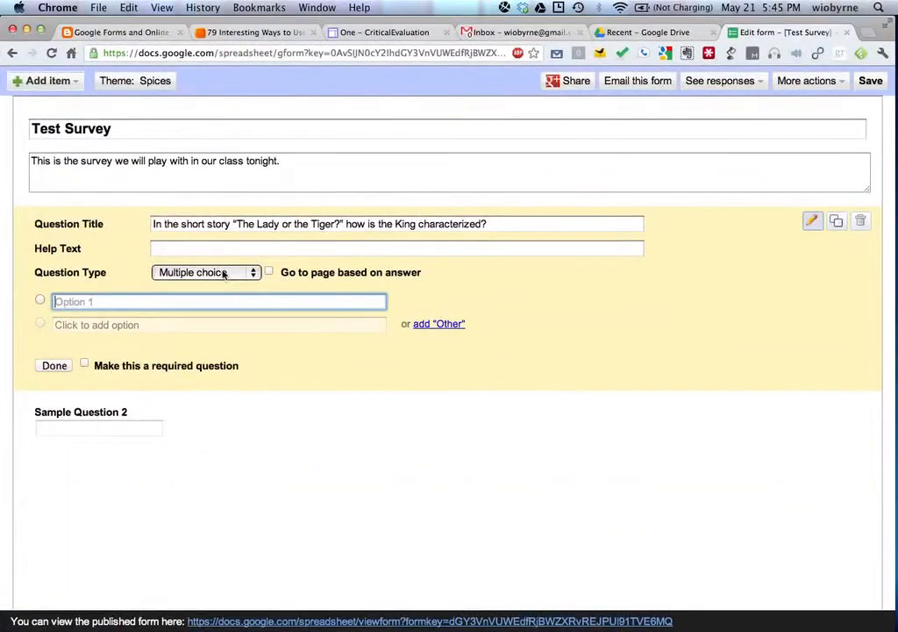
type("A.  Gregarious")
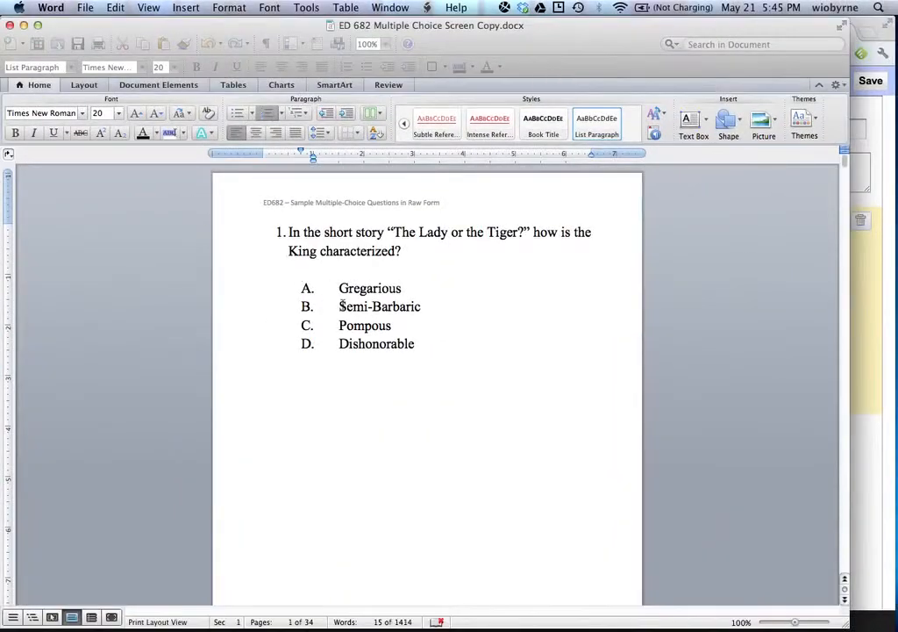
double_click(379, 305)
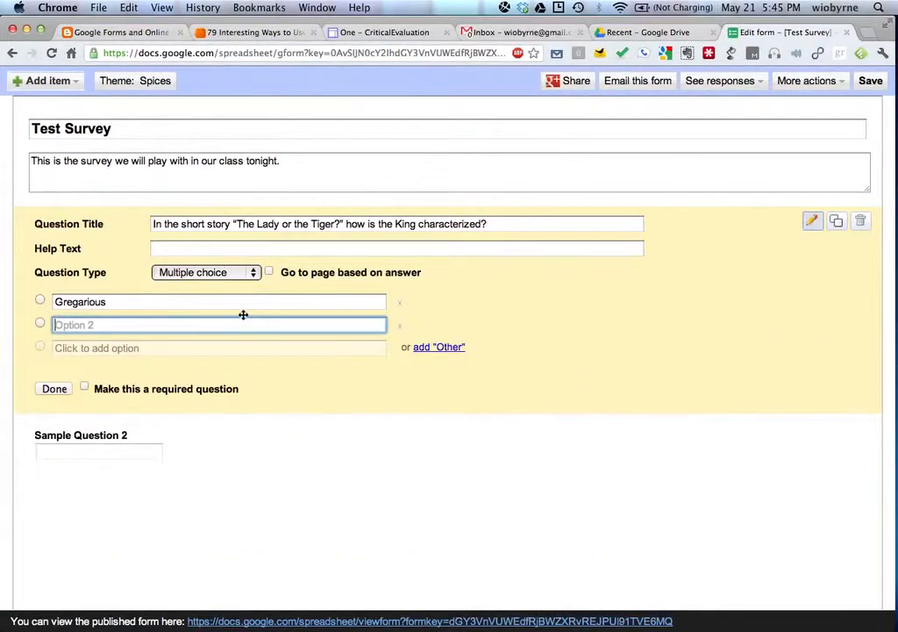
type("B.  Semi-Barbaric")
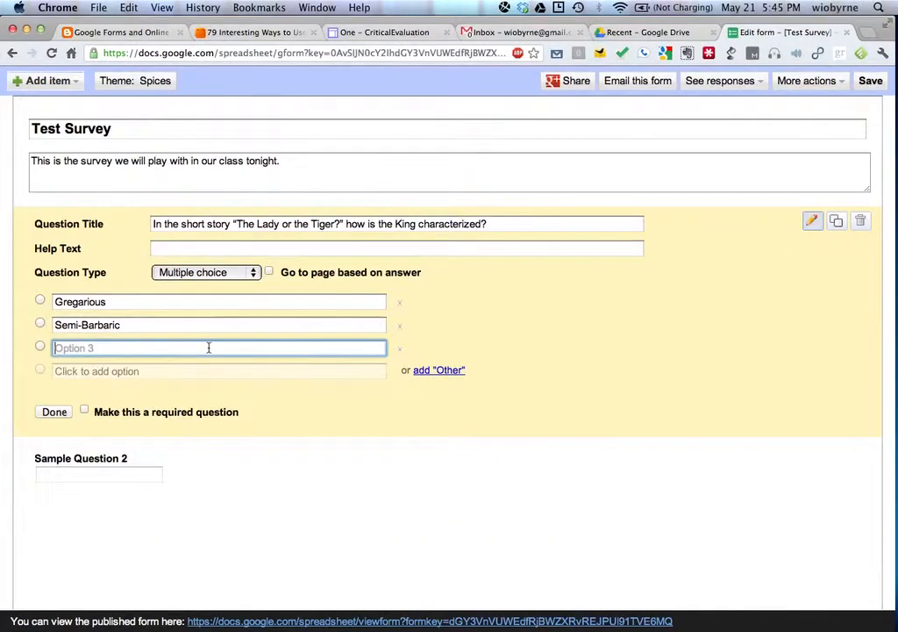
Add the option Pompous and fetch the remaining answer Dishonorable from the Word document
type("C.  Pompous")
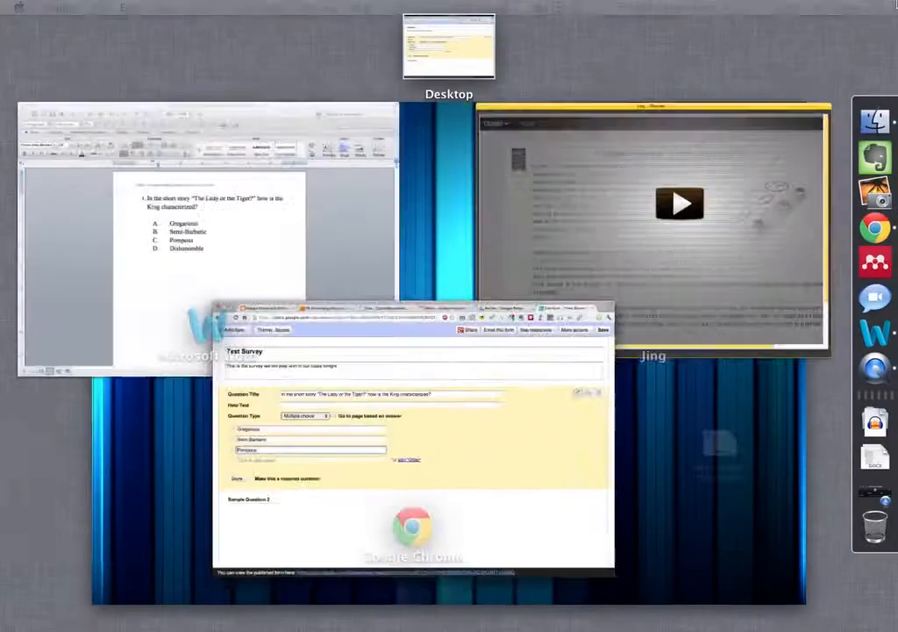
left_click(207, 237)
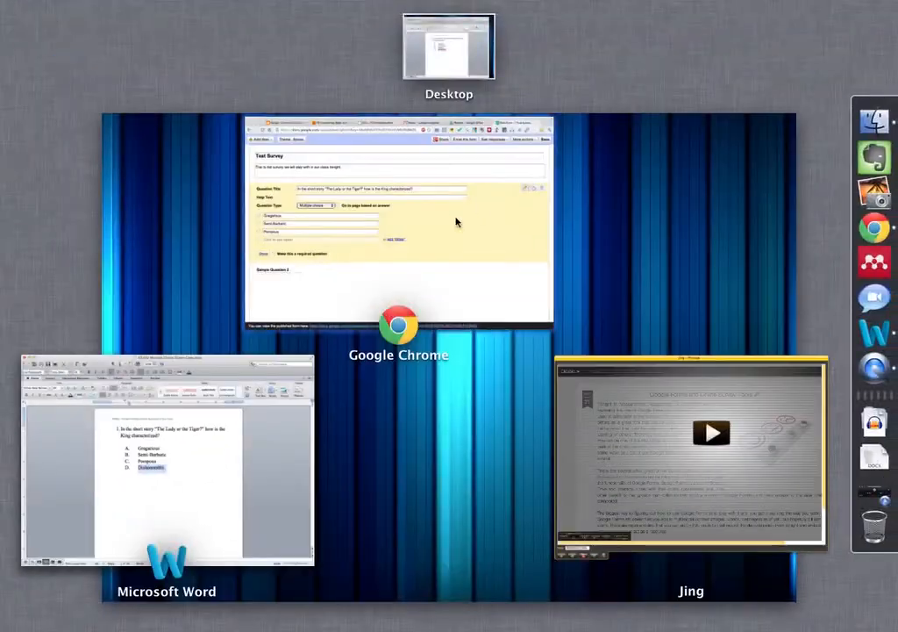
left_click(399, 224)
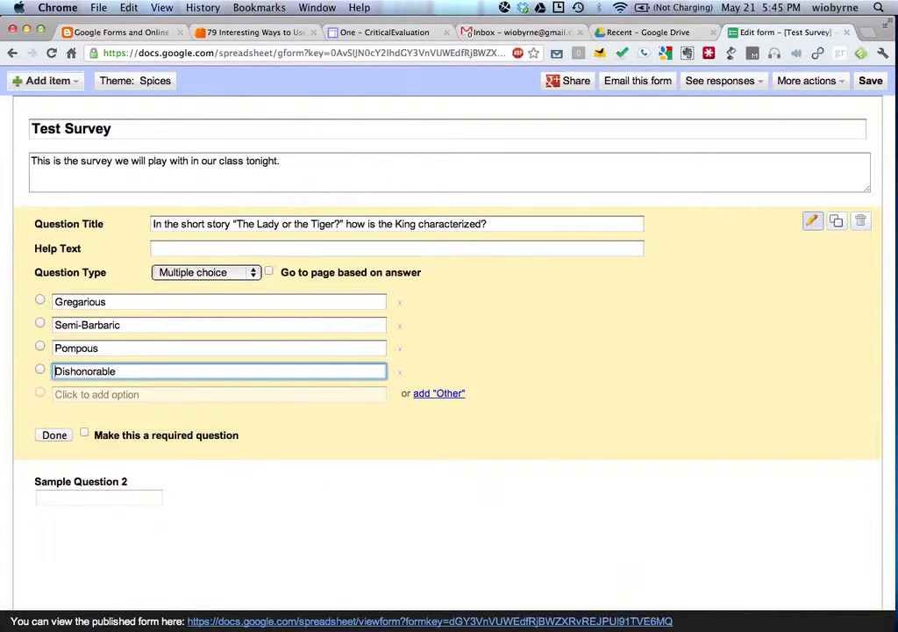
mouse_move(424, 450)
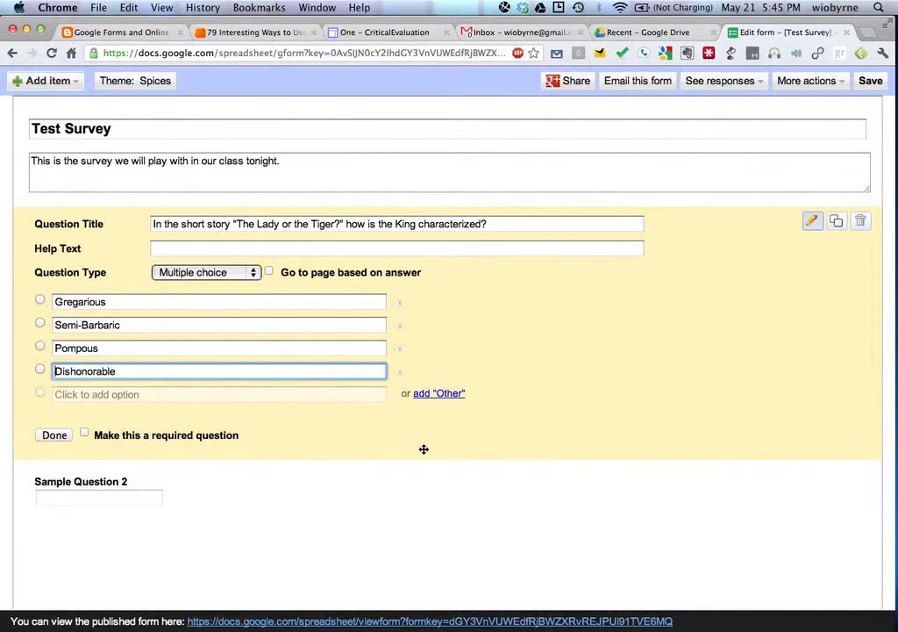
mouse_move(558, 337)
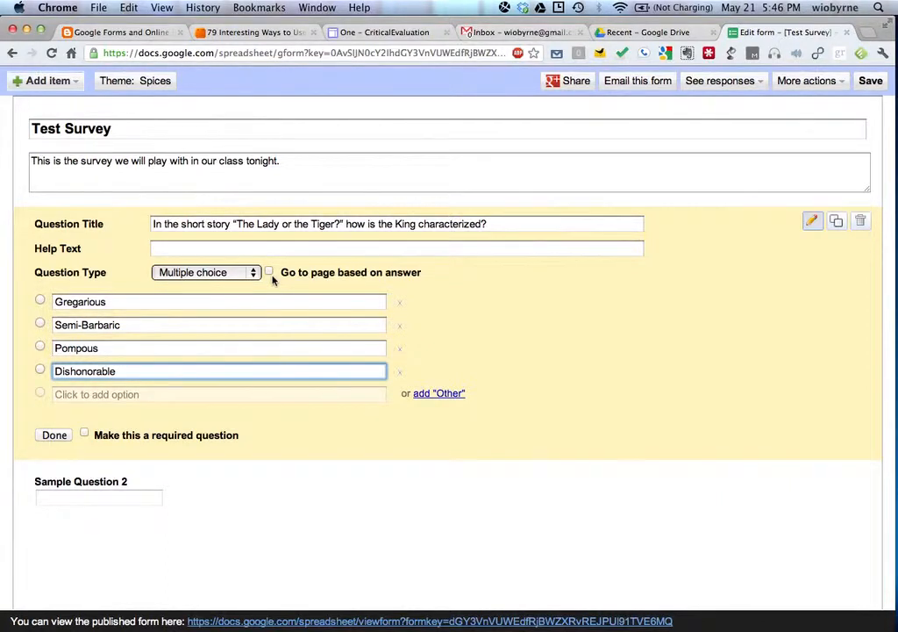
left_click(870, 80)
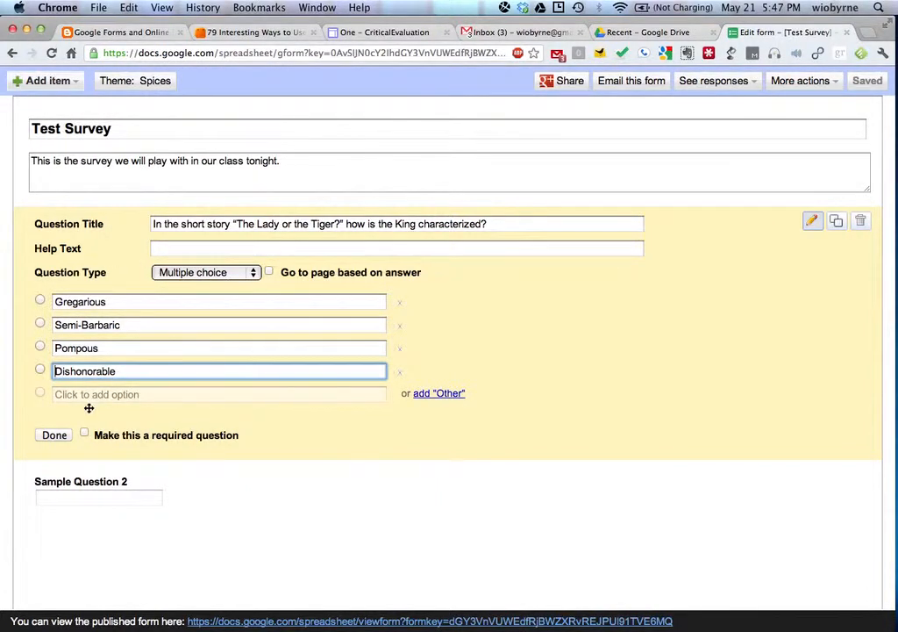
Mark the Lady or the Tiger question required, finish it and move down to the new second question
left_click(84, 432)
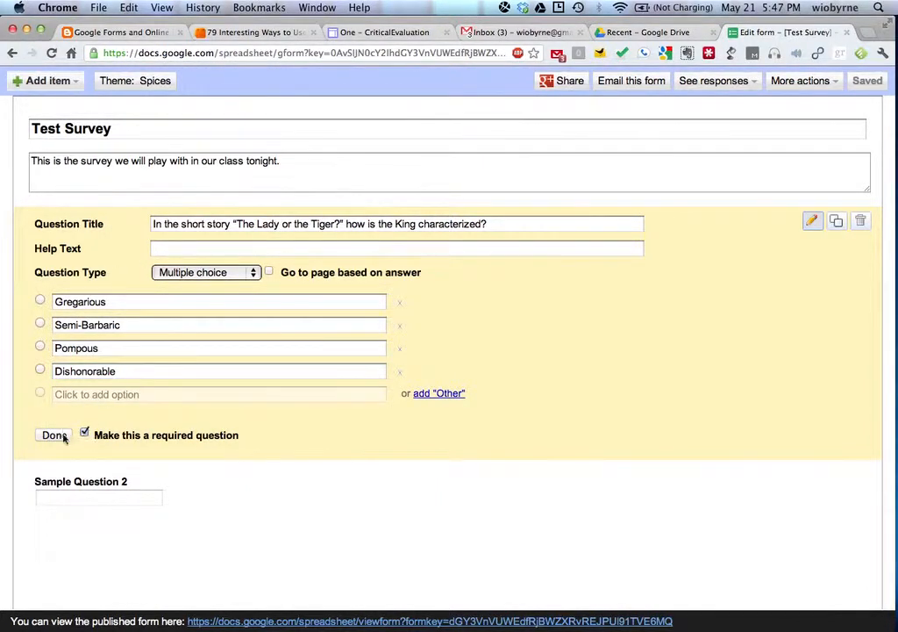
left_click(53, 435)
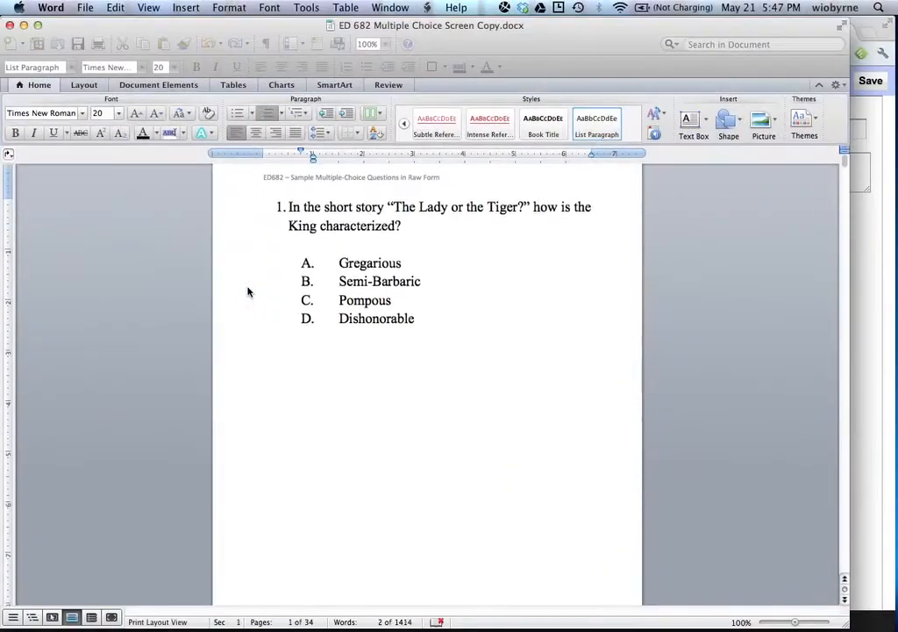
scroll("down", 3)
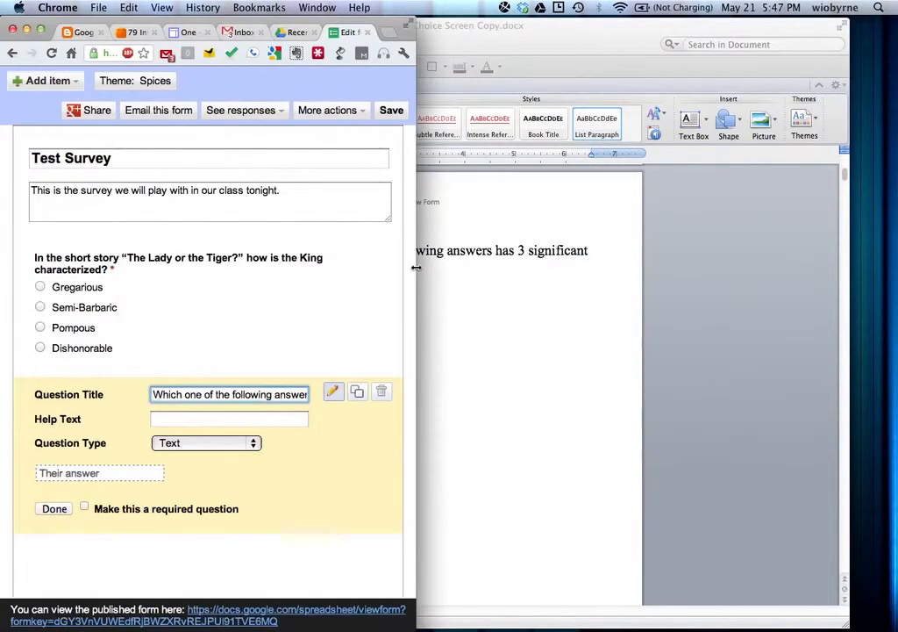
Make the significant-figures question multiple choice with options .005 and .050g
left_click(205, 442)
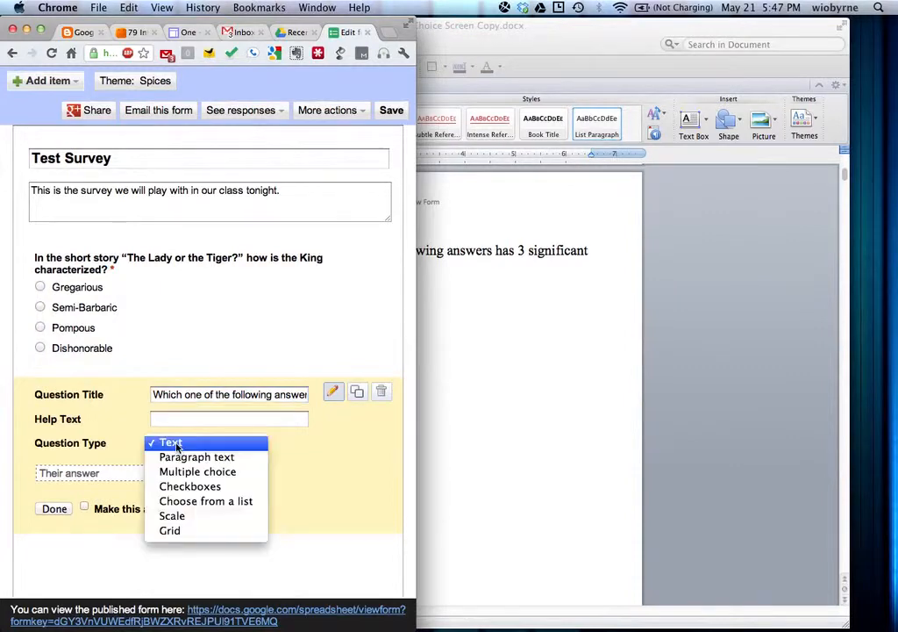
left_click(196, 470)
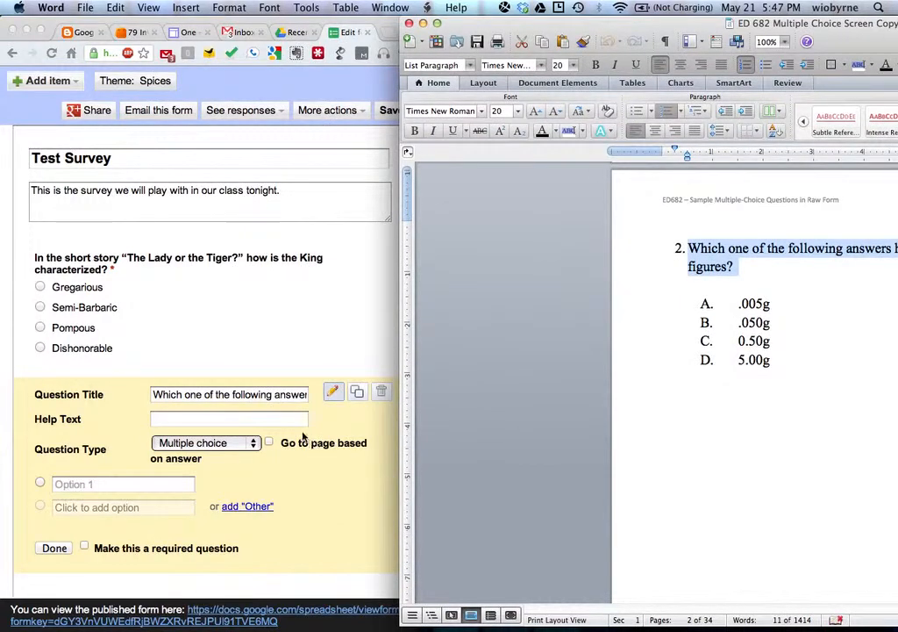
left_click(123, 484)
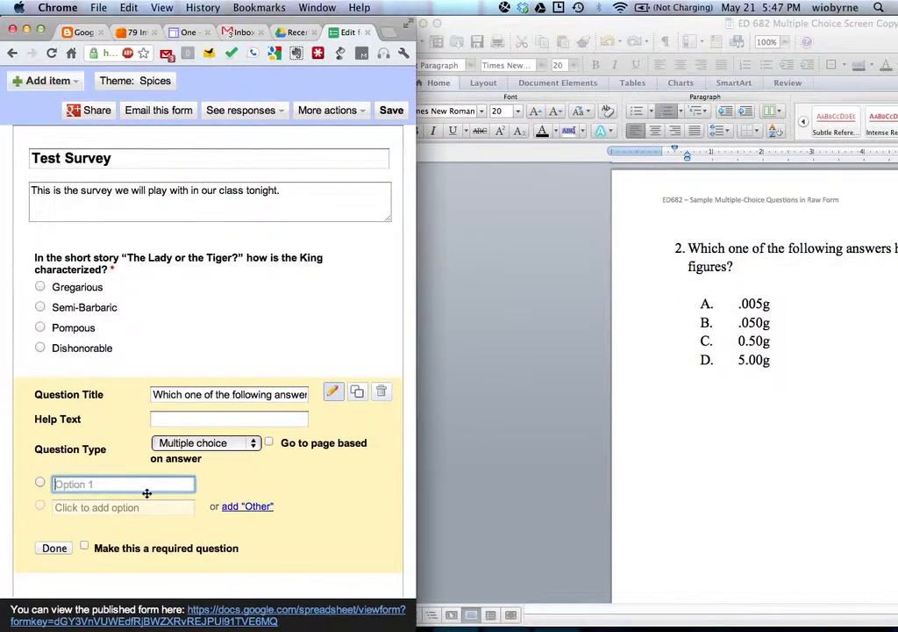
type(".005g")
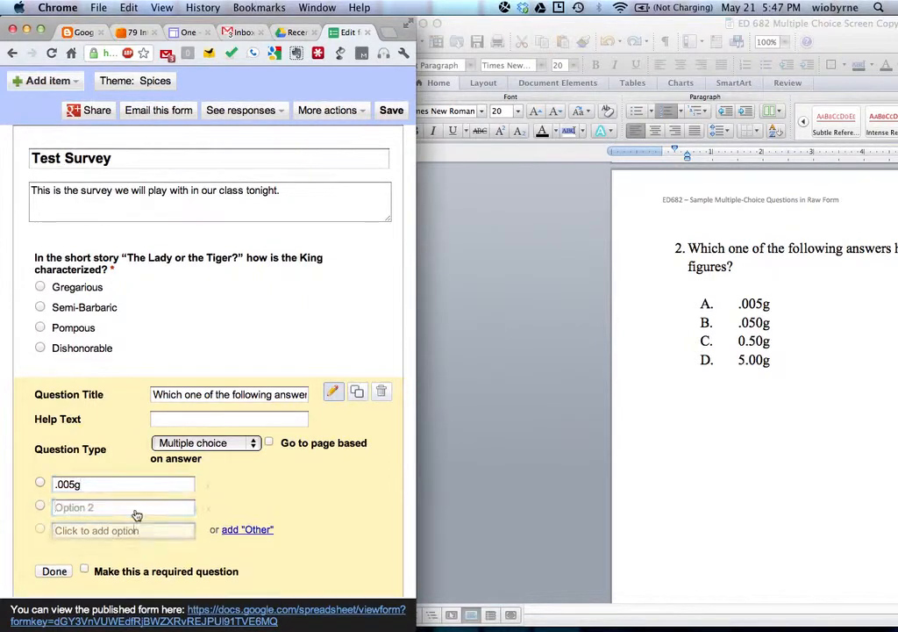
left_click(123, 506)
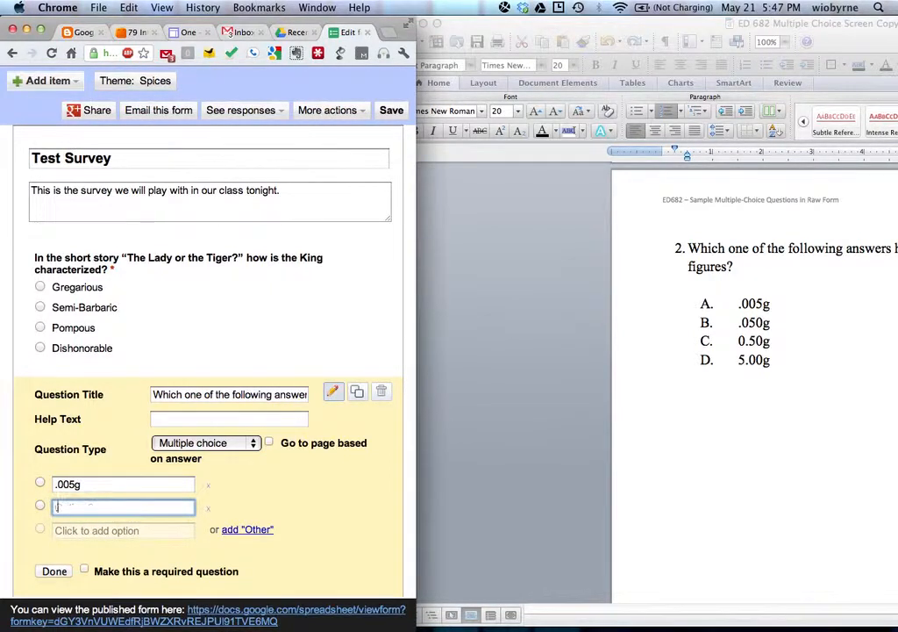
type(".050g")
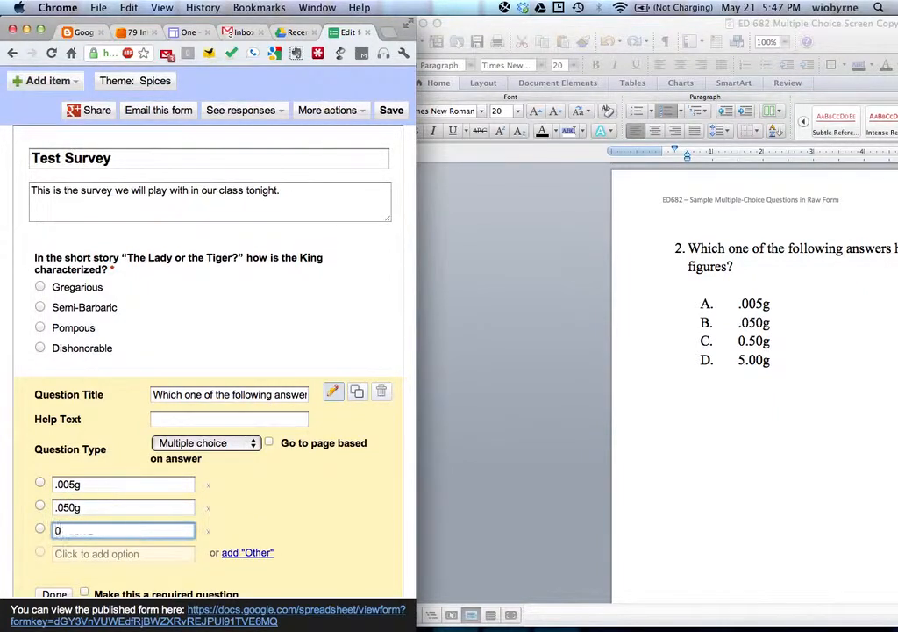
Add options 0.50g and 5.00g and finish the significant-figures question
type(".50g")
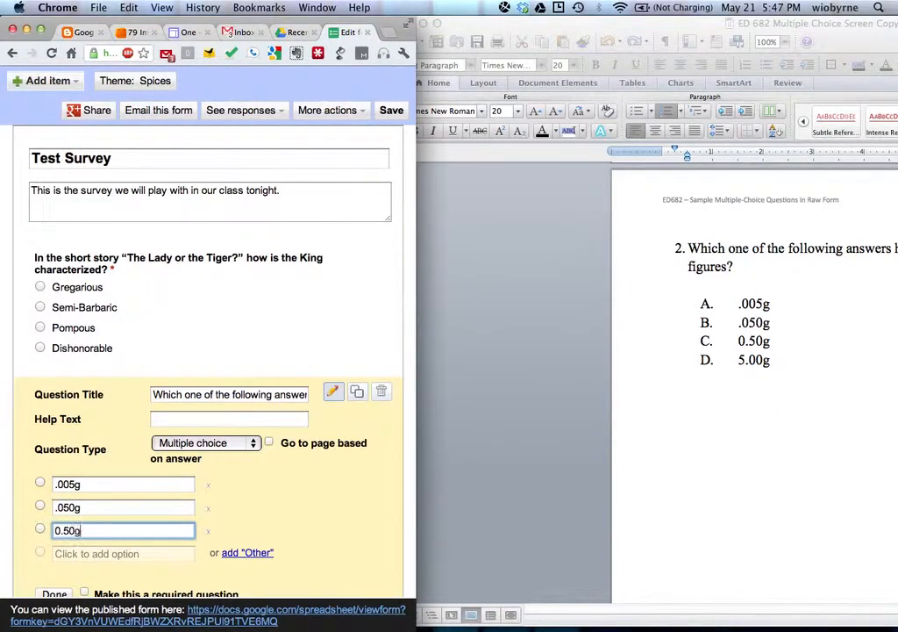
left_click(97, 552)
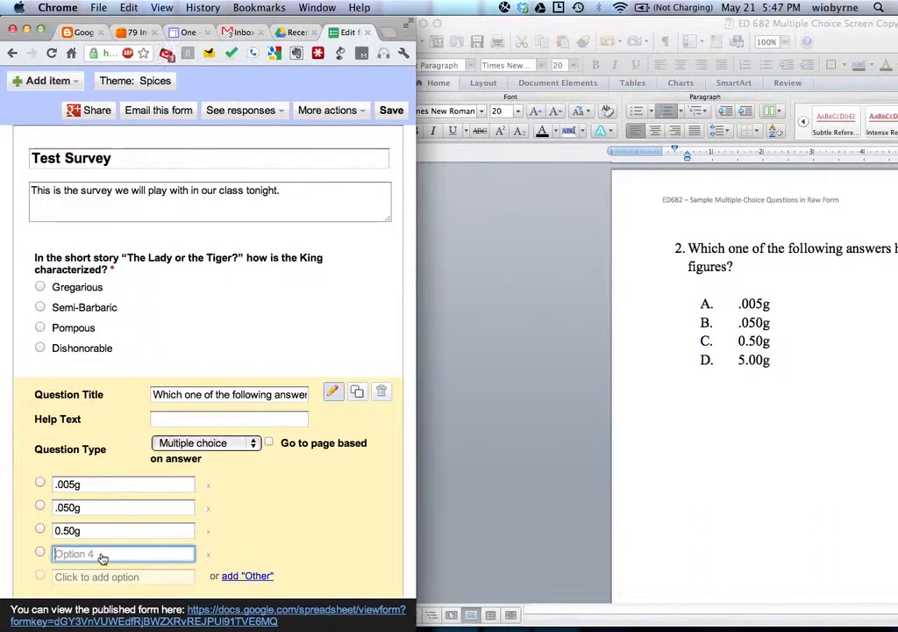
type("5.00g")
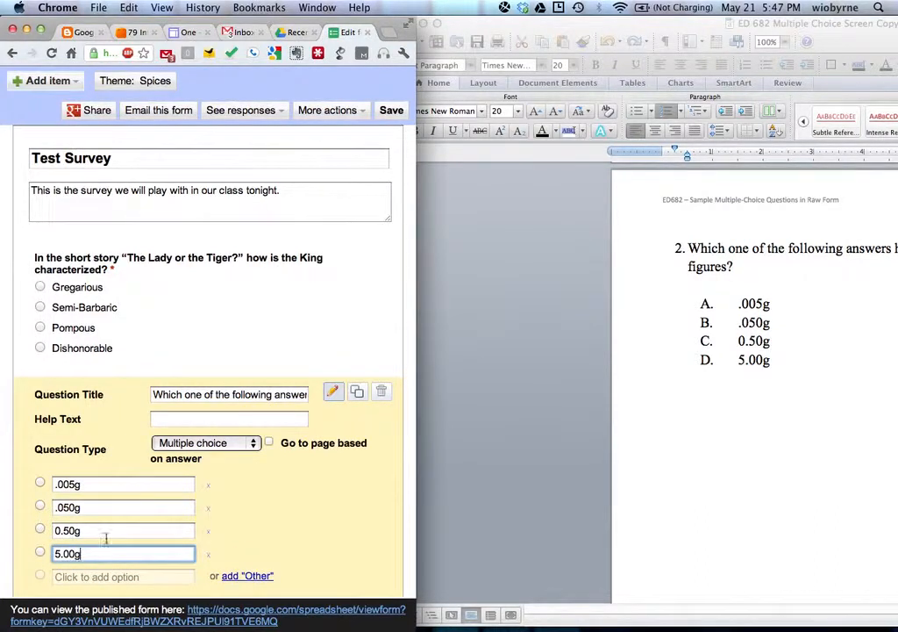
mouse_move(418, 246)
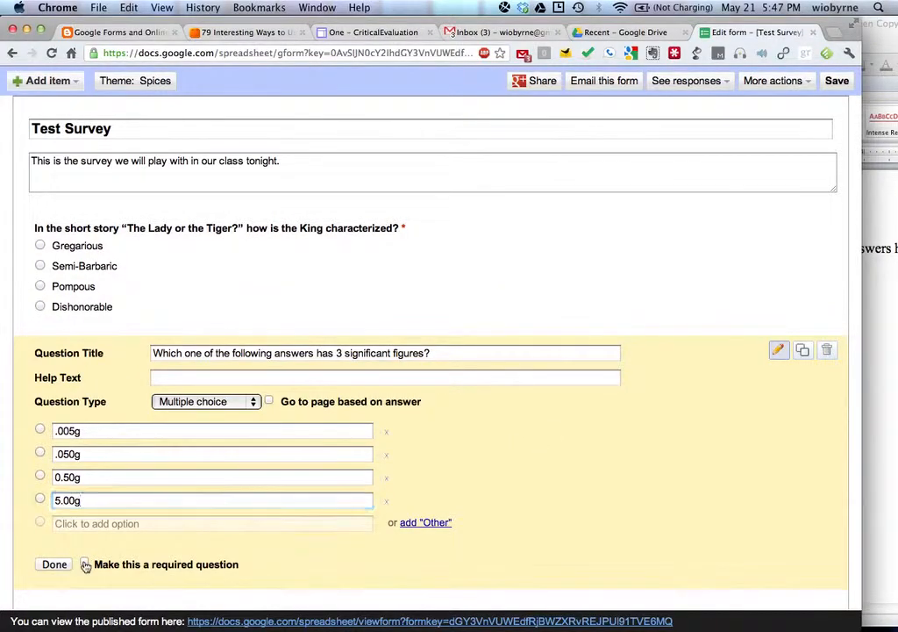
left_click(53, 565)
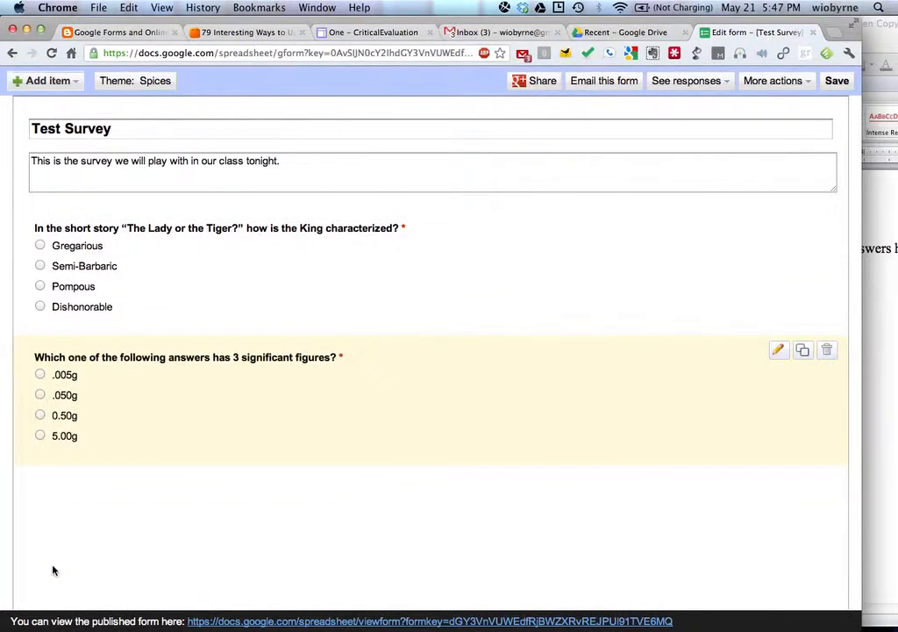
mouse_move(397, 361)
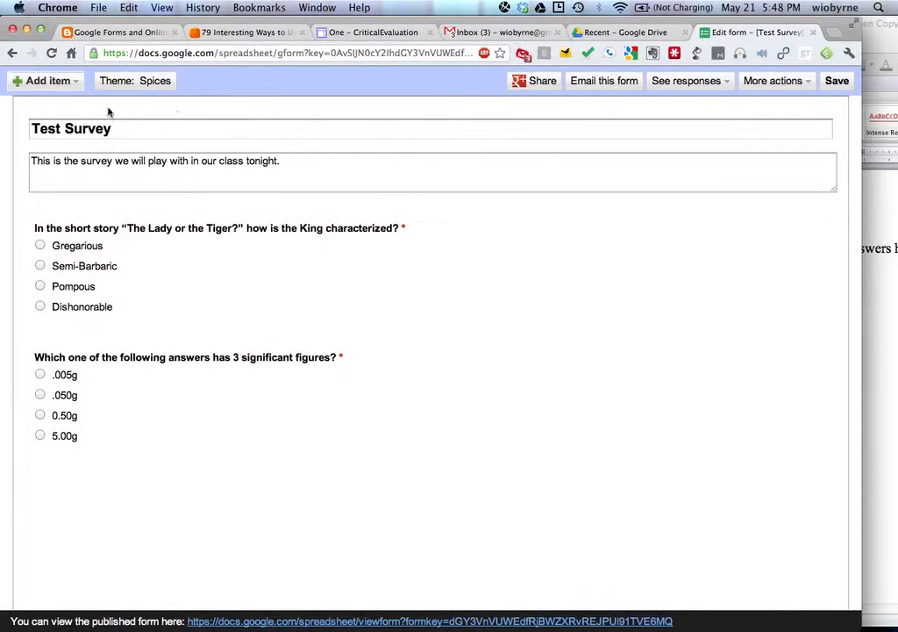
left_click(44, 81)
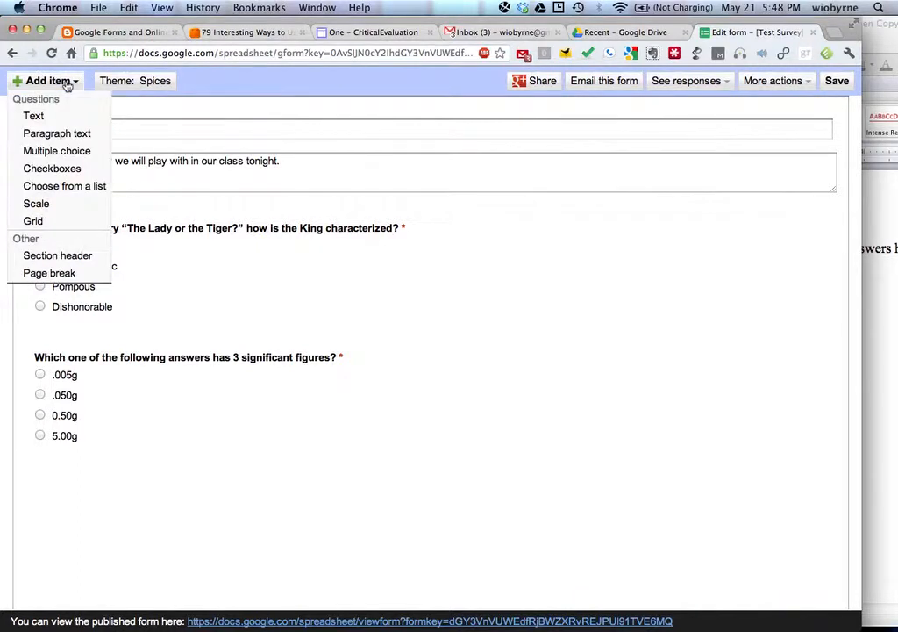
mouse_move(57, 133)
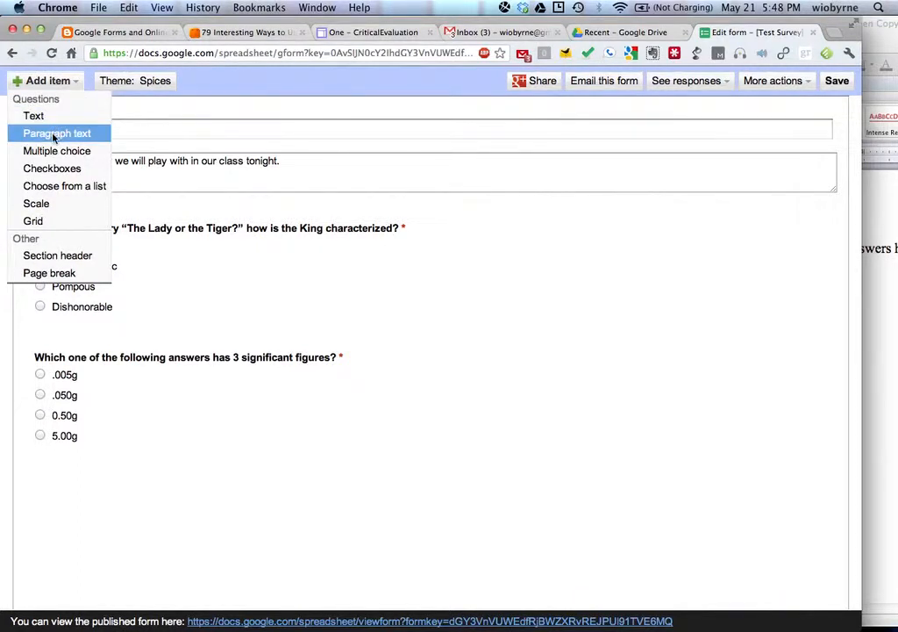
mouse_move(35, 204)
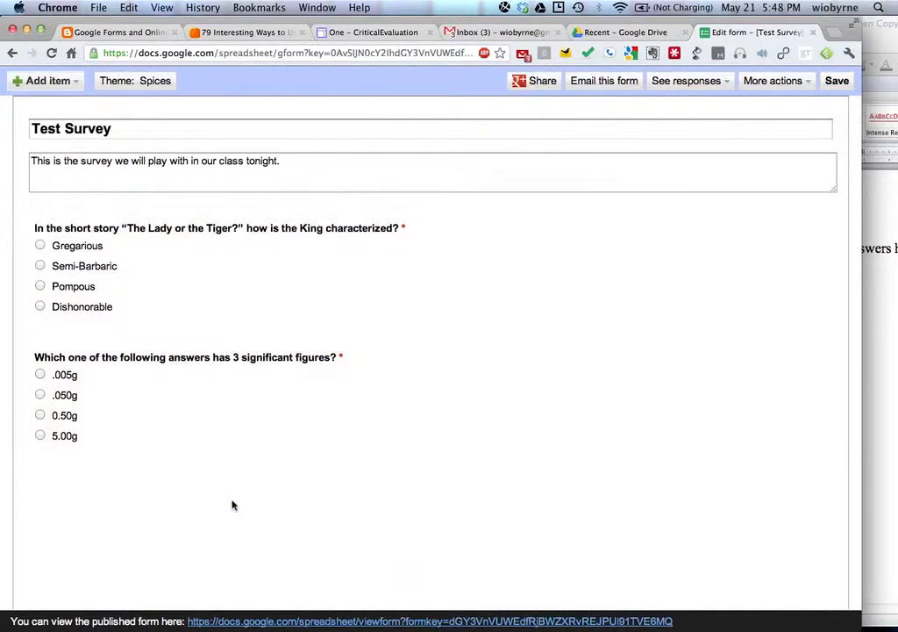
mouse_move(586, 107)
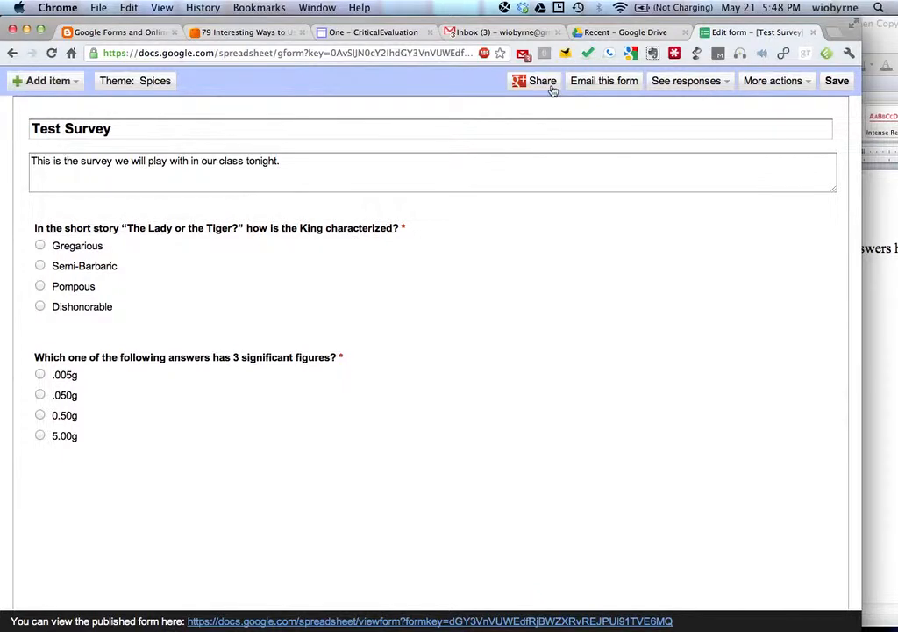
mouse_move(595, 88)
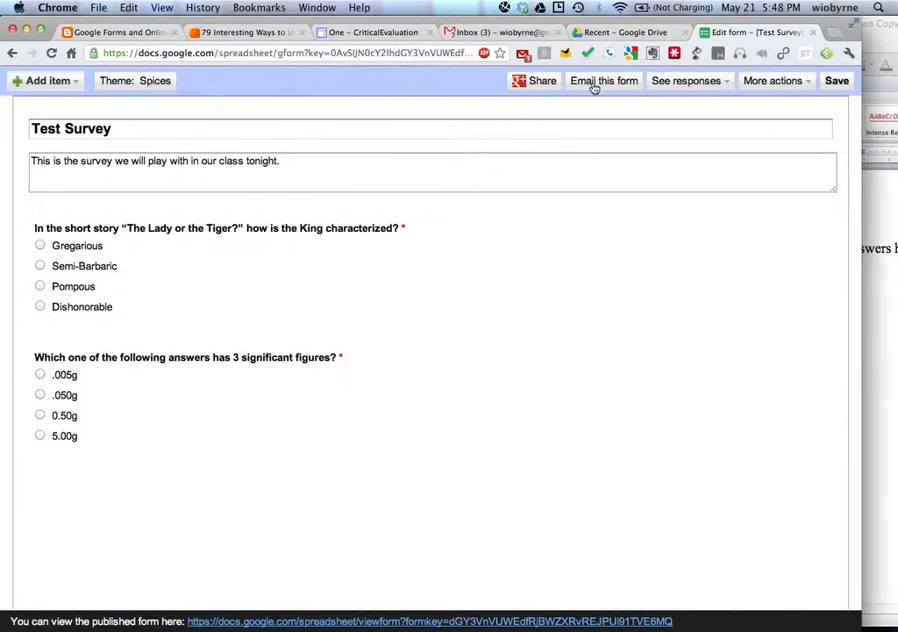
left_click(772, 80)
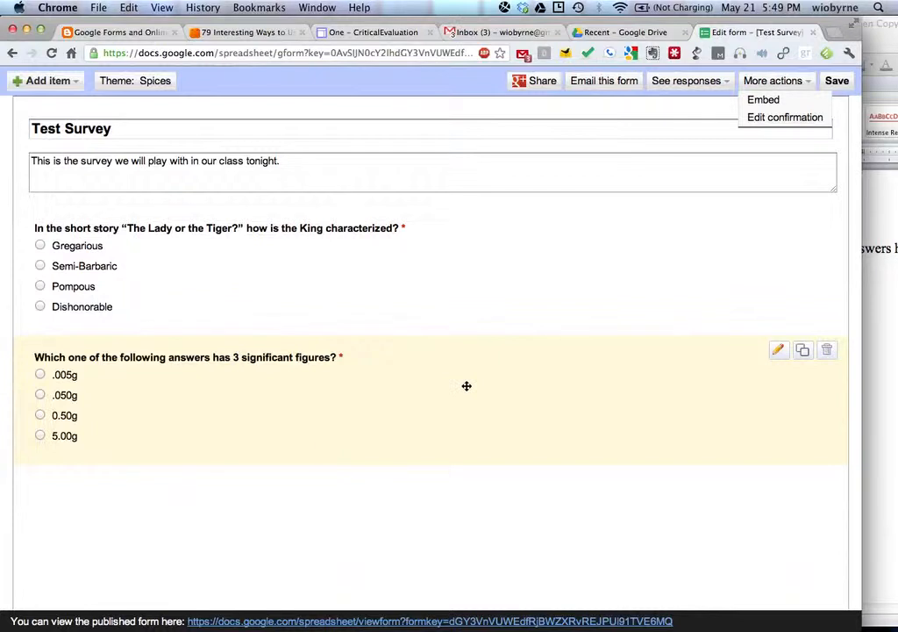
mouse_move(411, 347)
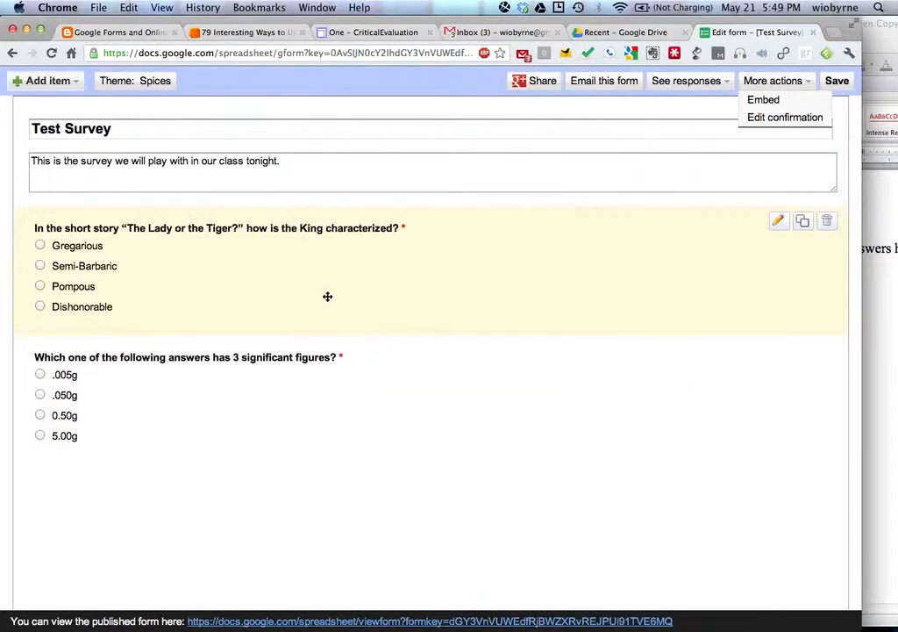
mouse_move(679, 249)
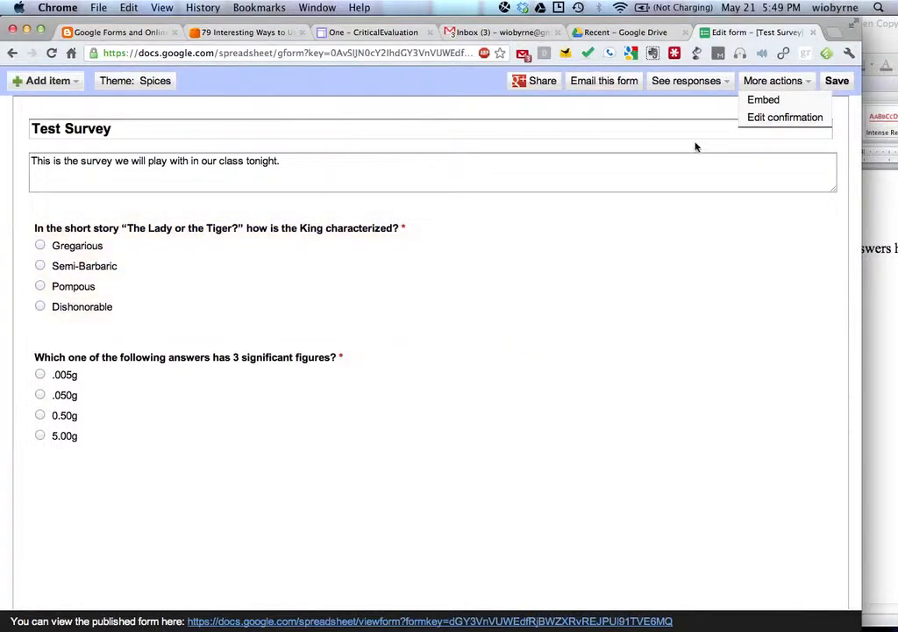
Show the See responses choices for the Test Survey
left_click(688, 81)
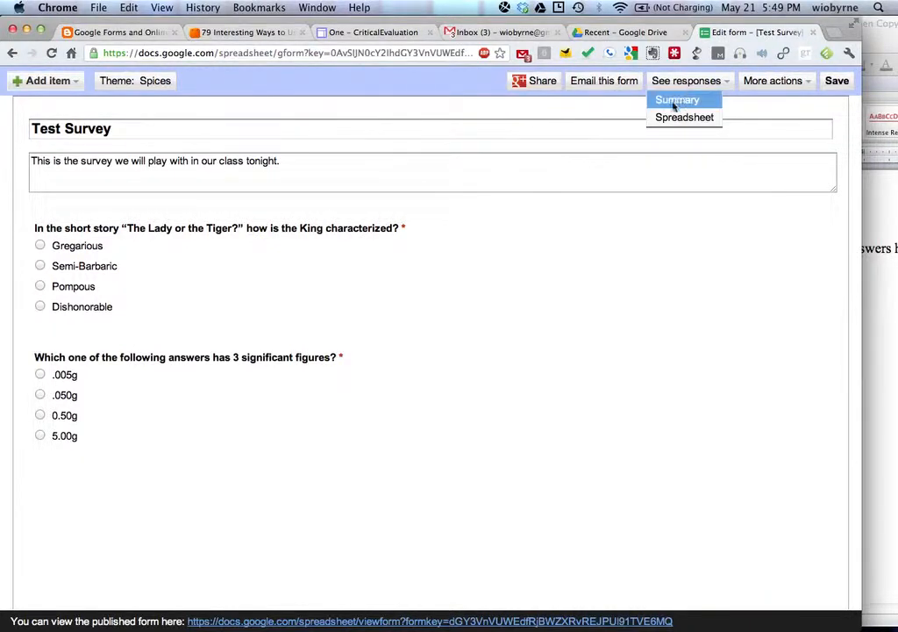
mouse_move(237, 516)
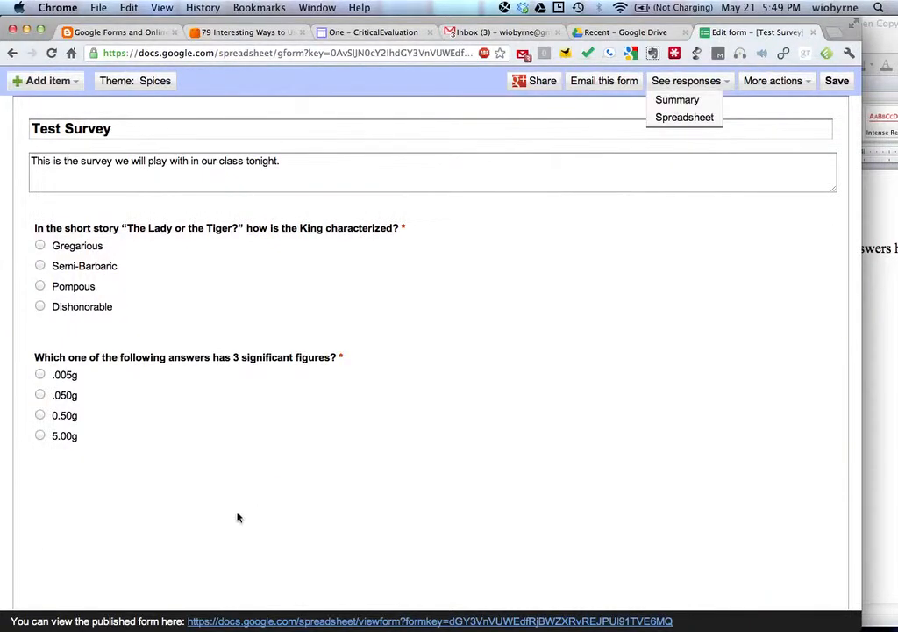
mouse_move(259, 621)
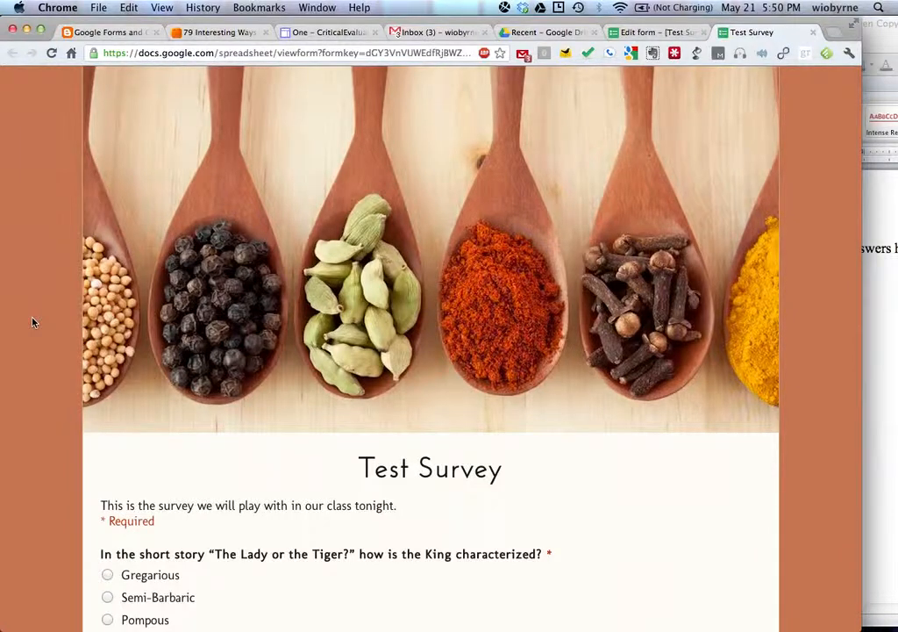
Answer the live survey with Gregarious and 5.00g
scroll("down", 3)
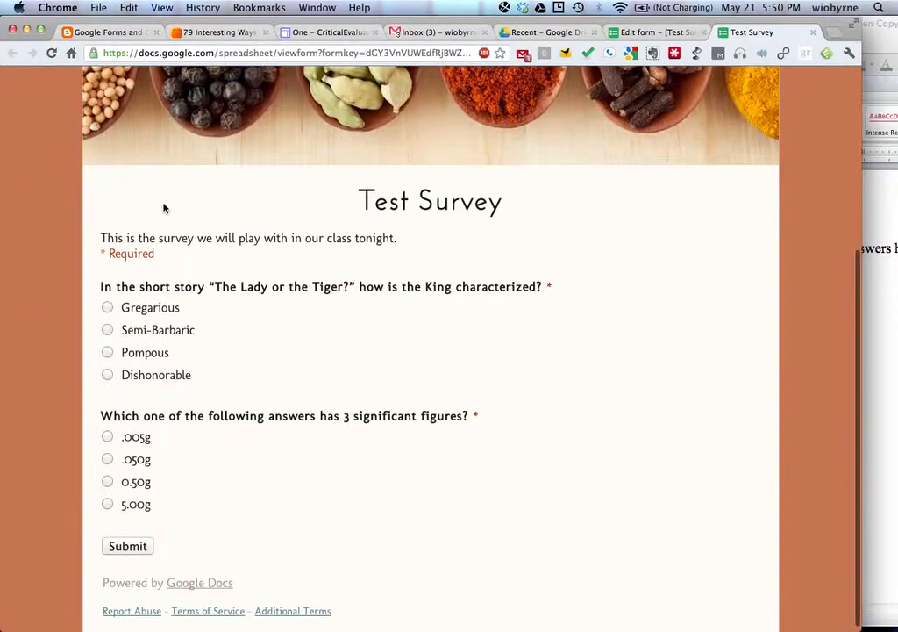
scroll("down", 3)
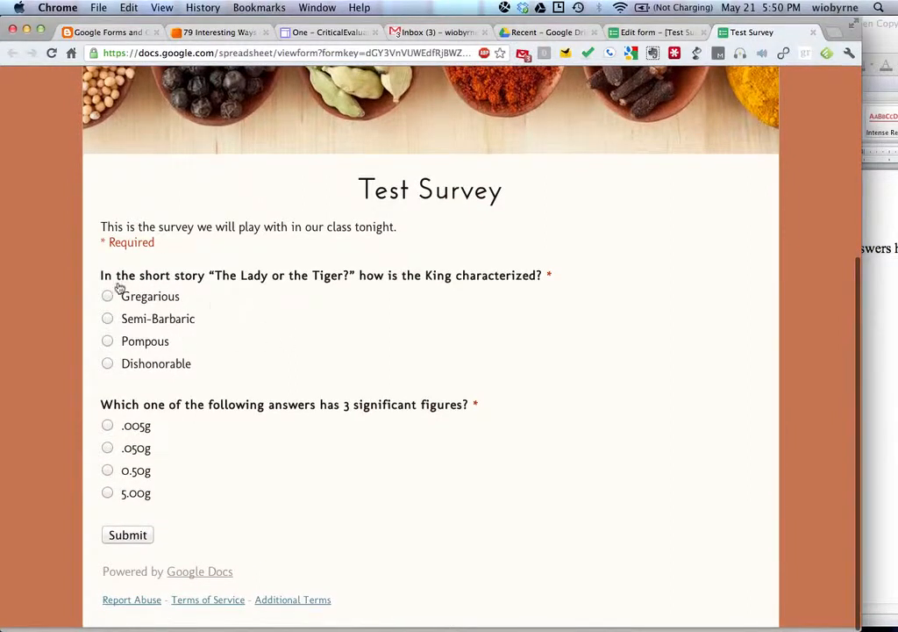
left_click(107, 295)
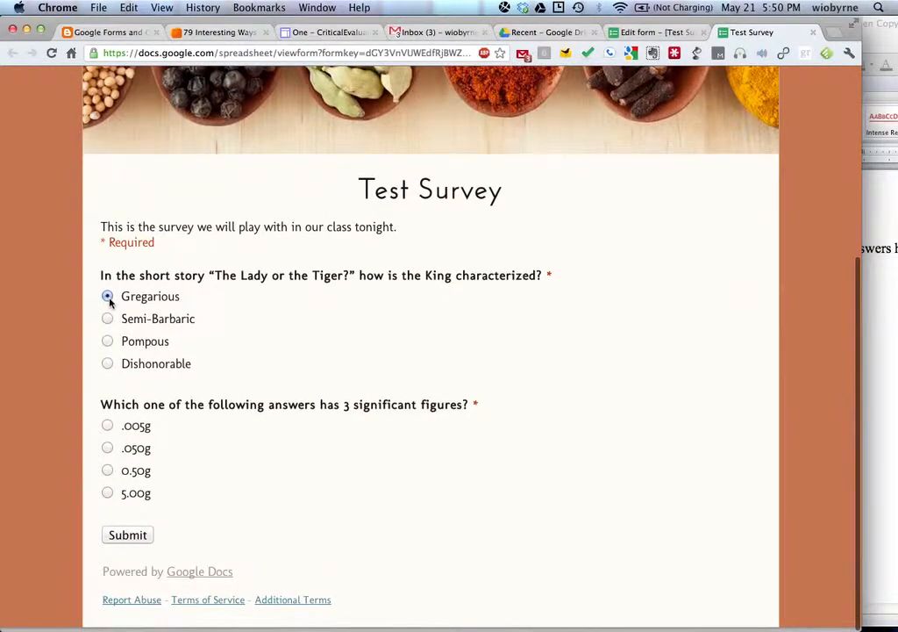
left_click(107, 492)
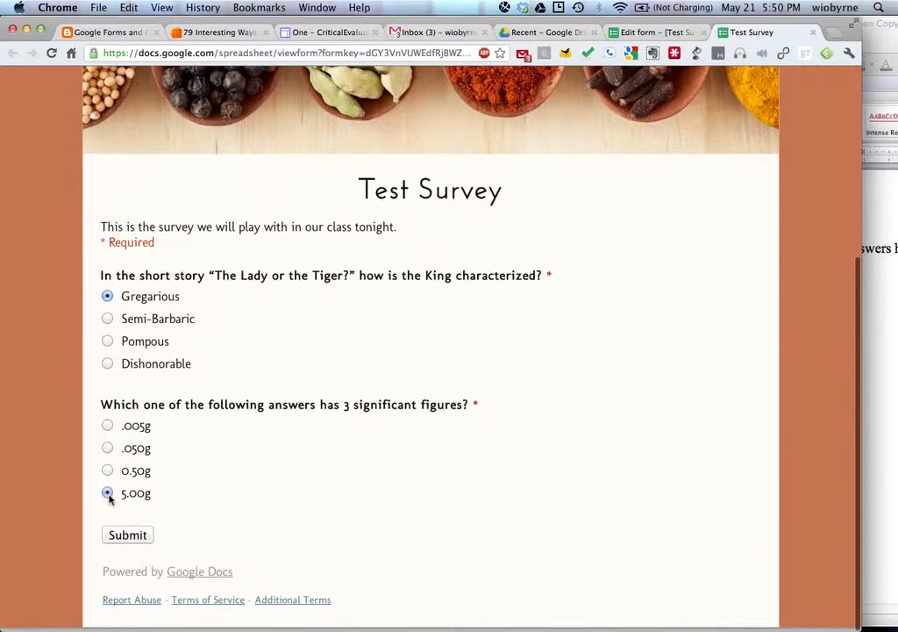
mouse_move(453, 489)
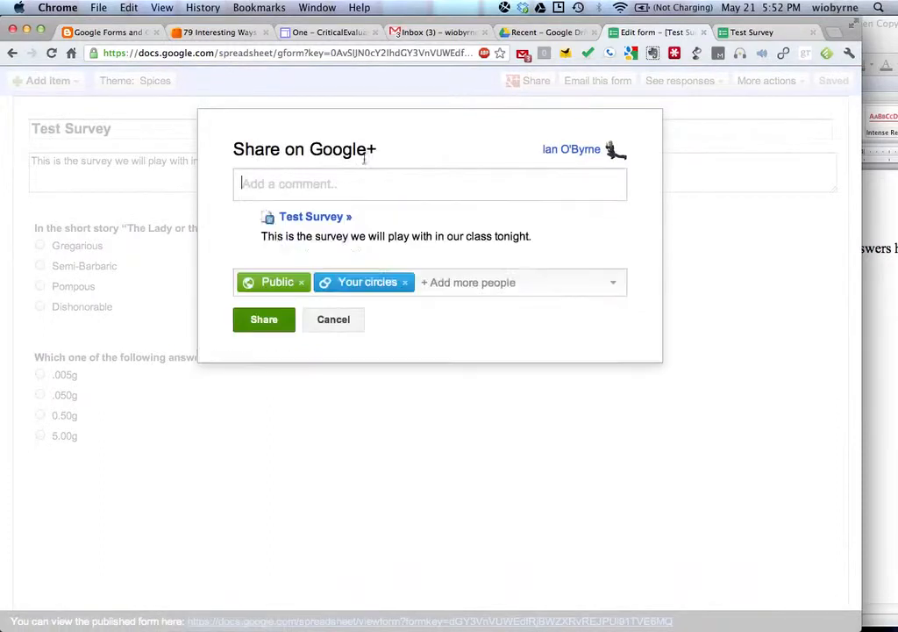
Cancel the share dialog and open the Test Survey responses as a spreadsheet
left_click(333, 320)
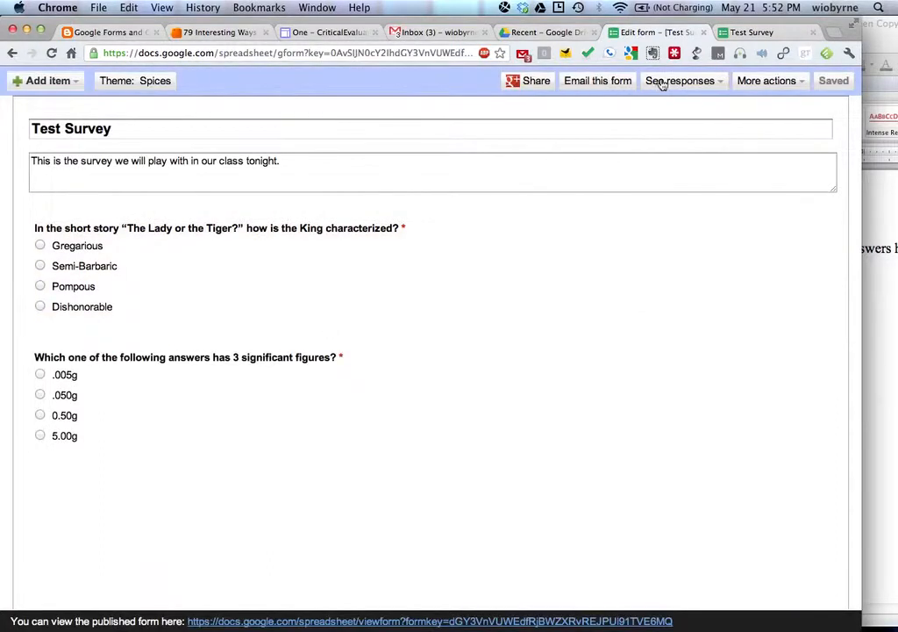
left_click(681, 81)
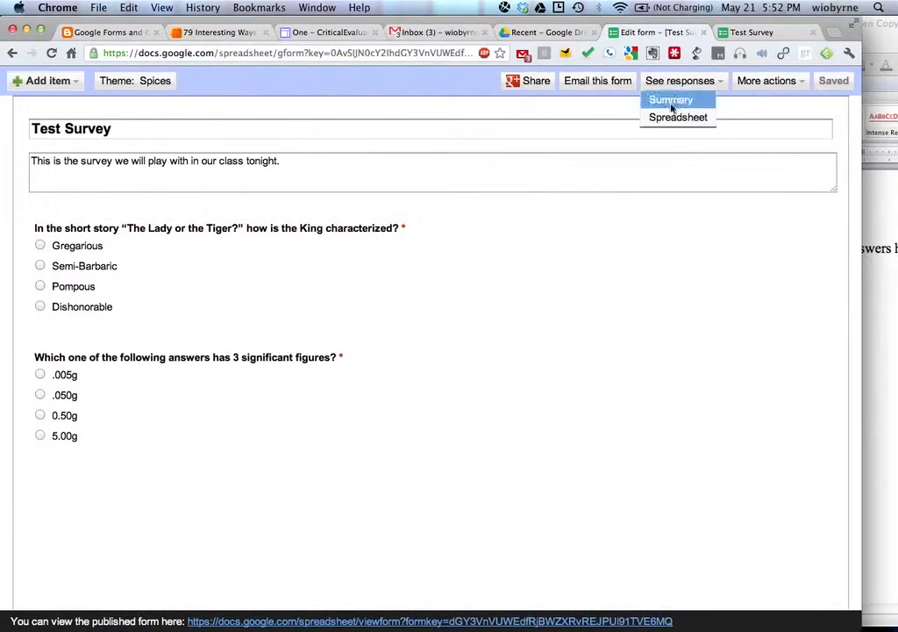
mouse_move(677, 116)
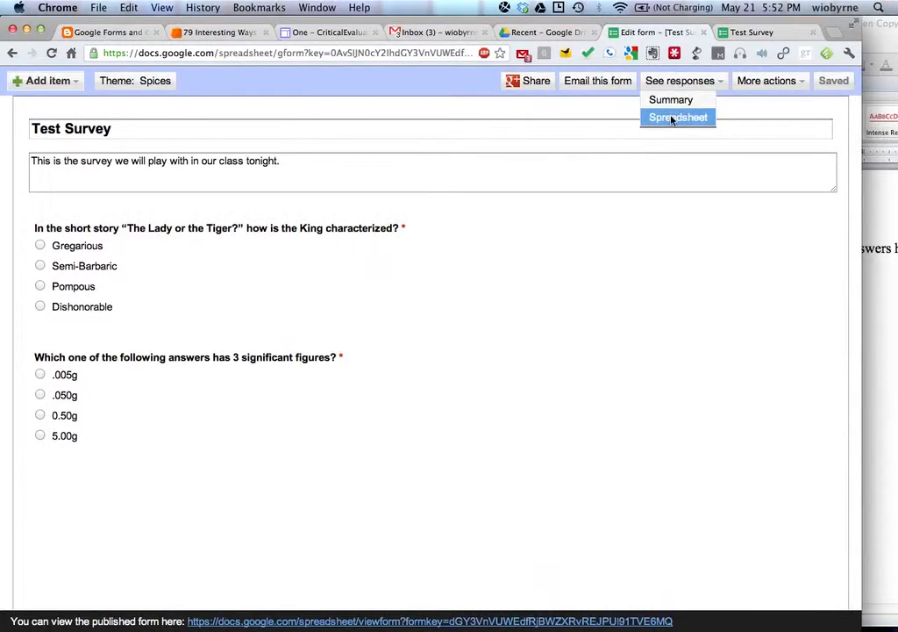
left_click(678, 115)
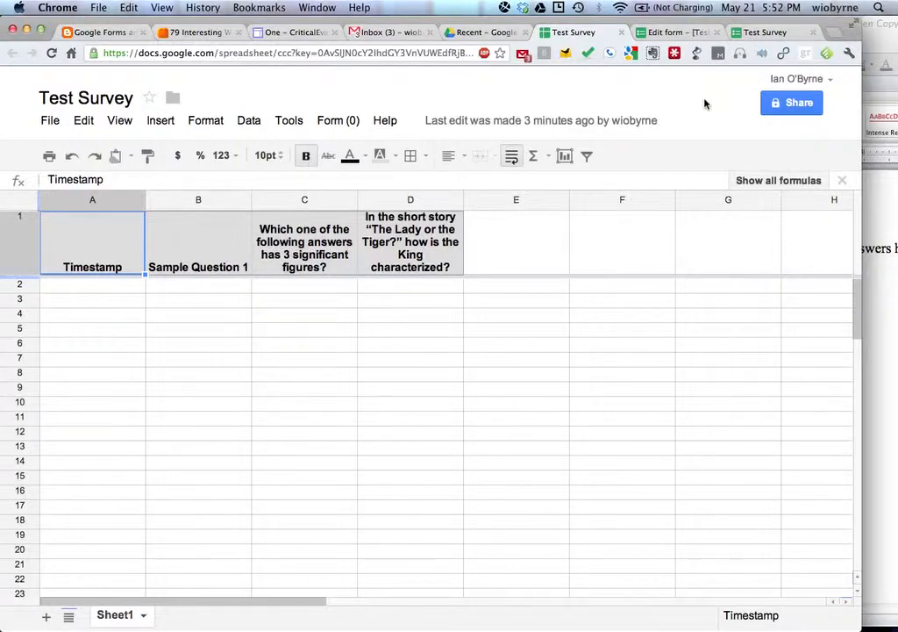
mouse_move(674, 31)
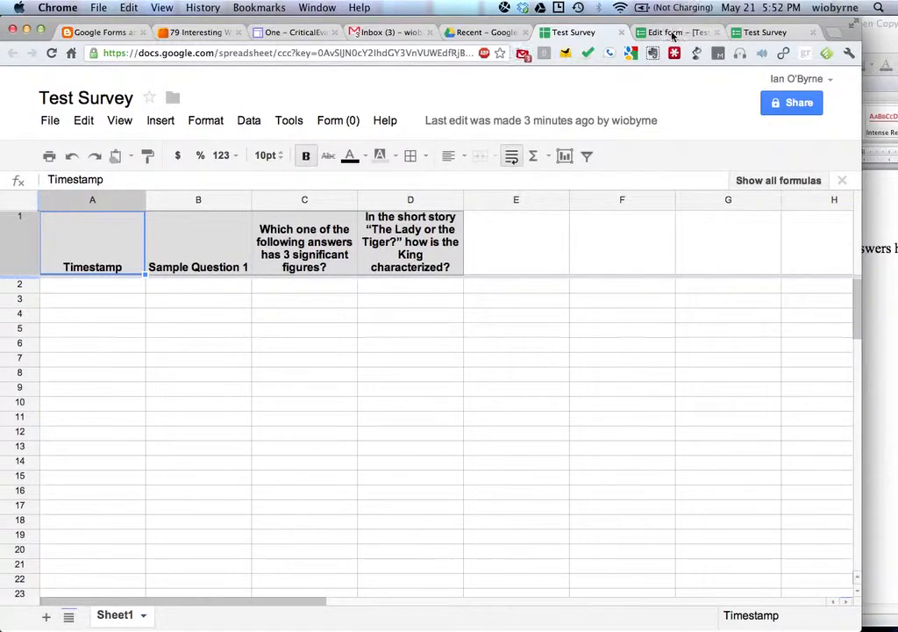
Check the still-empty responses spreadsheet, then submit the Gregarious / 5.00g response on the live form
left_click(672, 32)
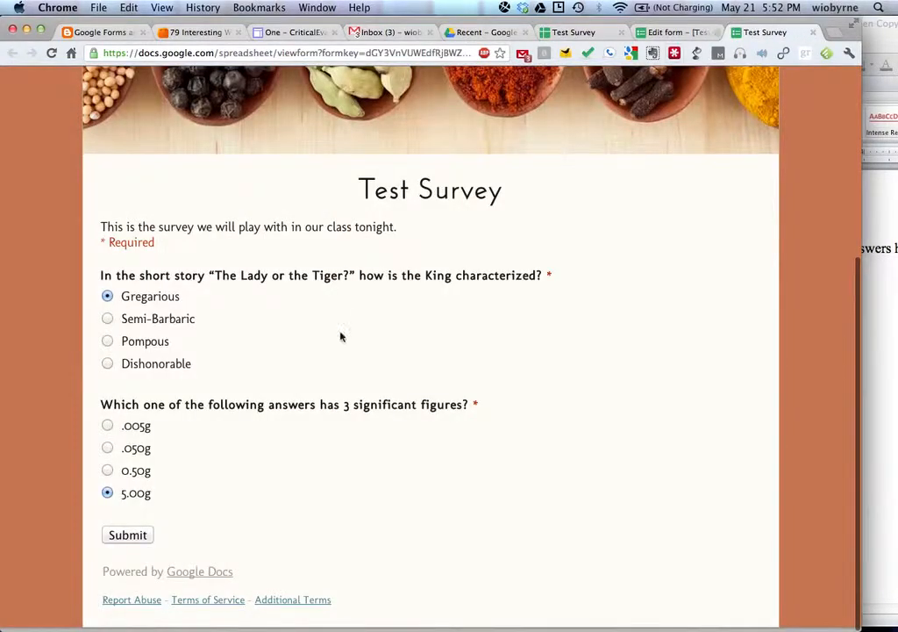
mouse_move(524, 88)
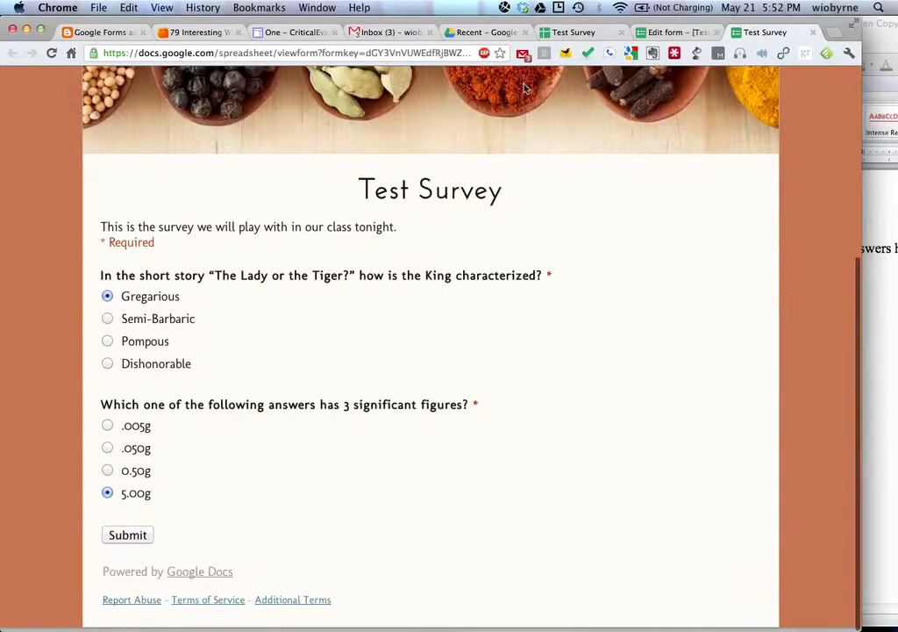
left_click(572, 31)
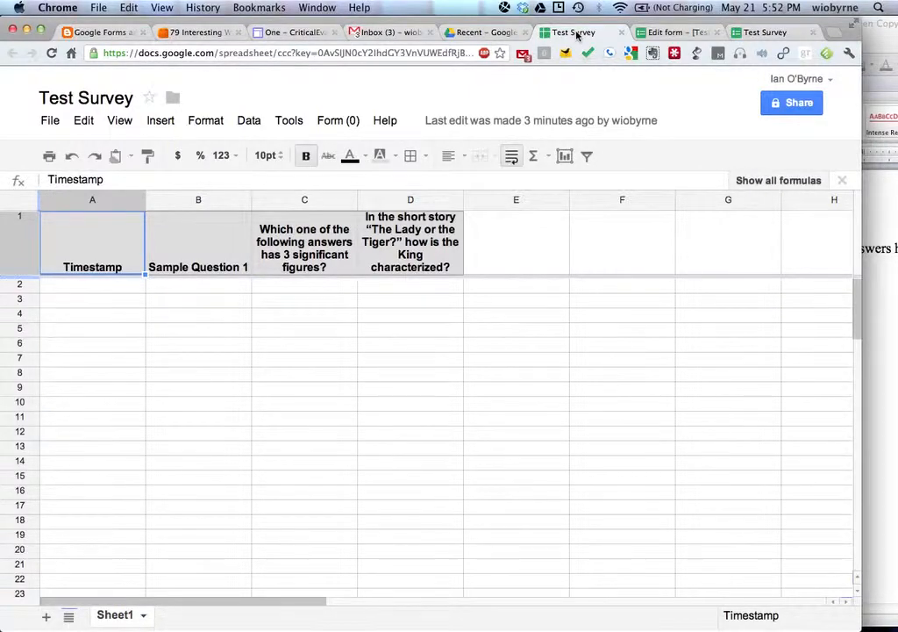
scroll("right", 3)
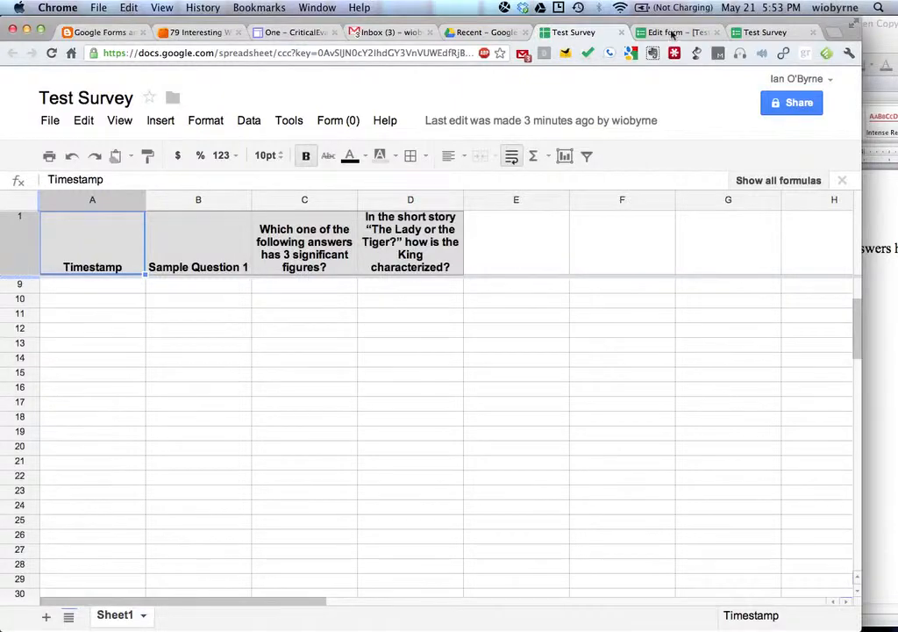
left_click(761, 32)
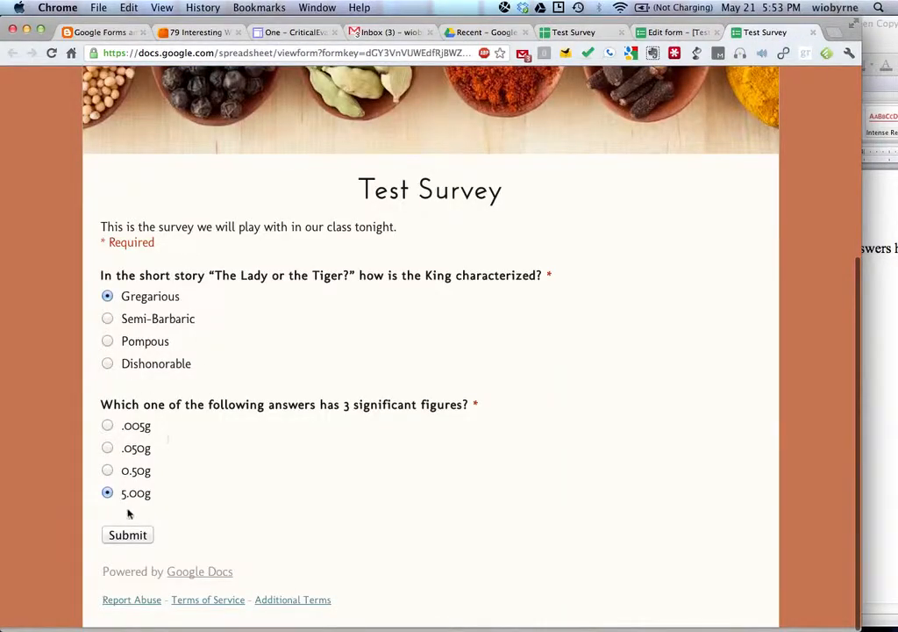
left_click(127, 533)
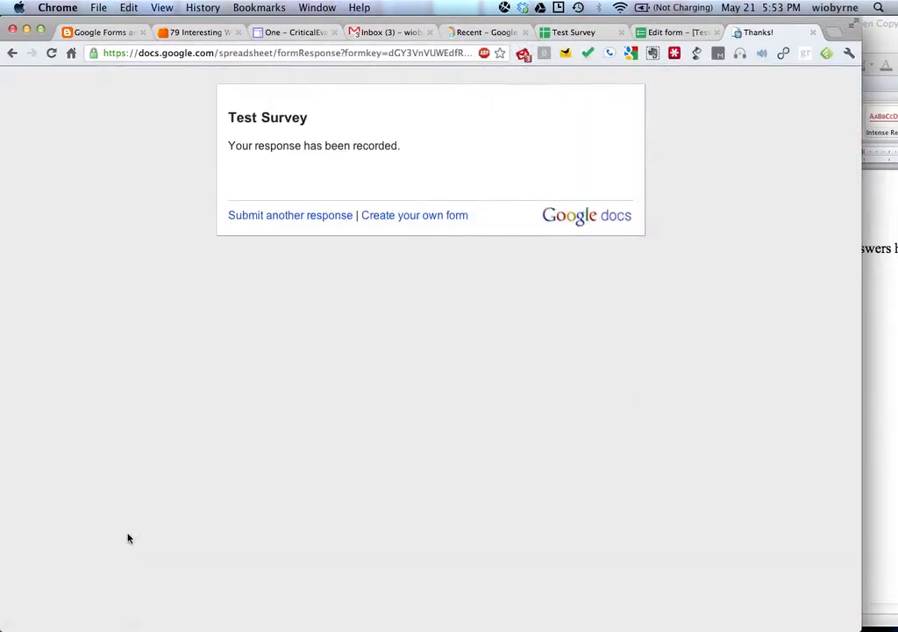
mouse_move(339, 177)
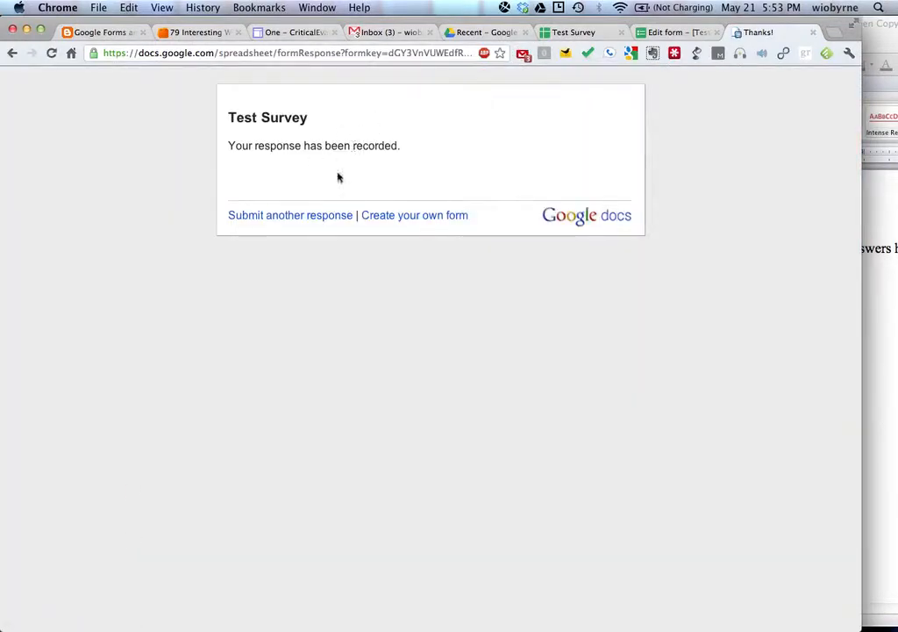
Submit a second response choosing Semi-Barbaric and .050g
left_click(289, 214)
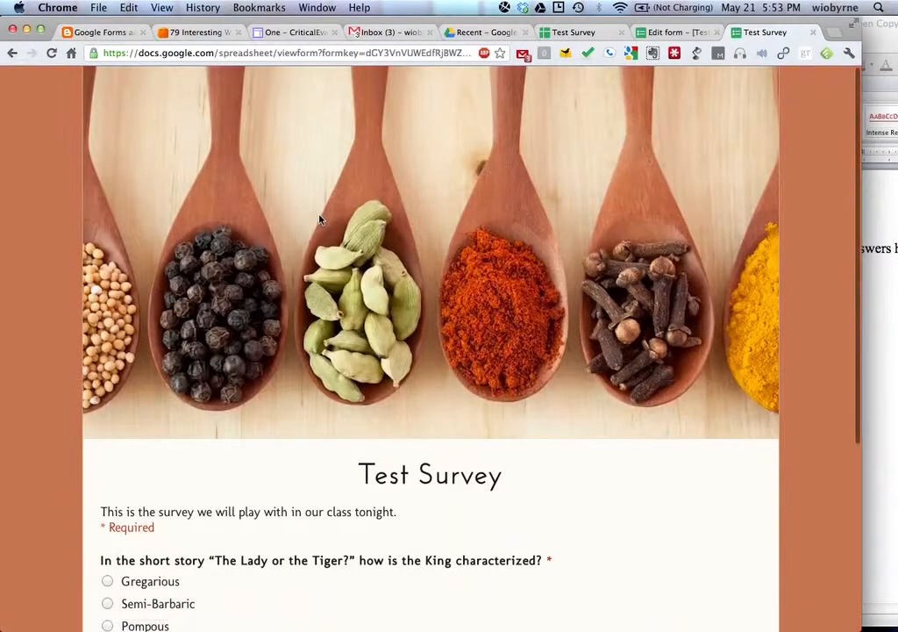
scroll("down", 3)
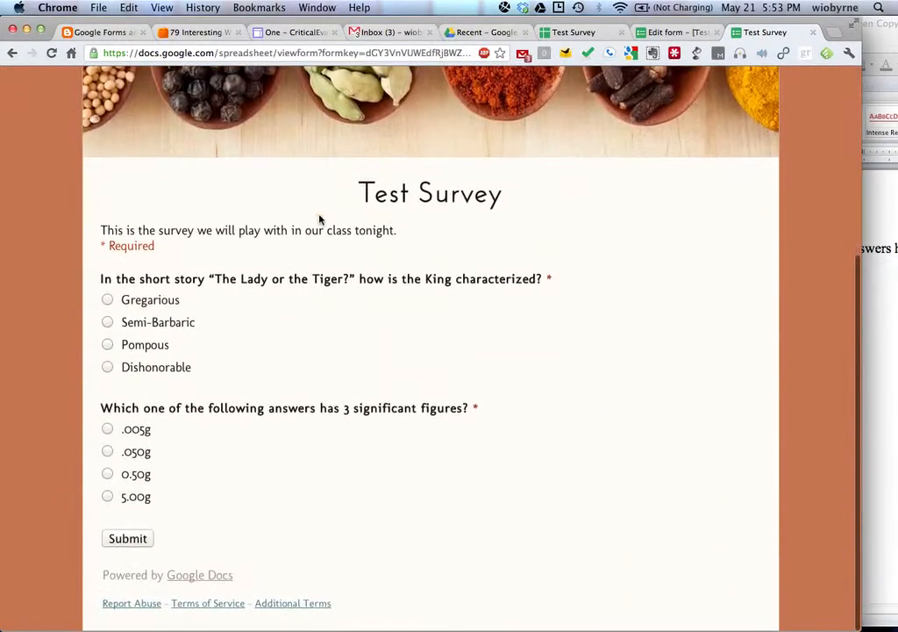
left_click(107, 322)
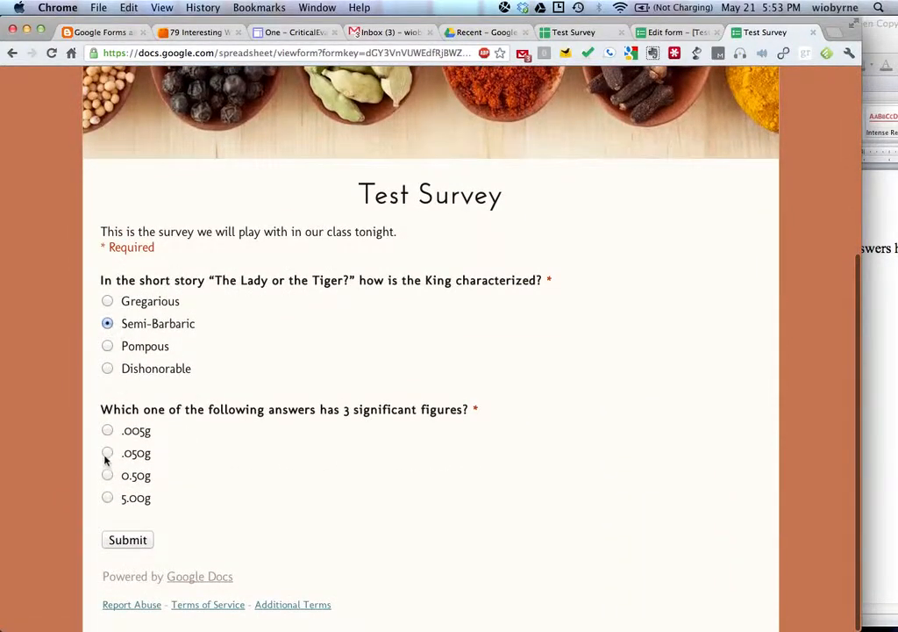
left_click(126, 541)
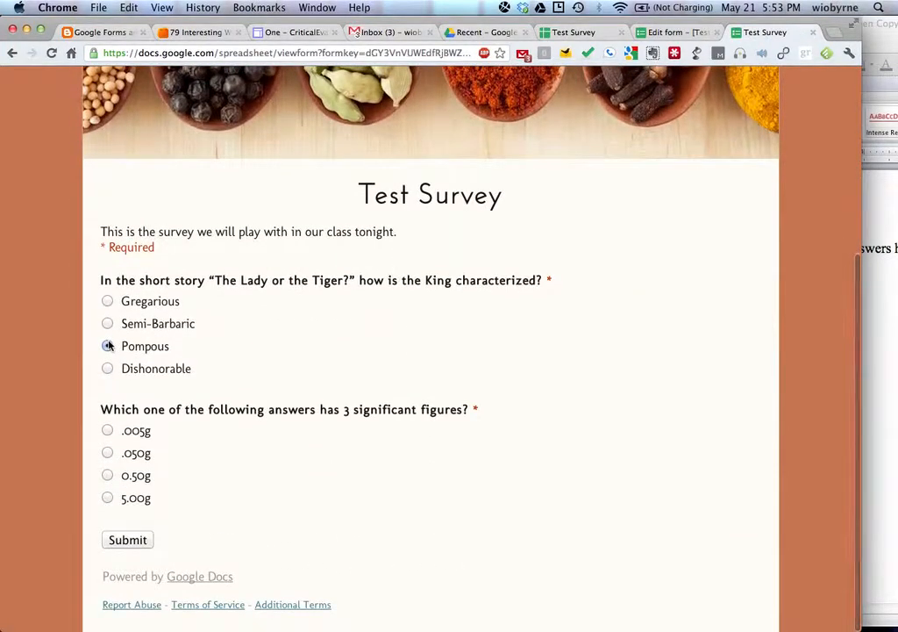
Submit a third response with .005g and refresh the spreadsheet to list all three responses
left_click(107, 430)
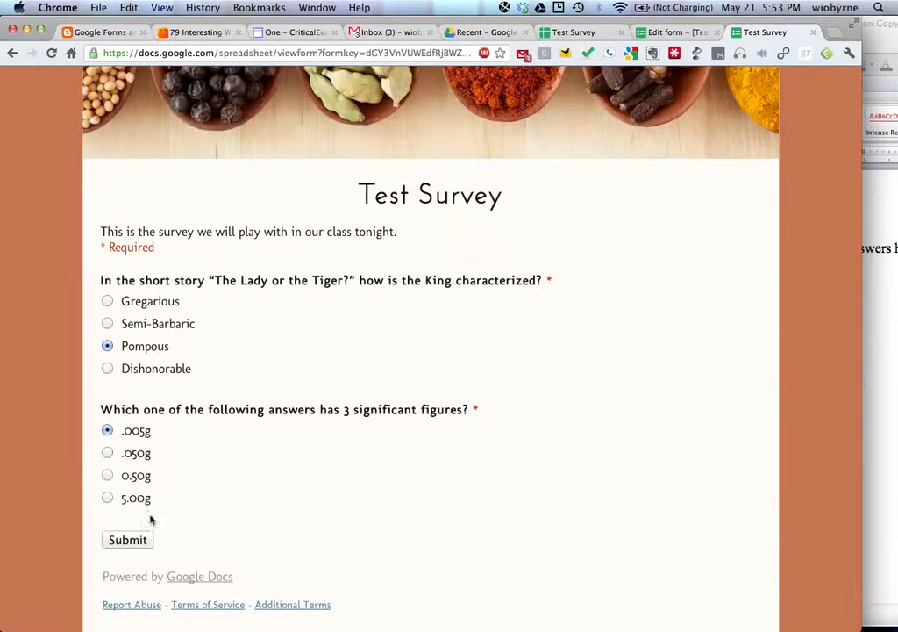
left_click(127, 540)
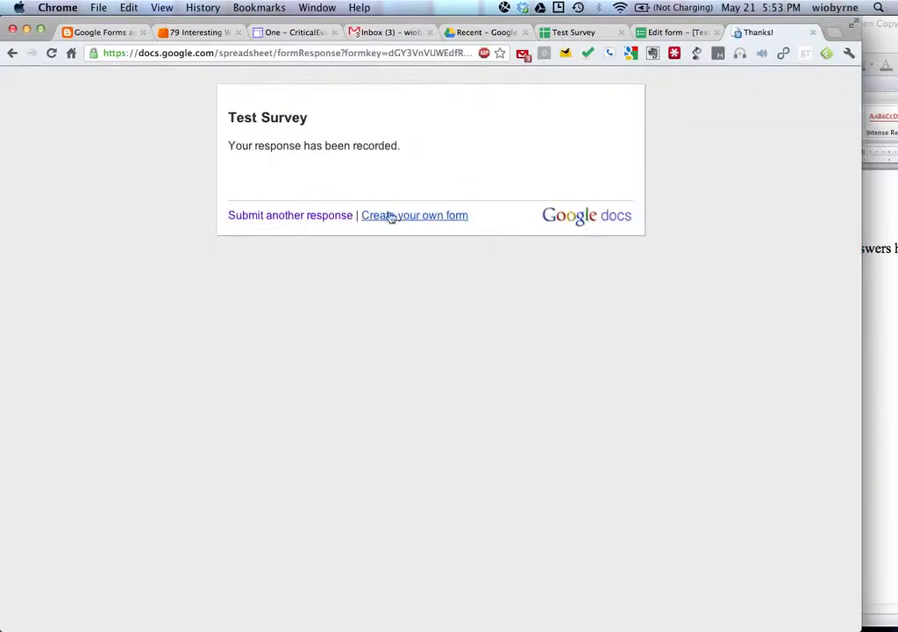
mouse_move(482, 109)
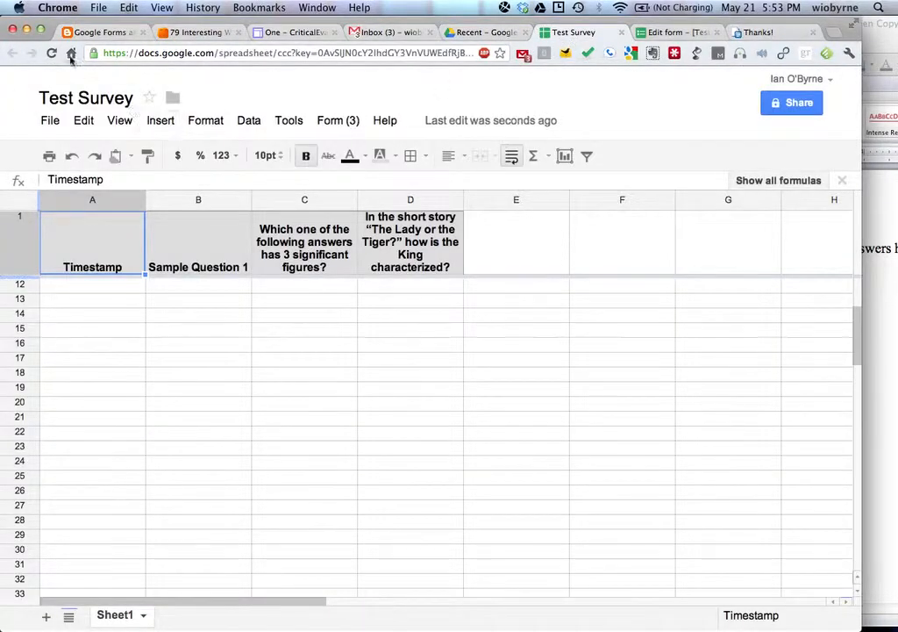
left_click(51, 53)
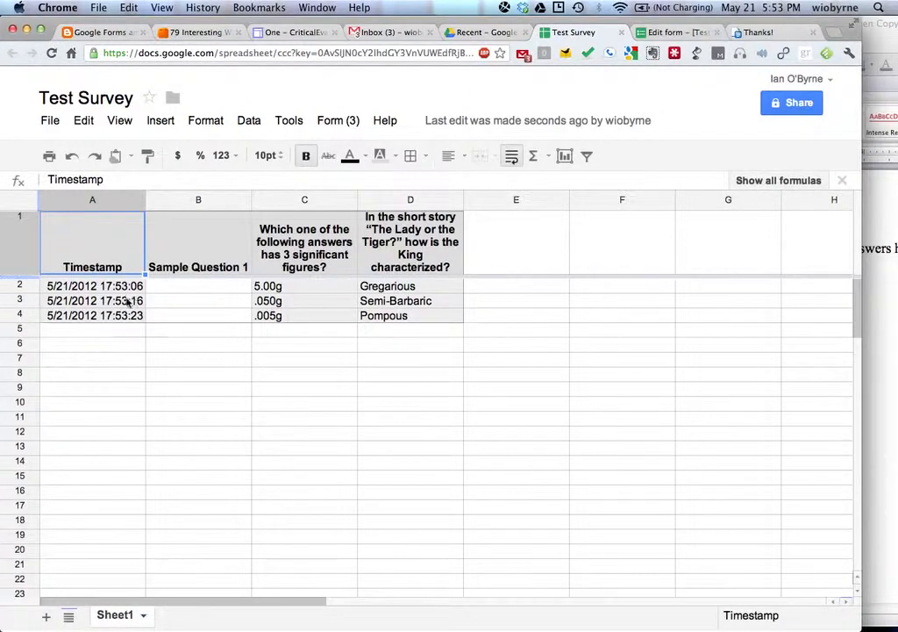
mouse_move(170, 246)
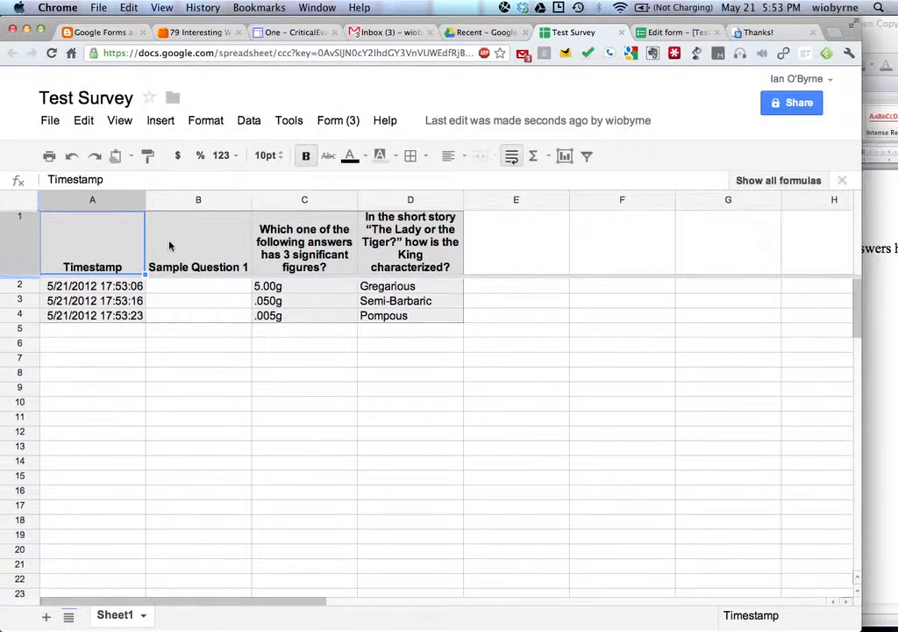
mouse_move(109, 289)
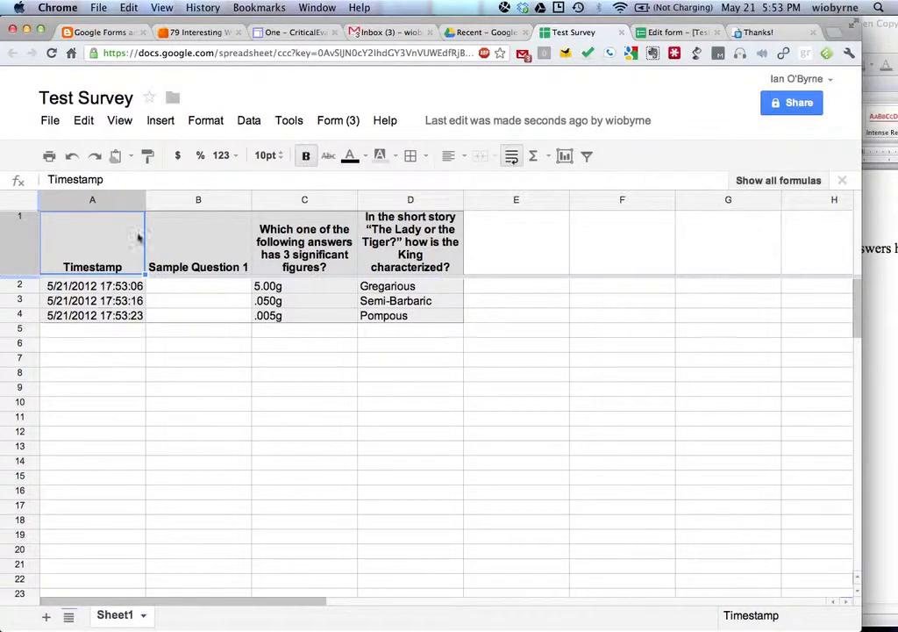
Bring the Test Survey form editor back in front after glancing at the Thanks! page
left_click(675, 32)
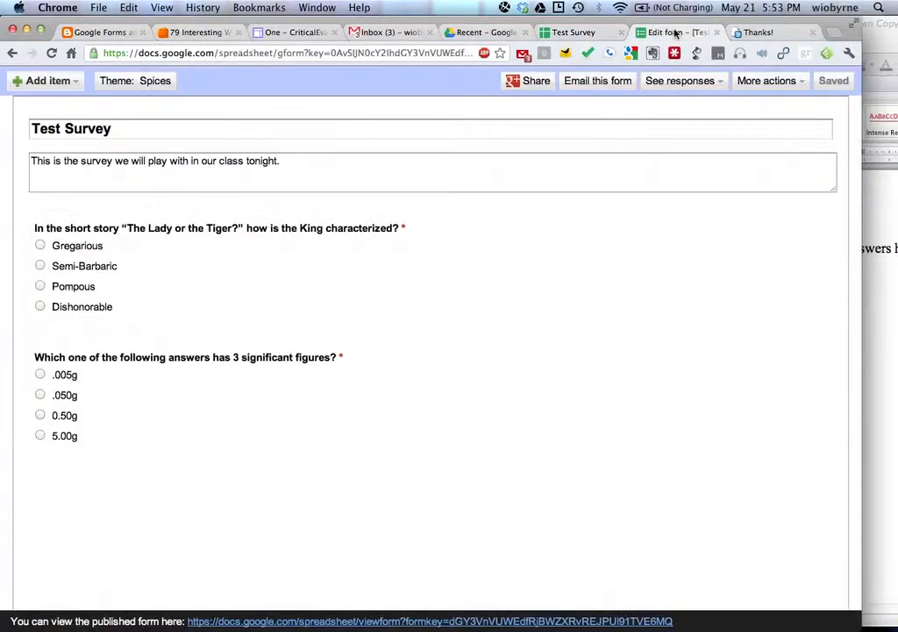
left_click(754, 32)
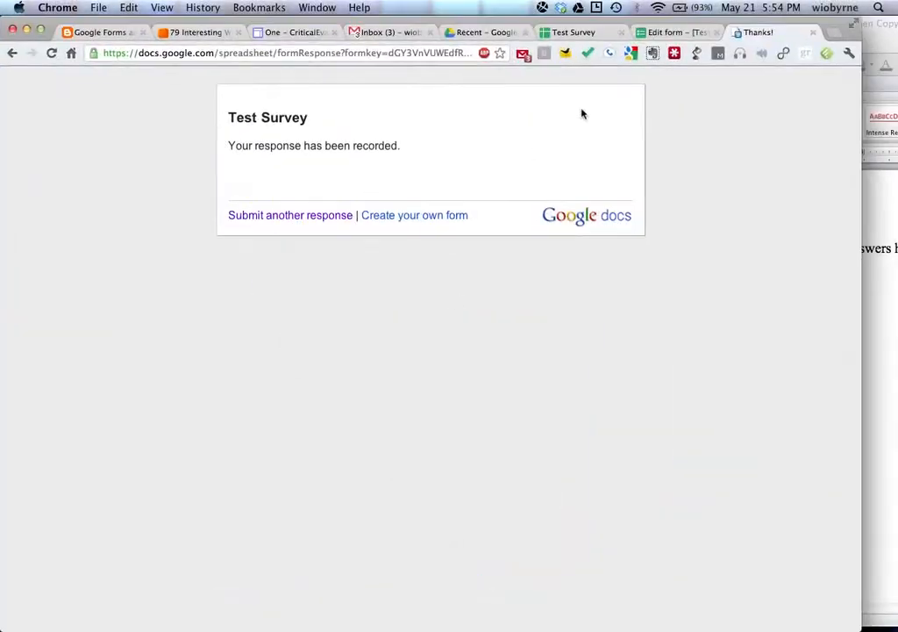
left_click(670, 32)
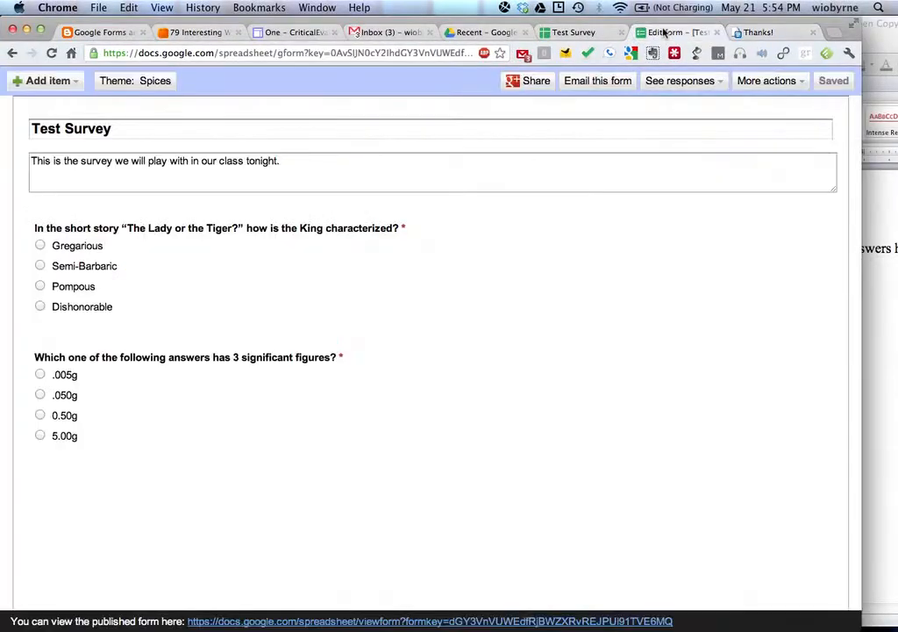
Switch to the Test Survey responses spreadsheet with its three submissions
left_click(573, 32)
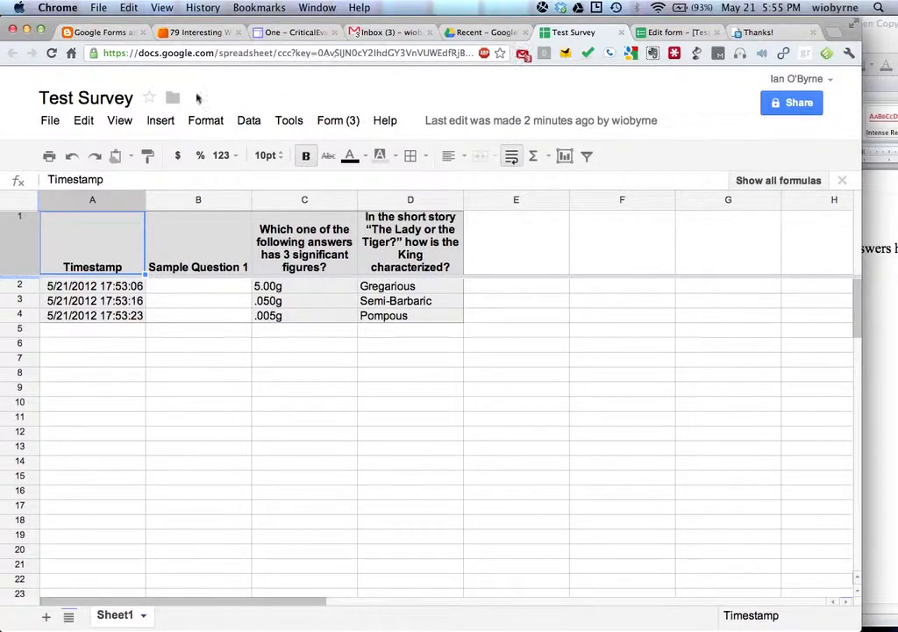
Review the File > Download as formats, then show Google Drive's Recent files list
left_click(49, 119)
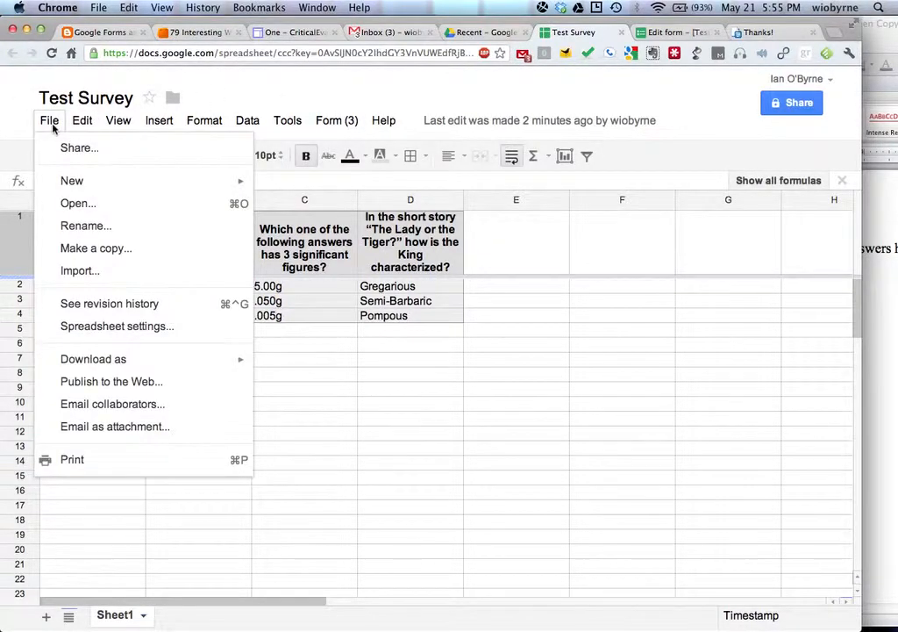
mouse_move(93, 358)
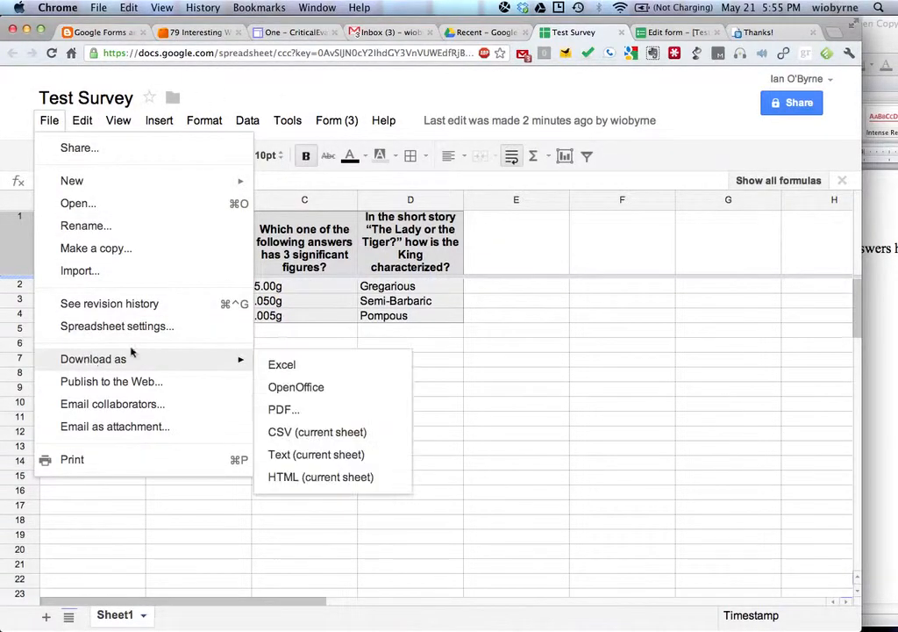
mouse_move(281, 363)
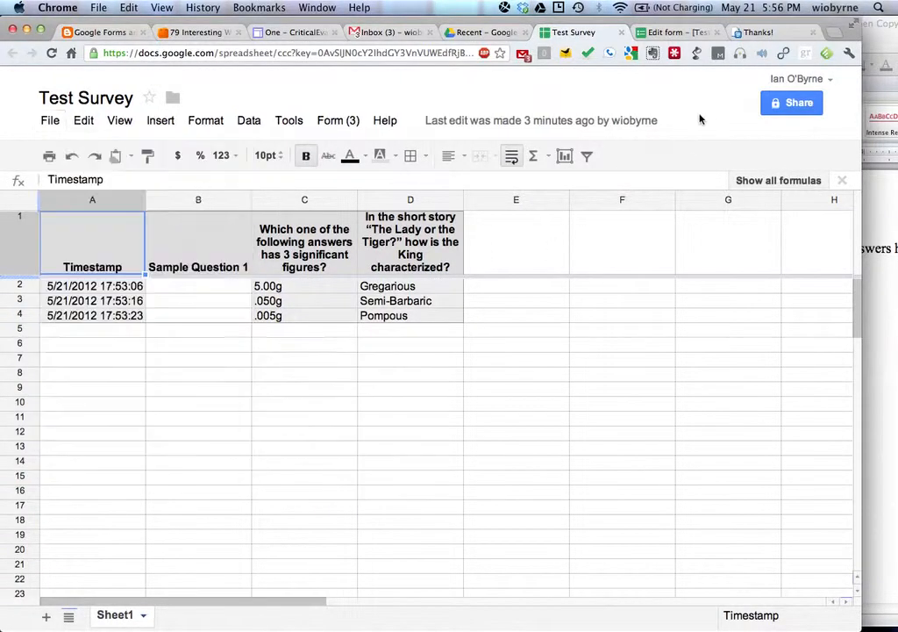
left_click(579, 32)
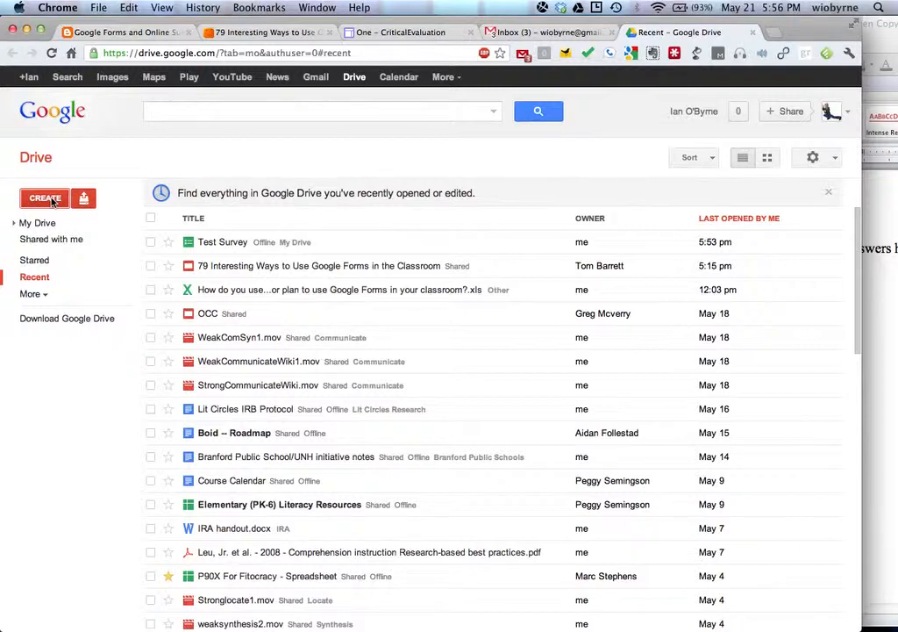
Create a new blank form from Drive and name it 'Test Drive Two'
left_click(44, 197)
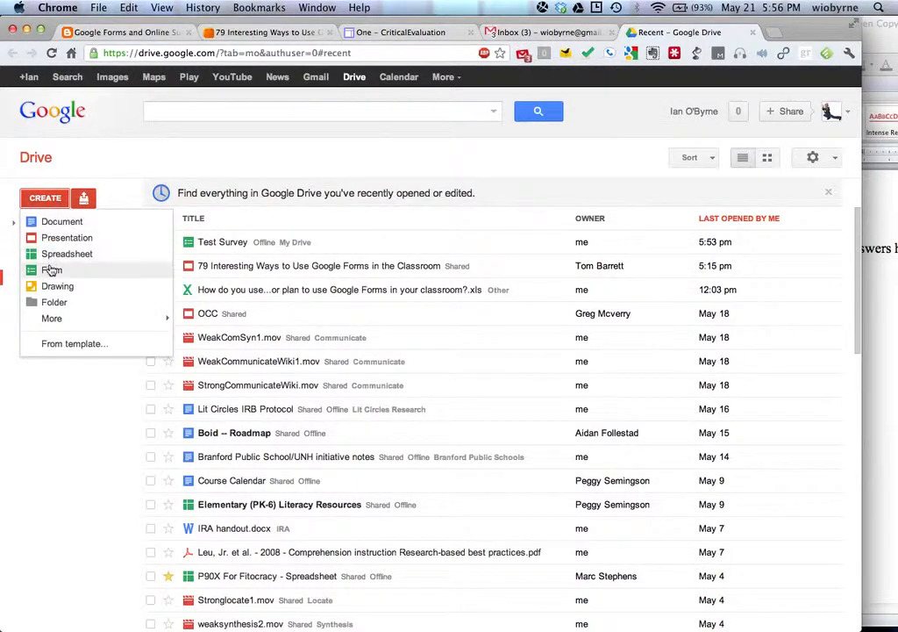
left_click(53, 270)
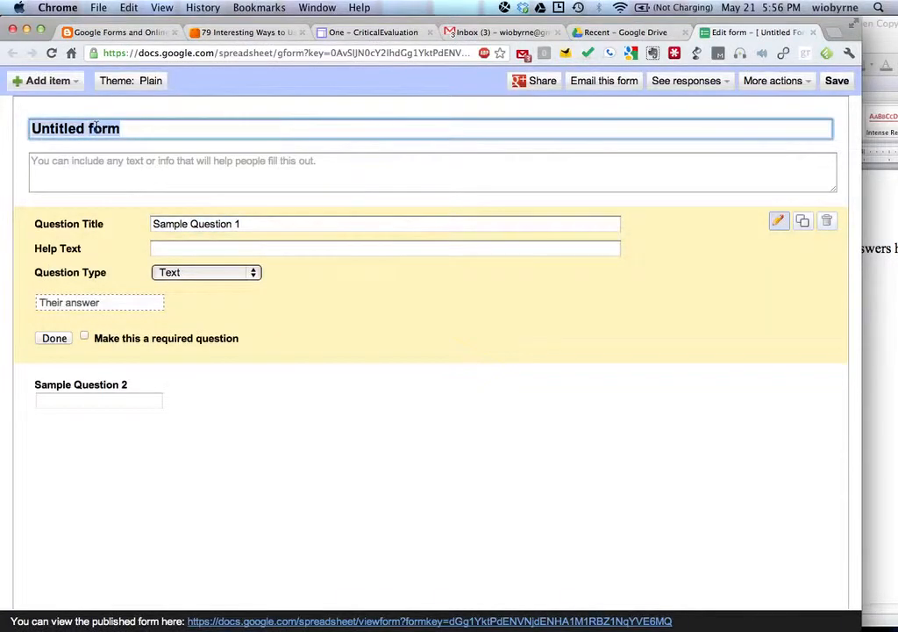
type("Test Drive")
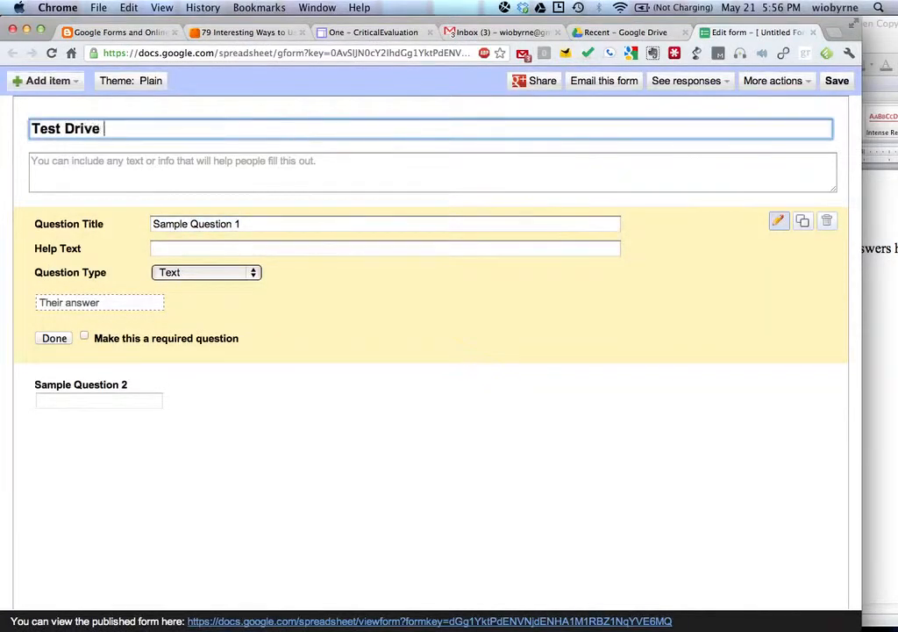
type("Two")
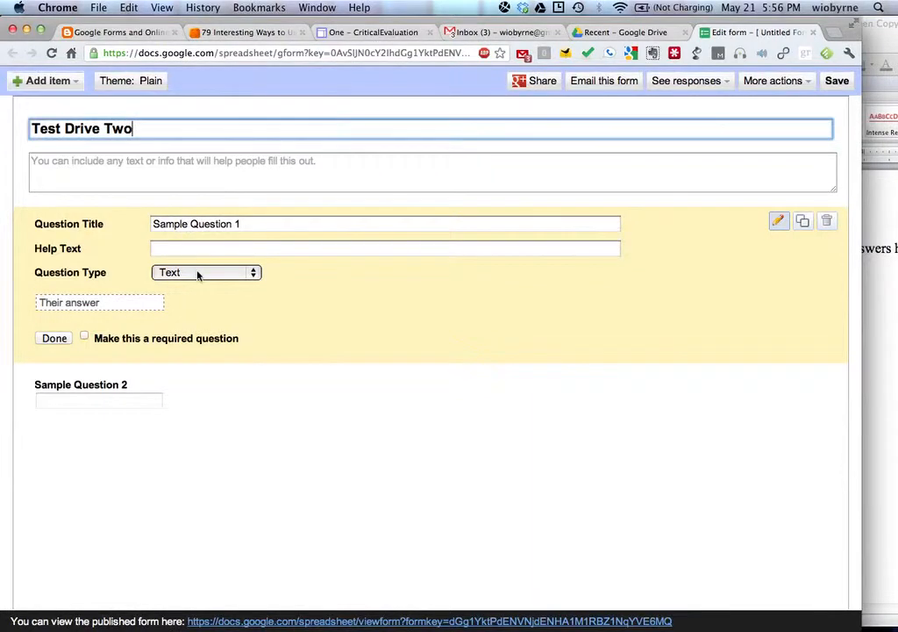
Make the first question a scale question titled 'How excited are you to see Prometheus?'
left_click(206, 272)
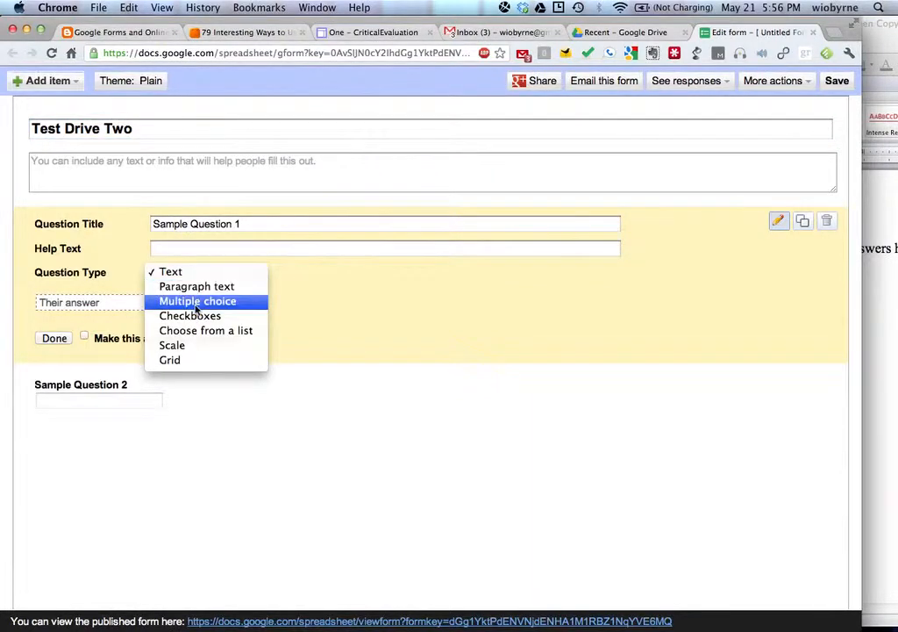
left_click(197, 302)
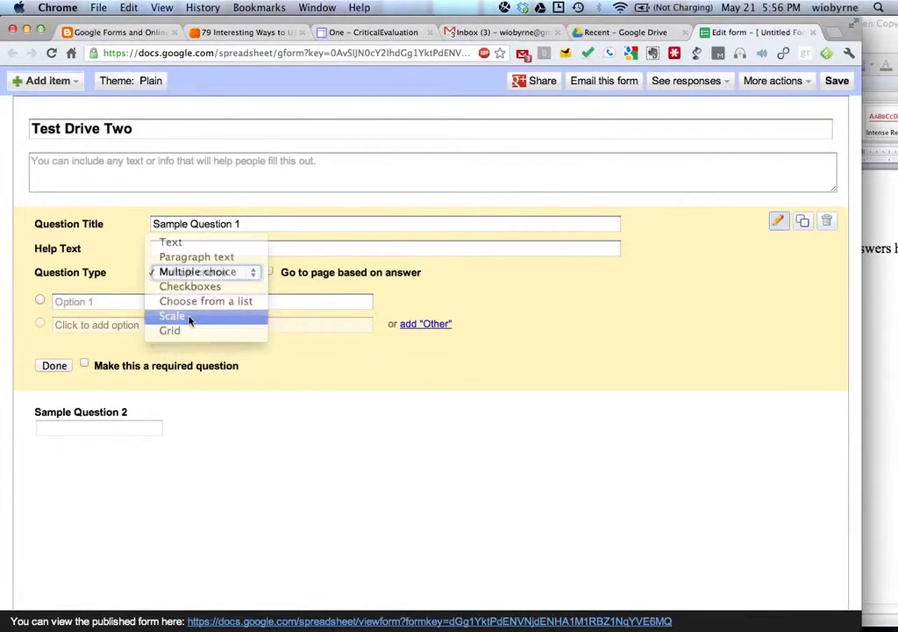
left_click(172, 316)
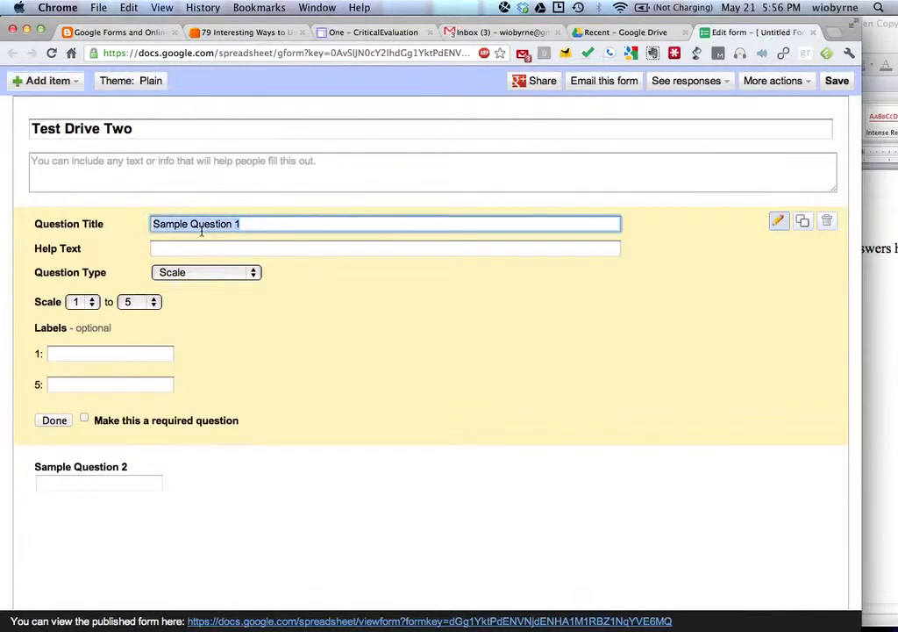
type("How well")
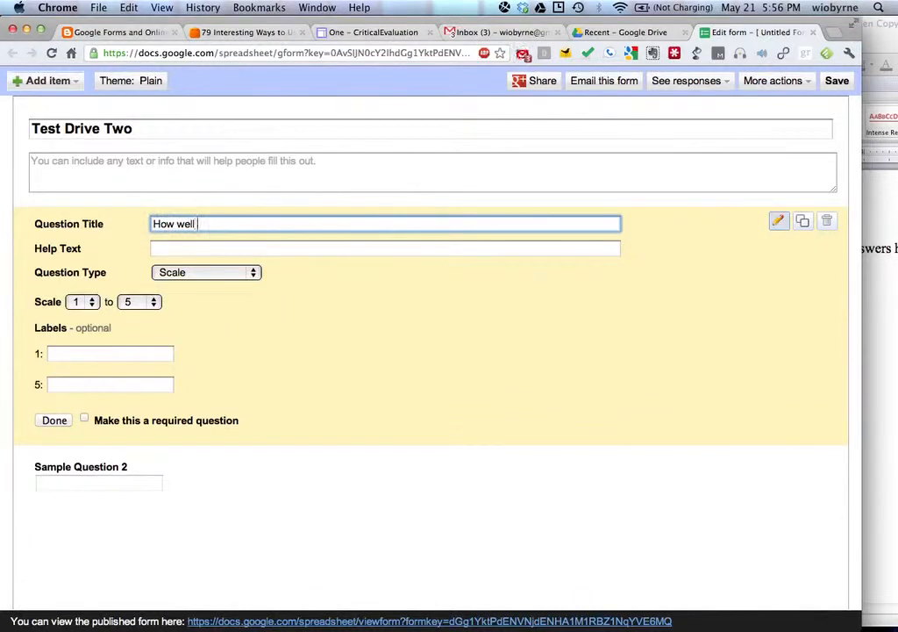
key("backspace")
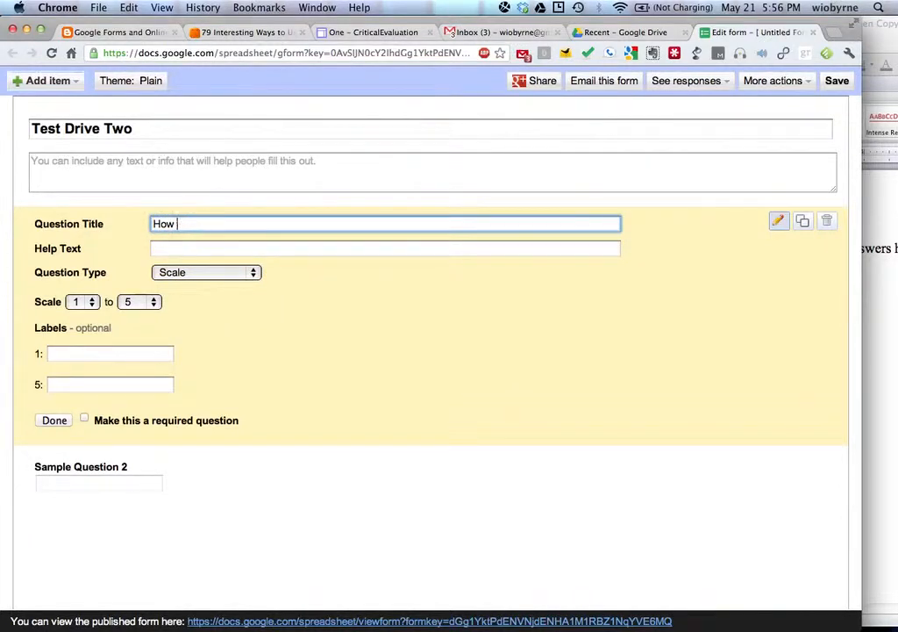
type("excited are")
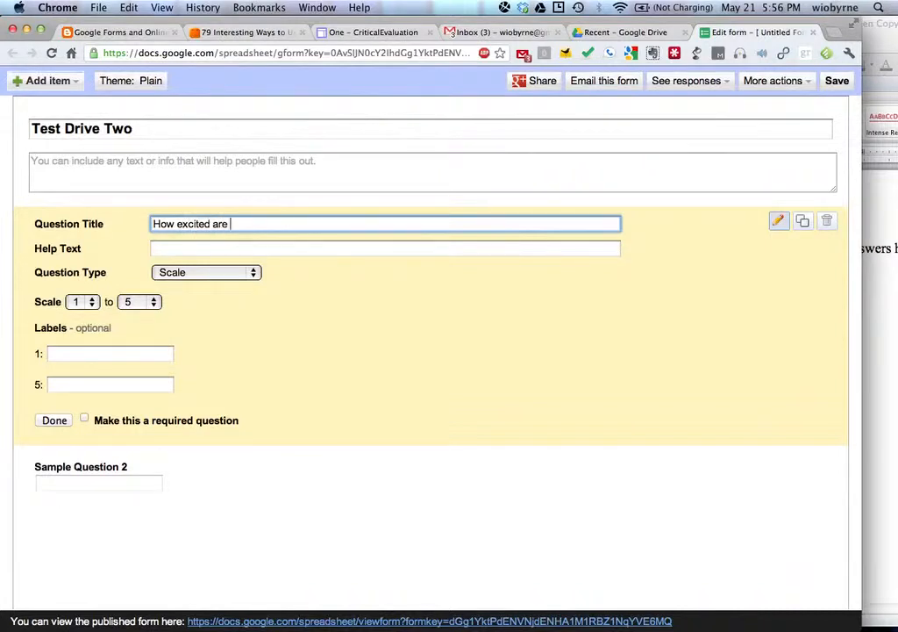
type("you to see")
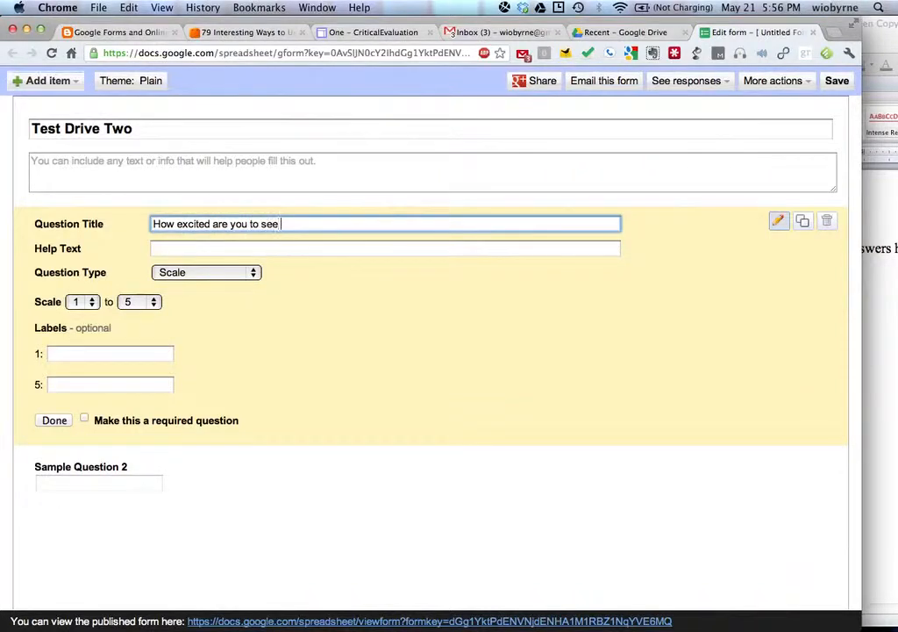
type("P")
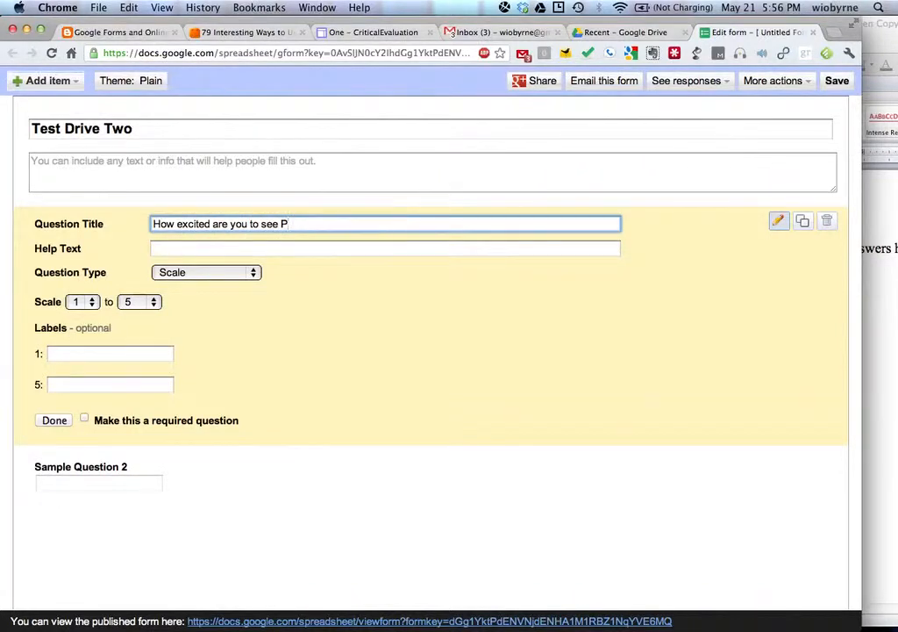
type("rometheus")
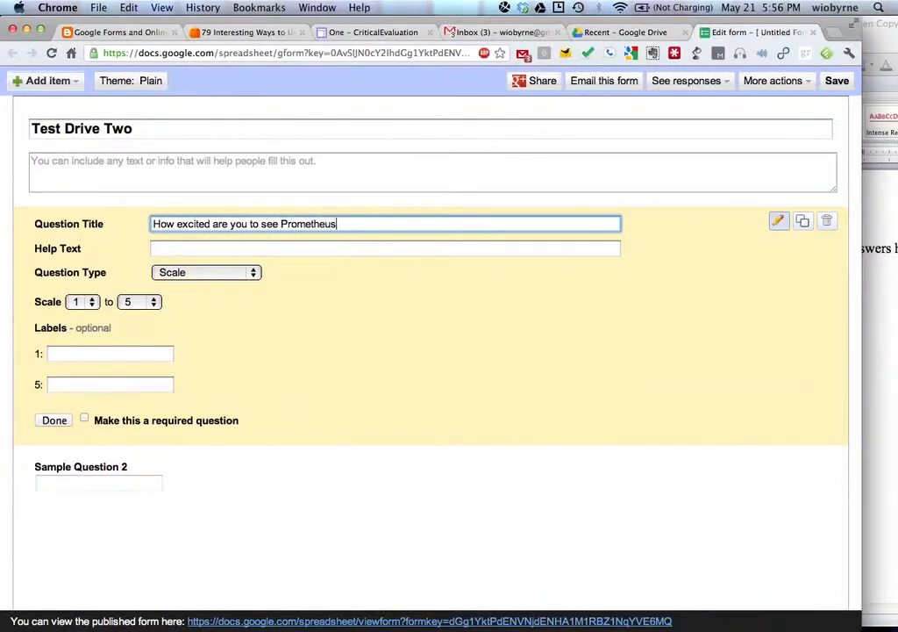
type("?")
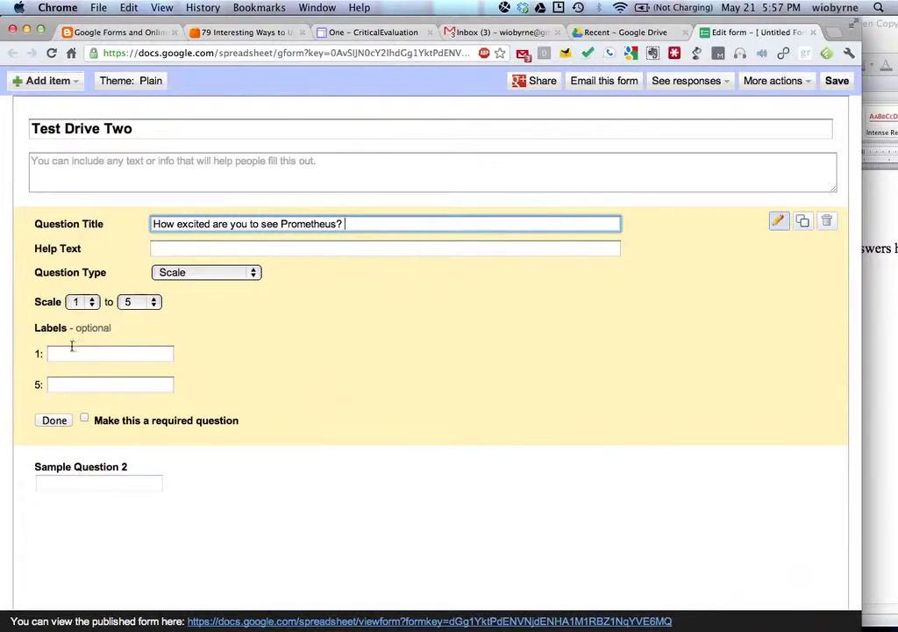
Label the scale ends 'Could care less' and 'Rock o!!!', make it required, and finish it
left_click(109, 351)
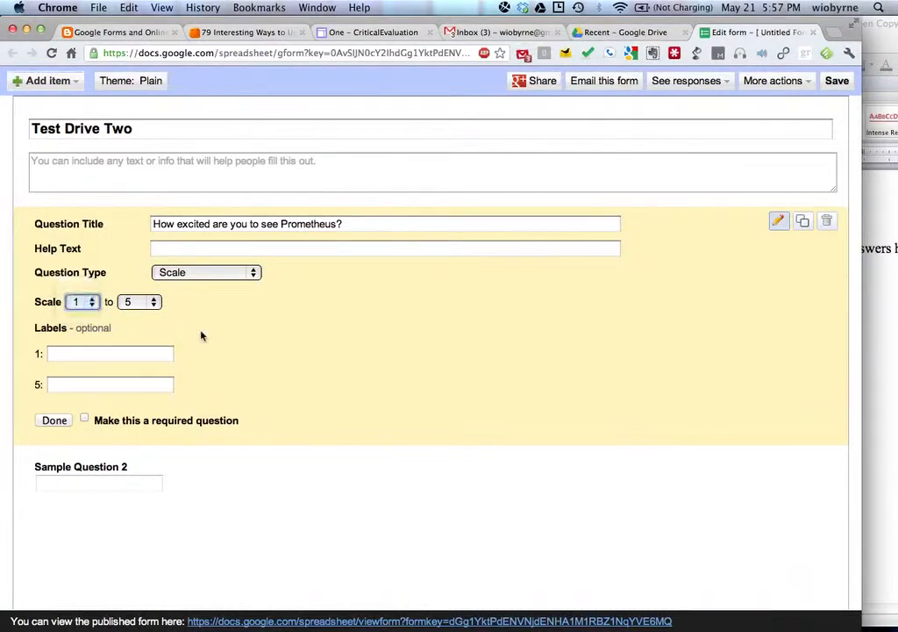
left_click(108, 353)
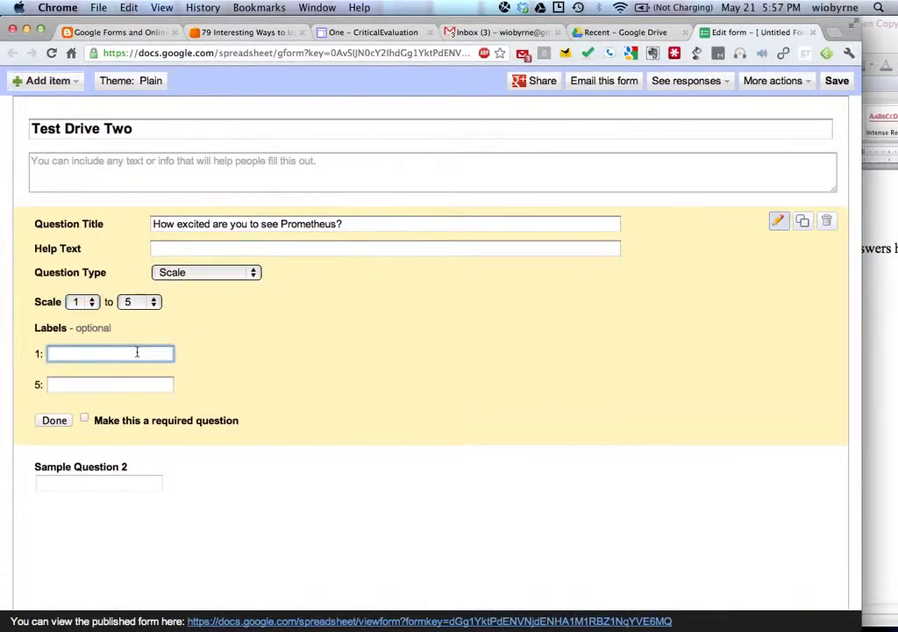
left_click(84, 419)
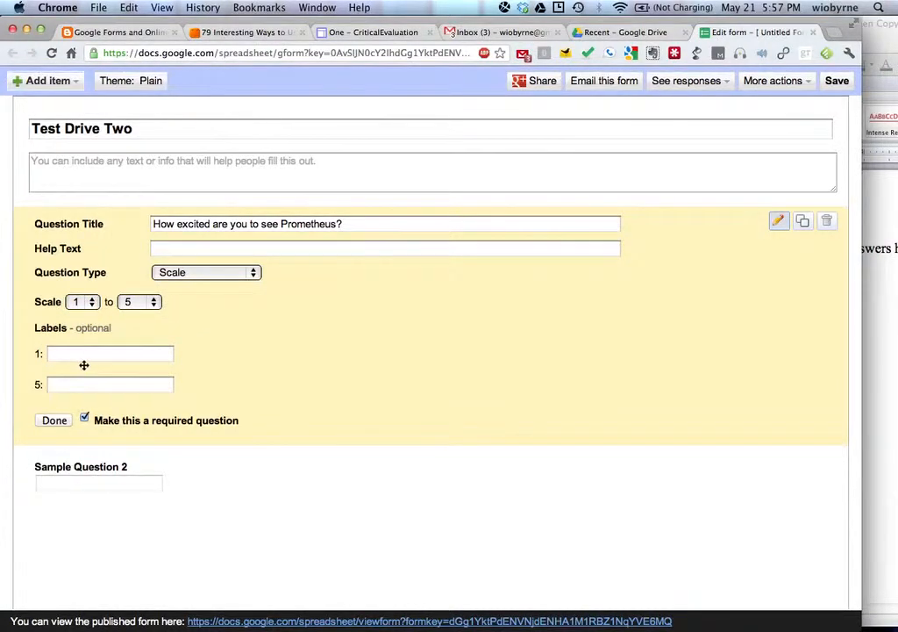
type("Very")
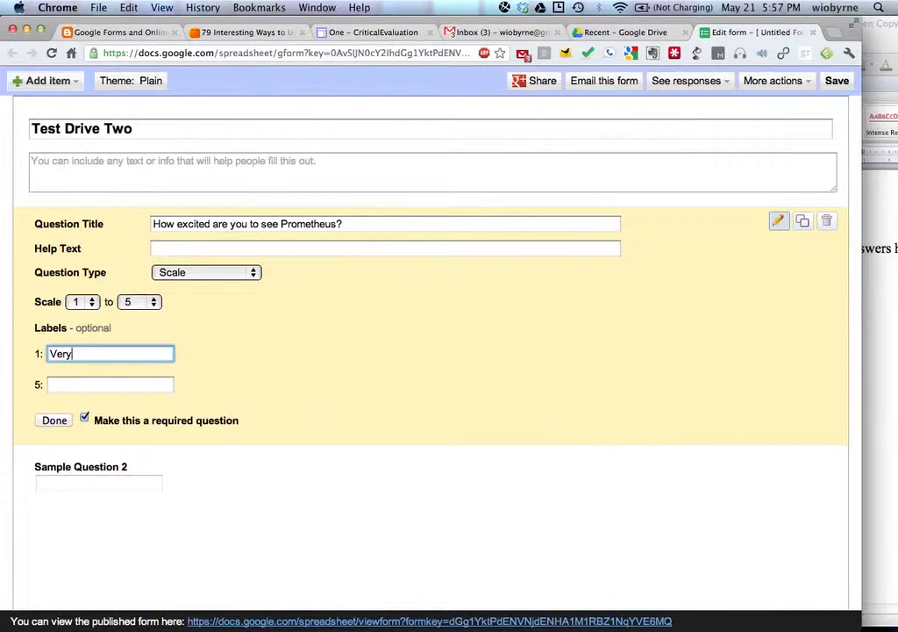
type("Co")
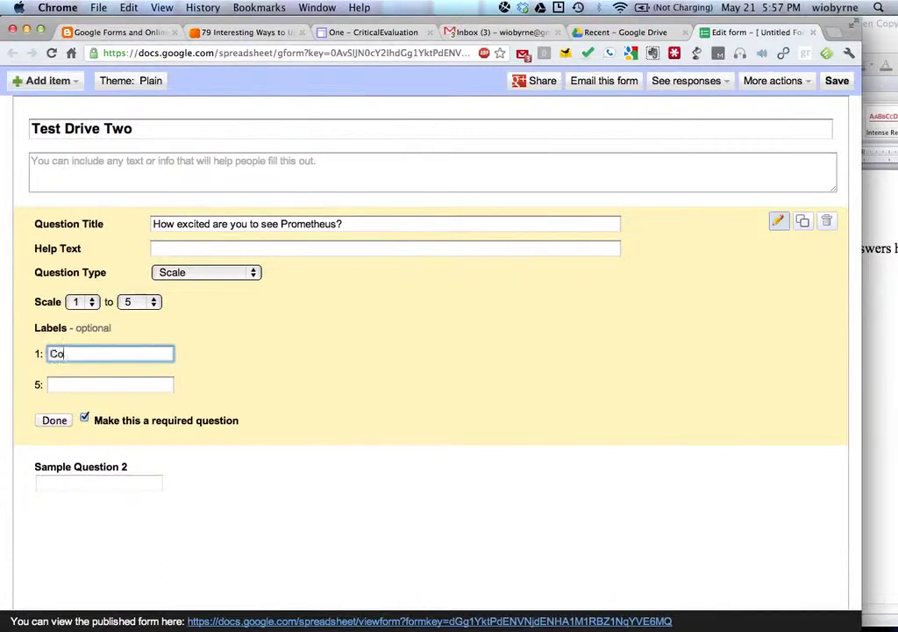
type("Could care less")
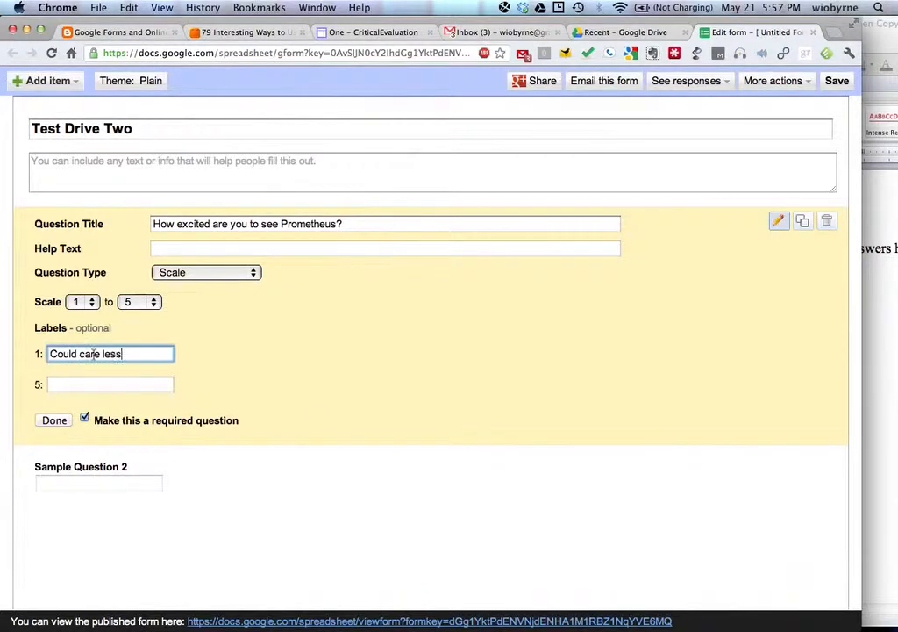
left_click(109, 385)
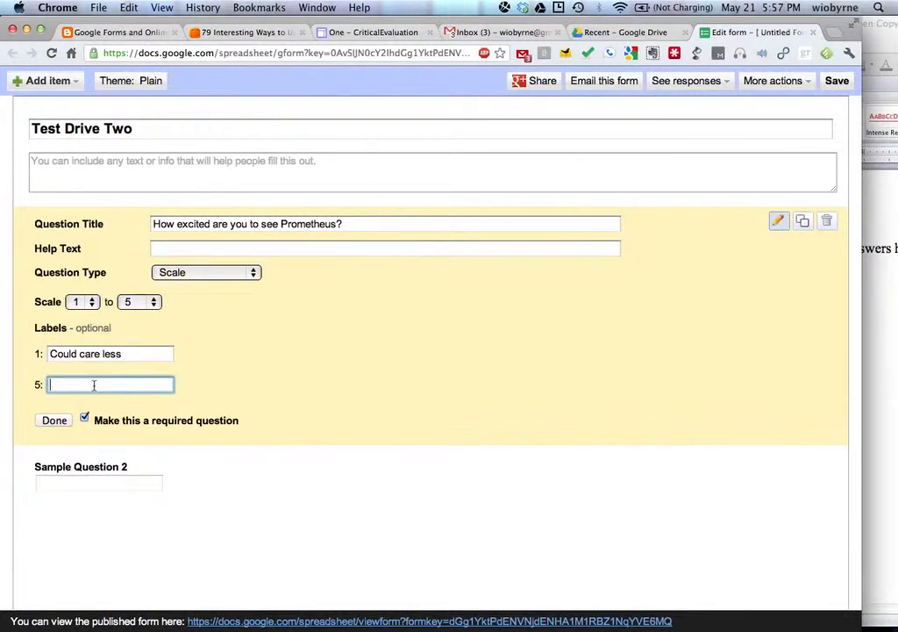
type("Rock on Ridley")
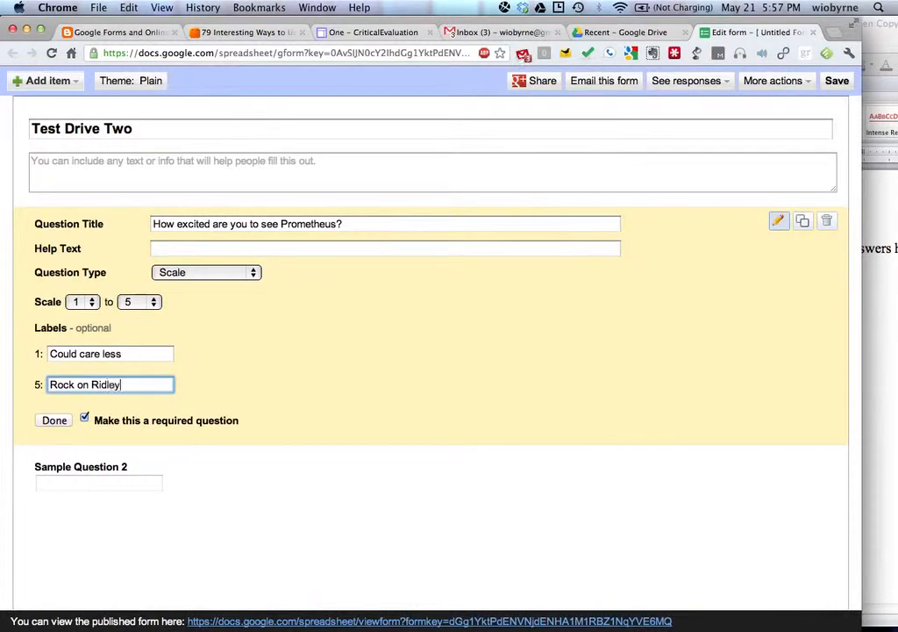
type("!!!")
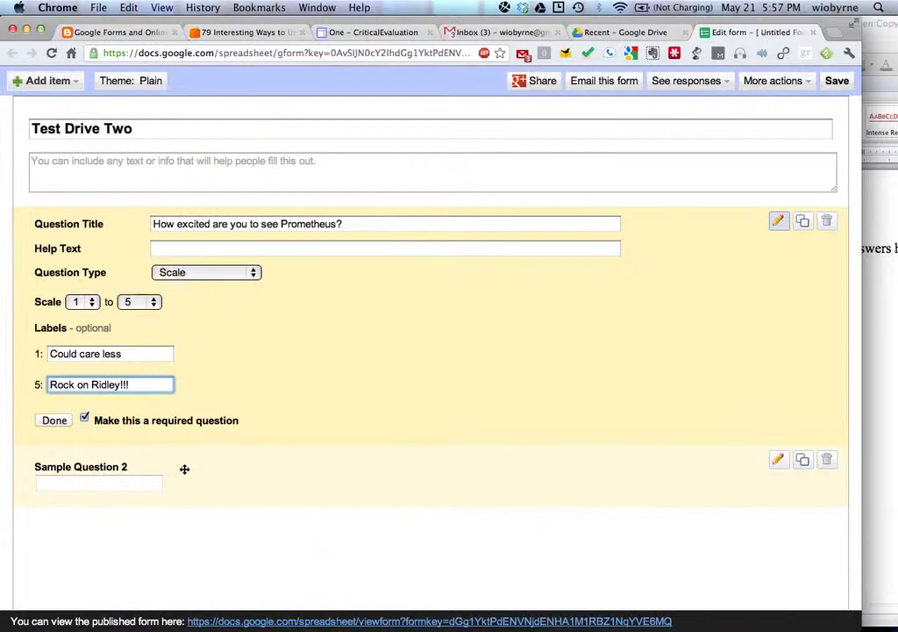
left_click(52, 420)
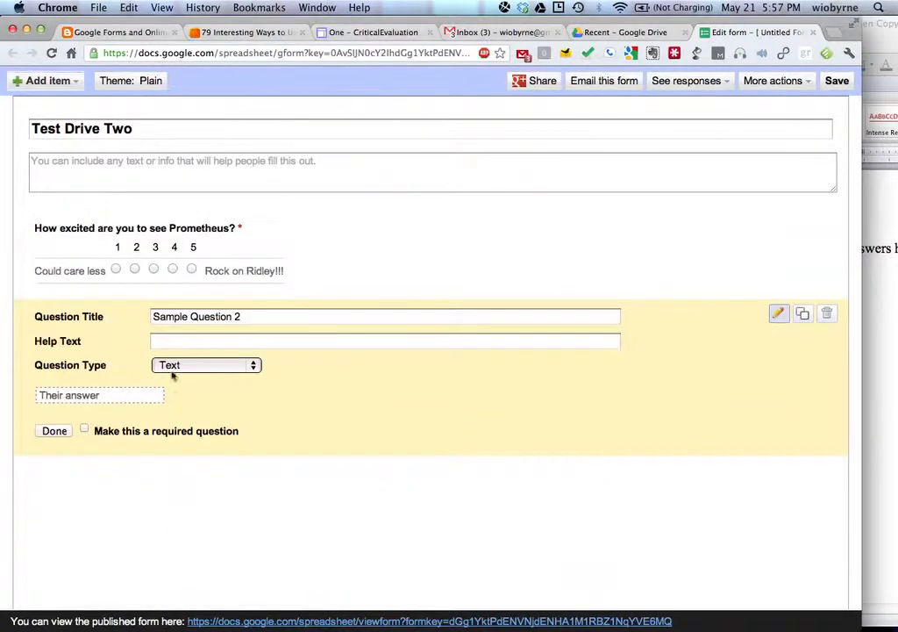
Make the second question a checkbox question 'What did you eat for dinner tonight?'
left_click(206, 365)
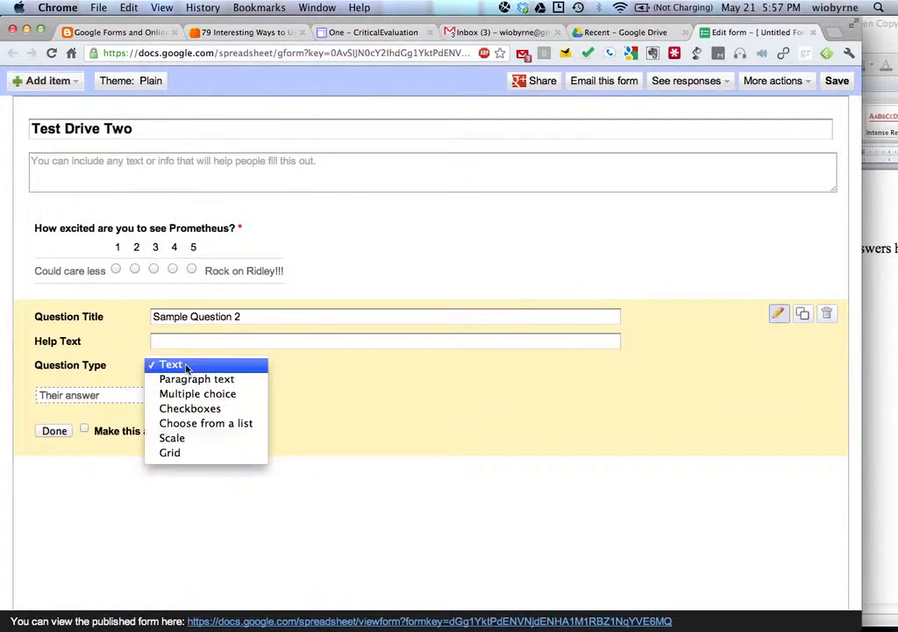
mouse_move(168, 452)
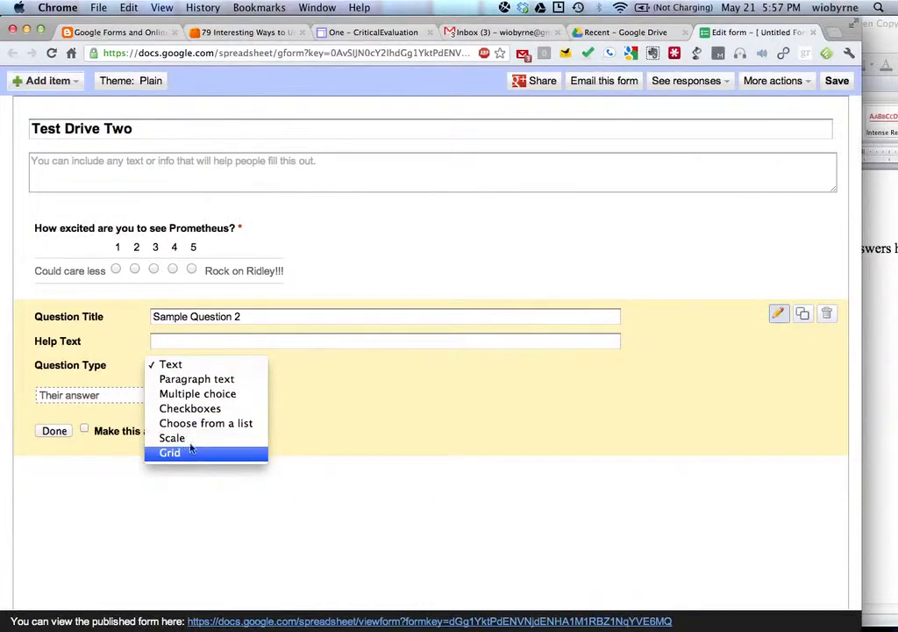
left_click(190, 407)
type("What did y")
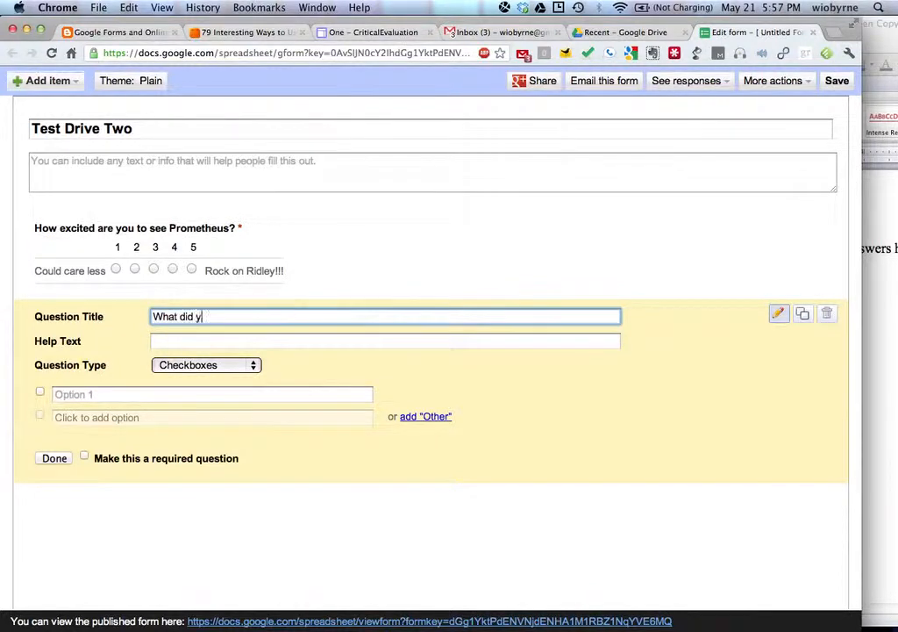
type("ou eat for")
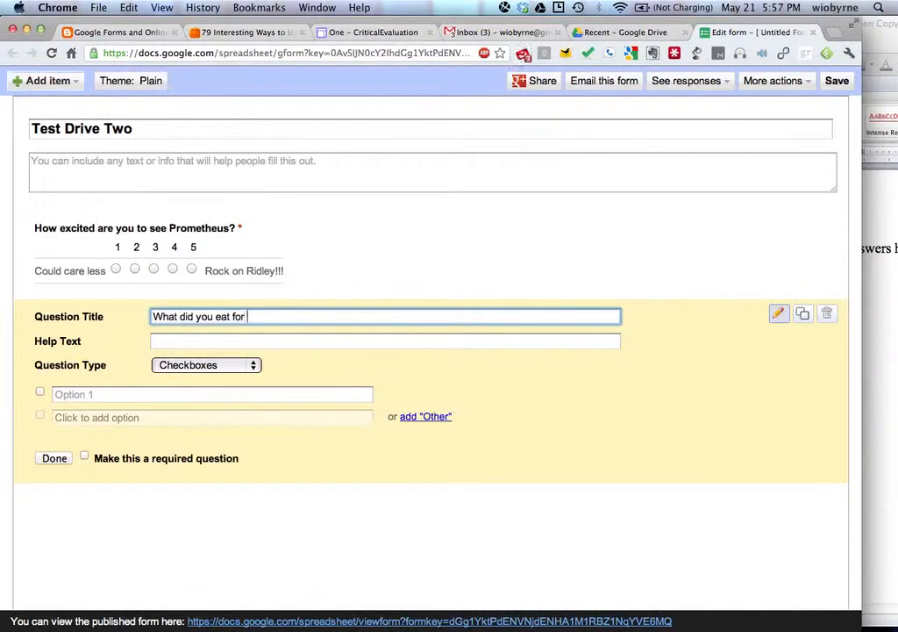
type("dinenr")
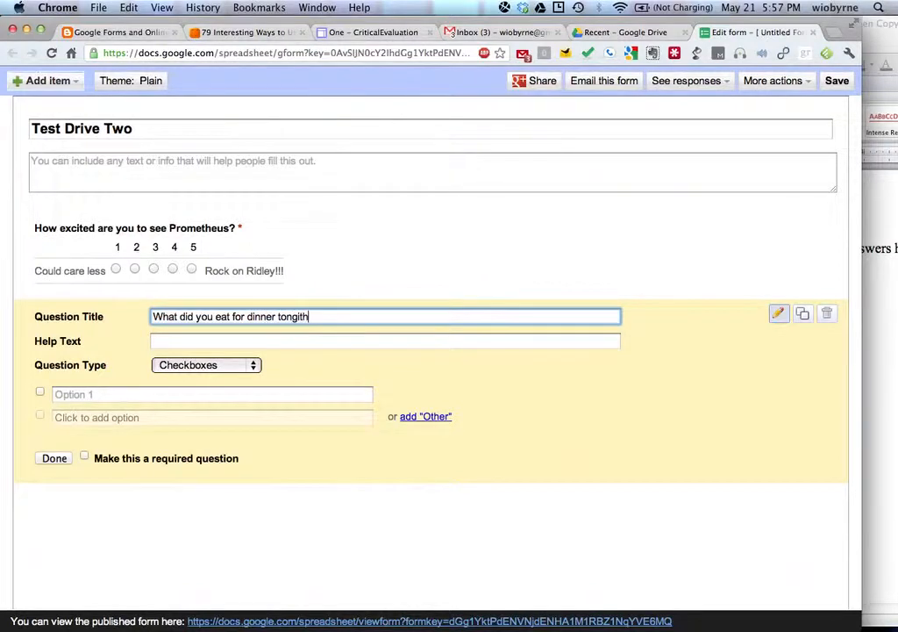
key("backspace")
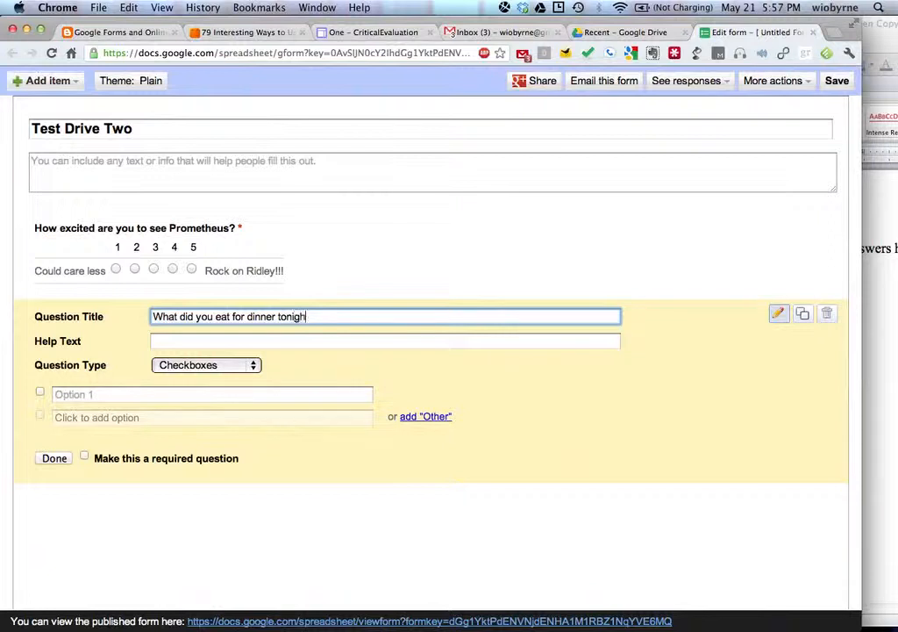
type("t?")
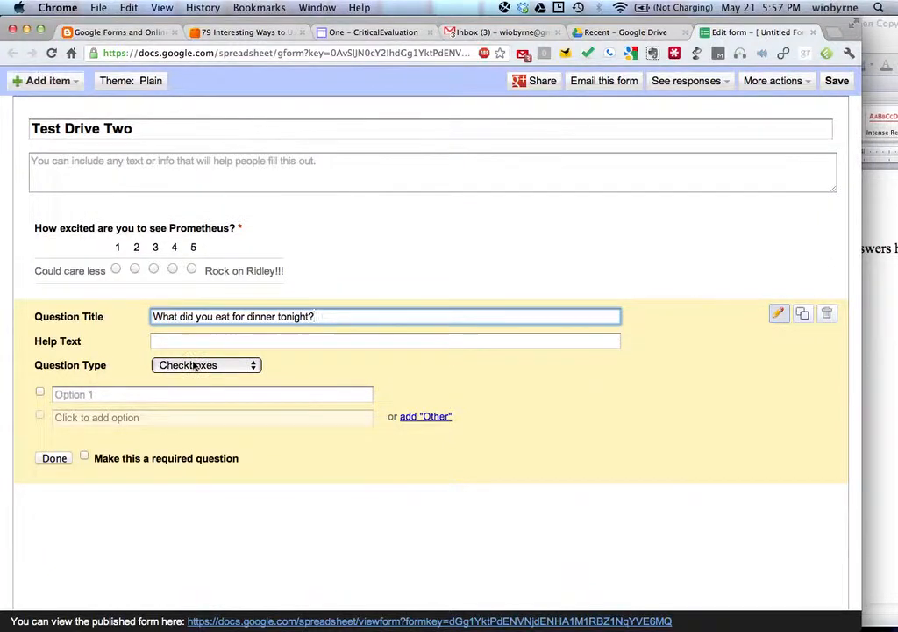
Add options Pizza, Popcorn, Margarita, Balance Bar and Nothing...again..., then finish the question
type("Pizza")
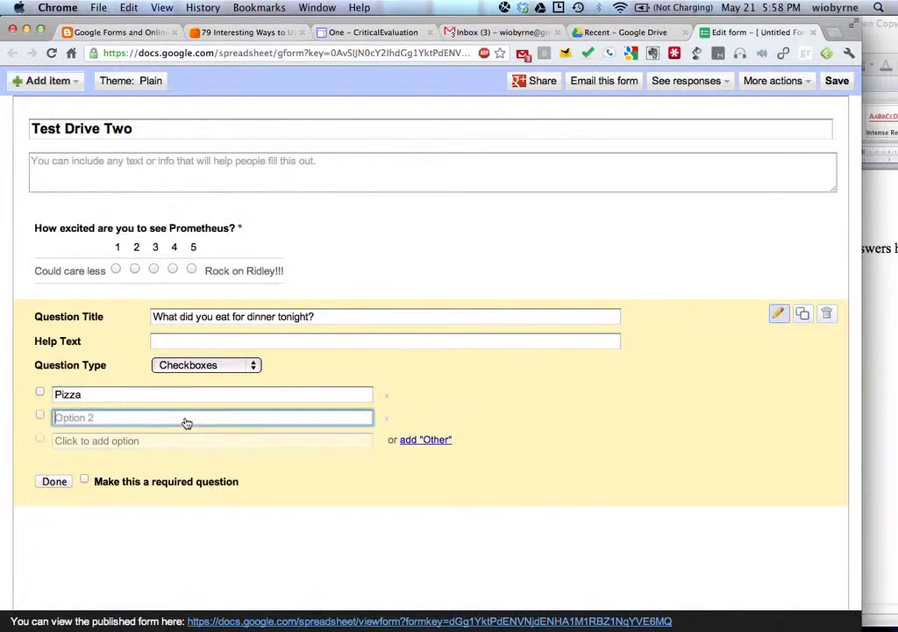
type("Popcorn")
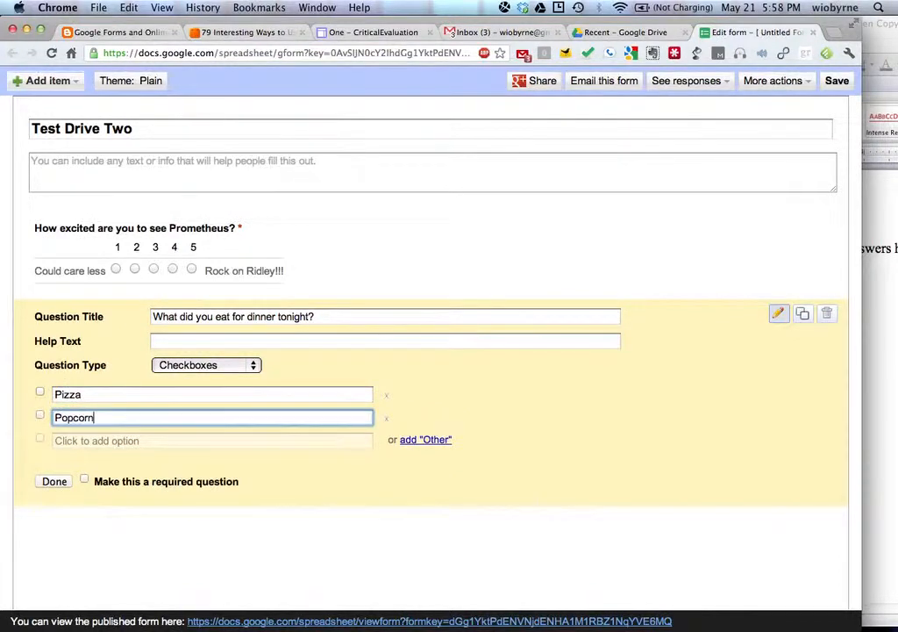
type("Margatrit")
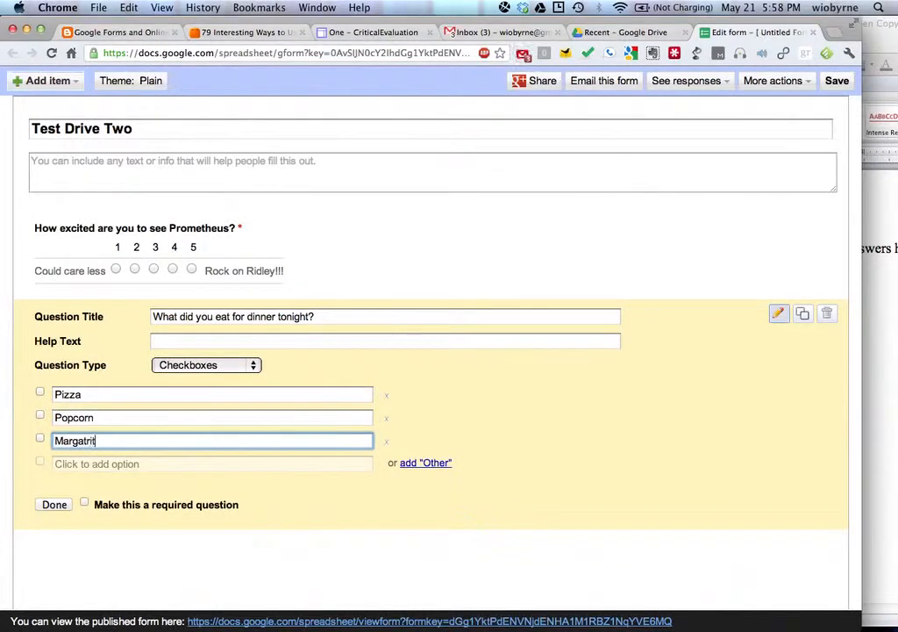
key("BackSpace")
type("a")
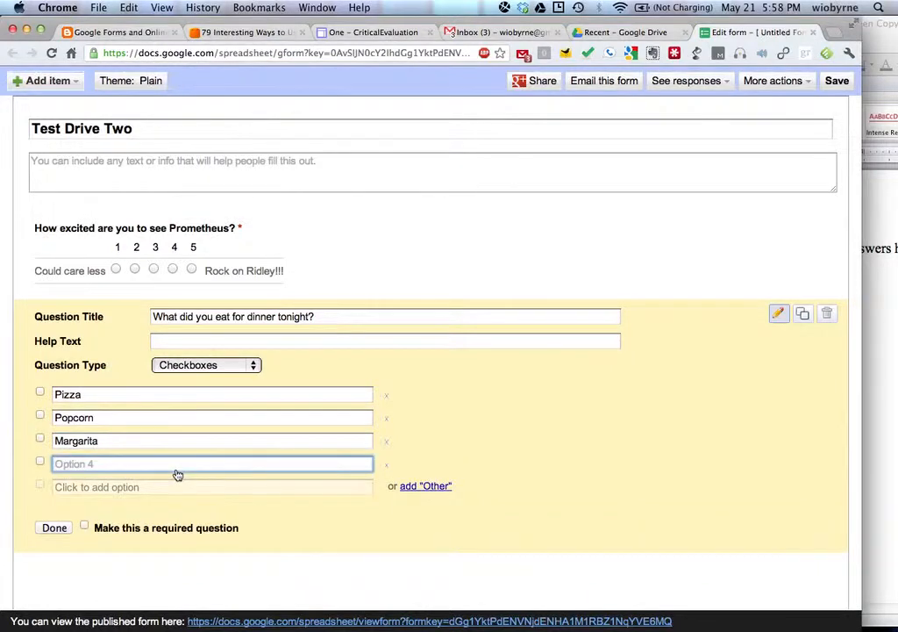
type("Balance Bar")
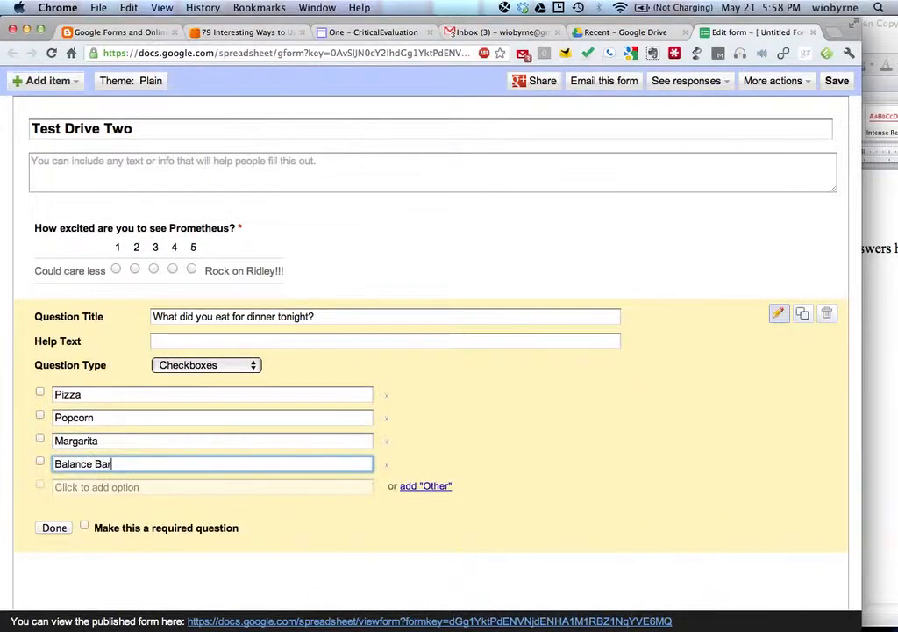
type("Nothing")
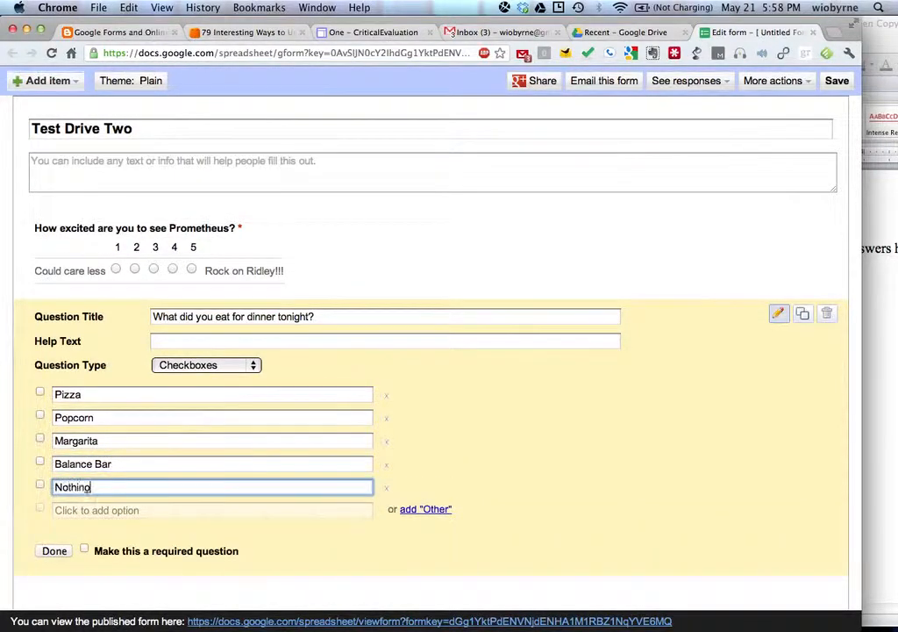
type("...again...")
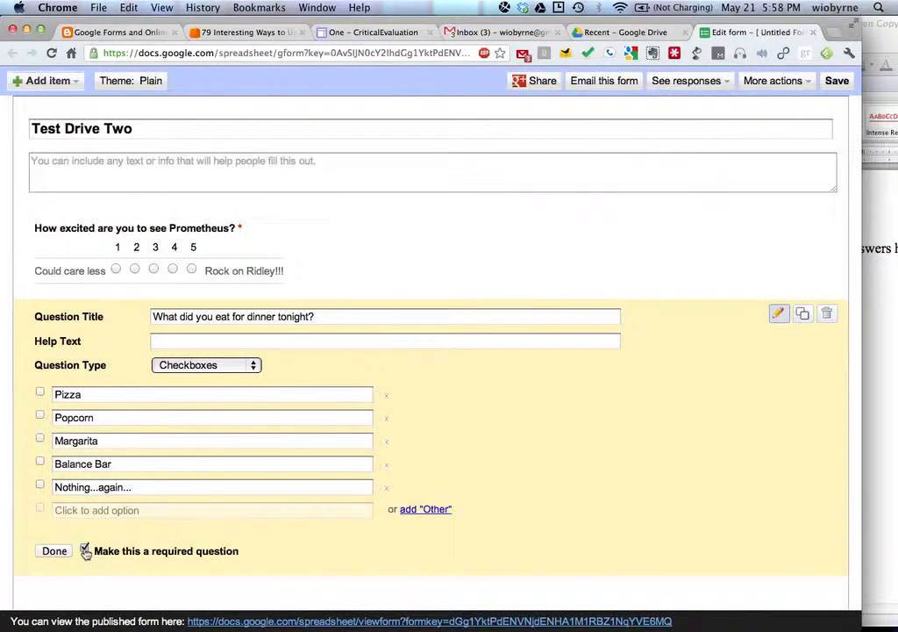
left_click(53, 551)
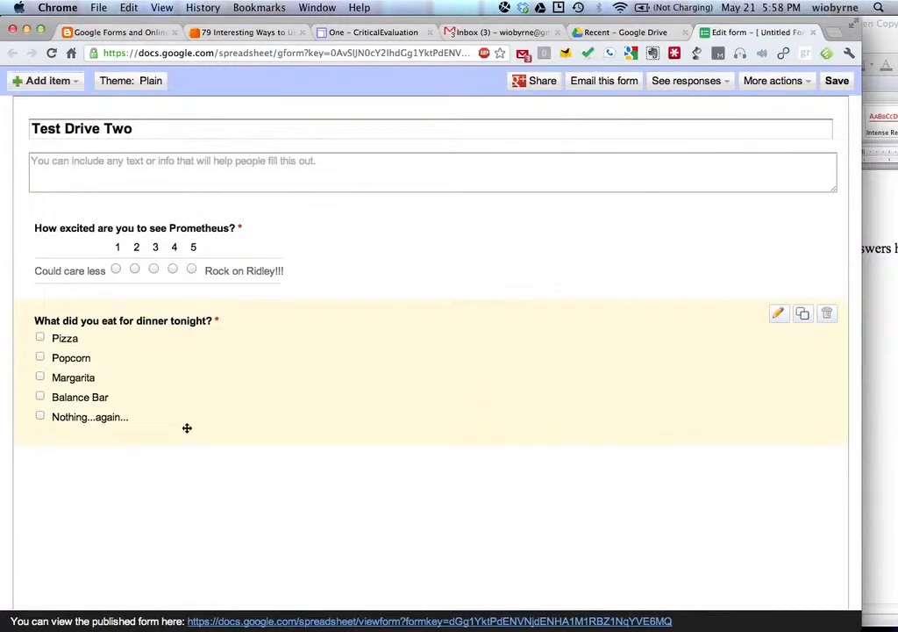
Add a paragraph text question titled 'Please reflect on your progress so far in class.'
left_click(46, 81)
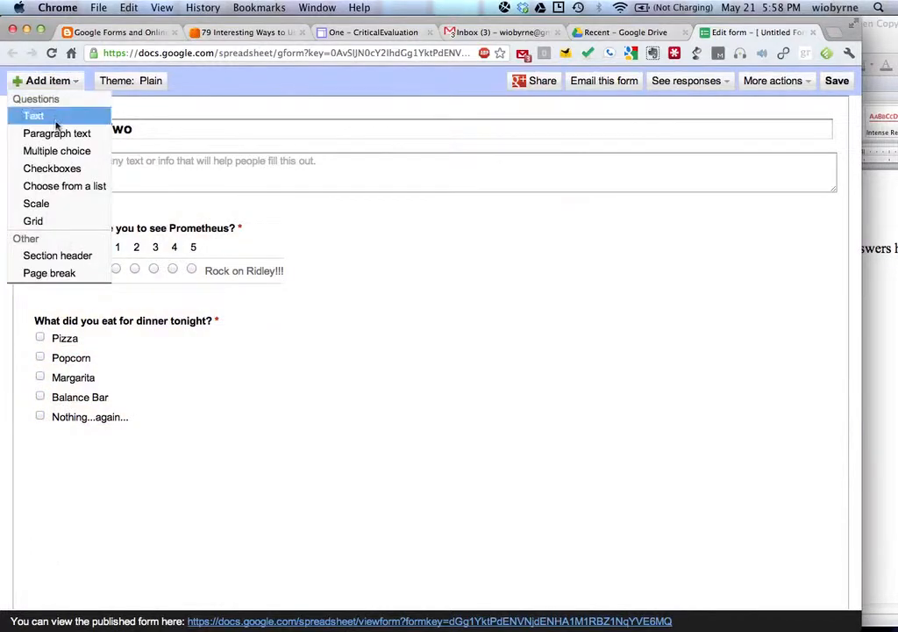
mouse_move(56, 133)
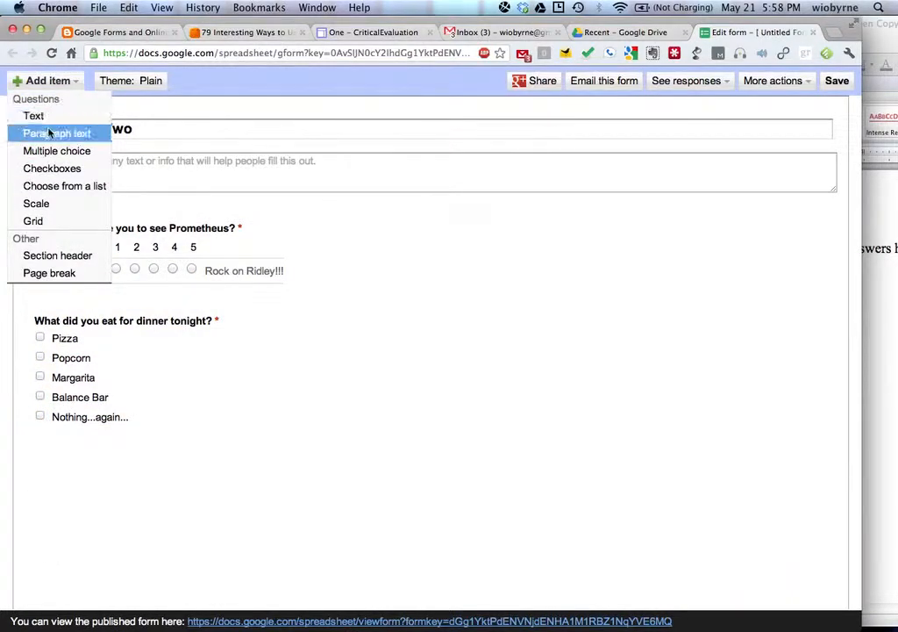
left_click(56, 133)
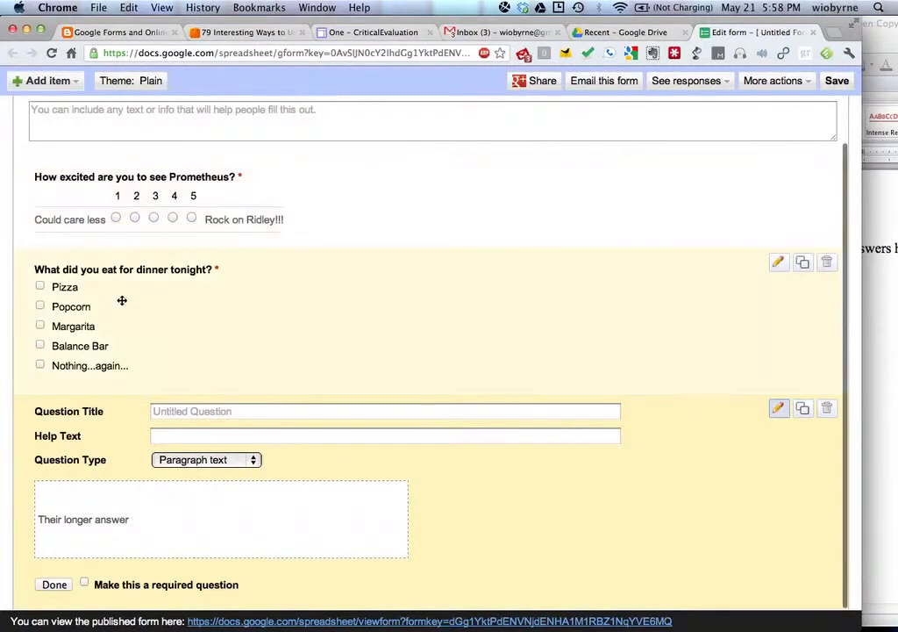
left_click(384, 410)
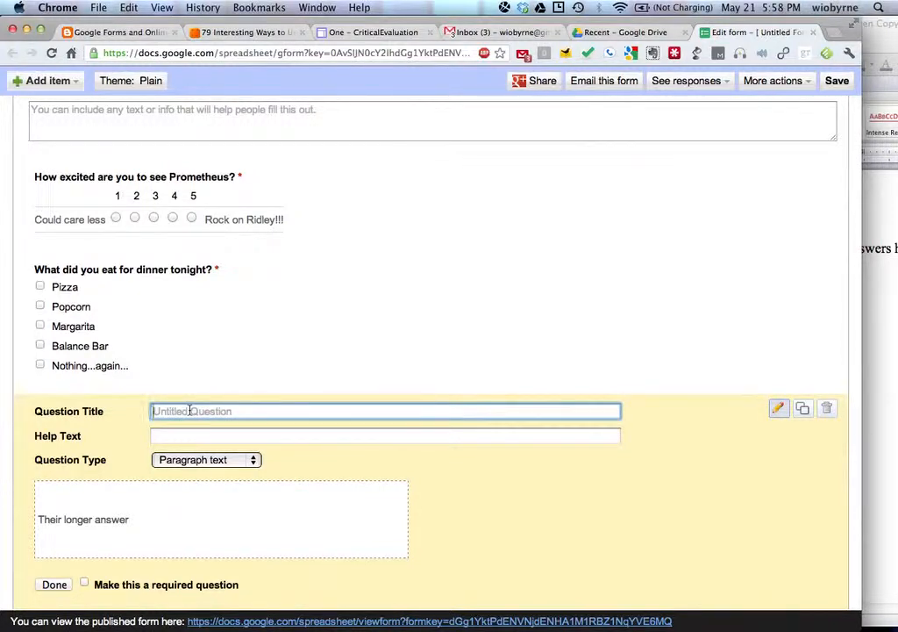
type("Please reflect on your")
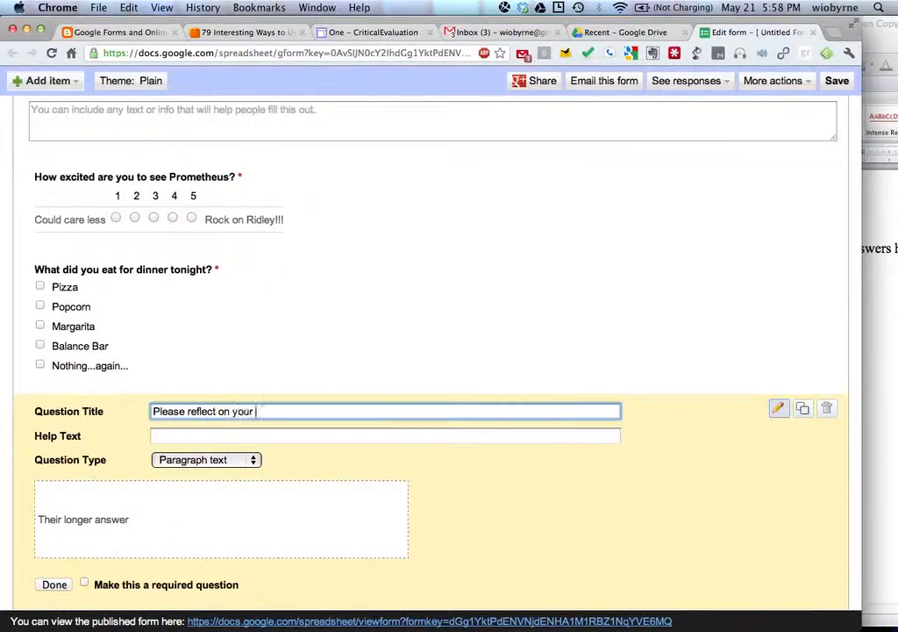
type("progress so")
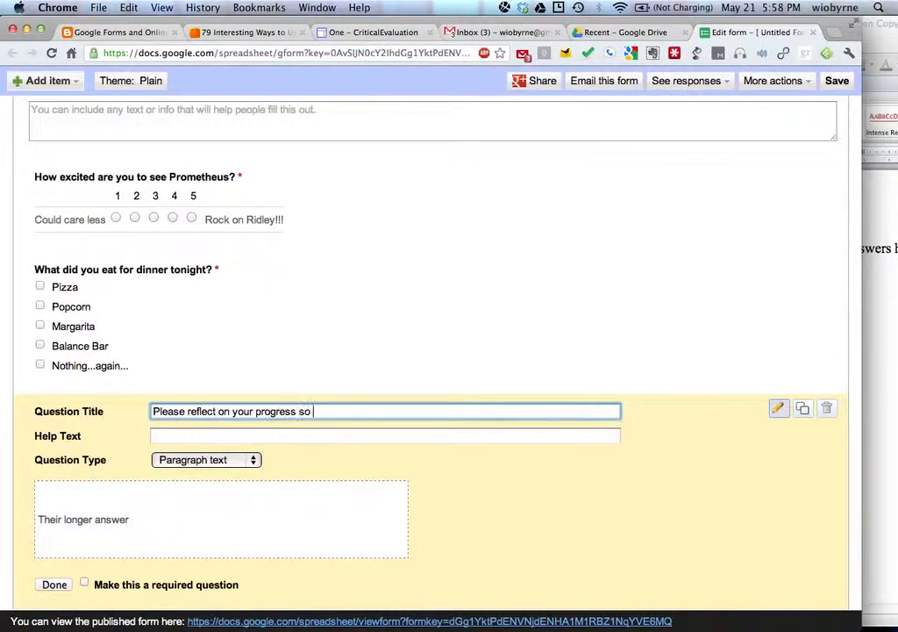
type("far in challs")
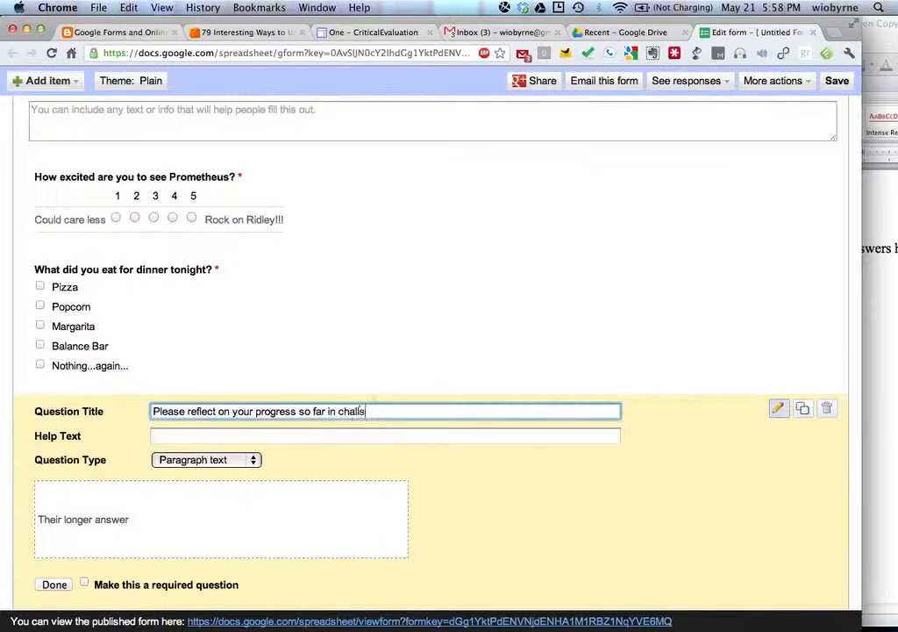
type("class.")
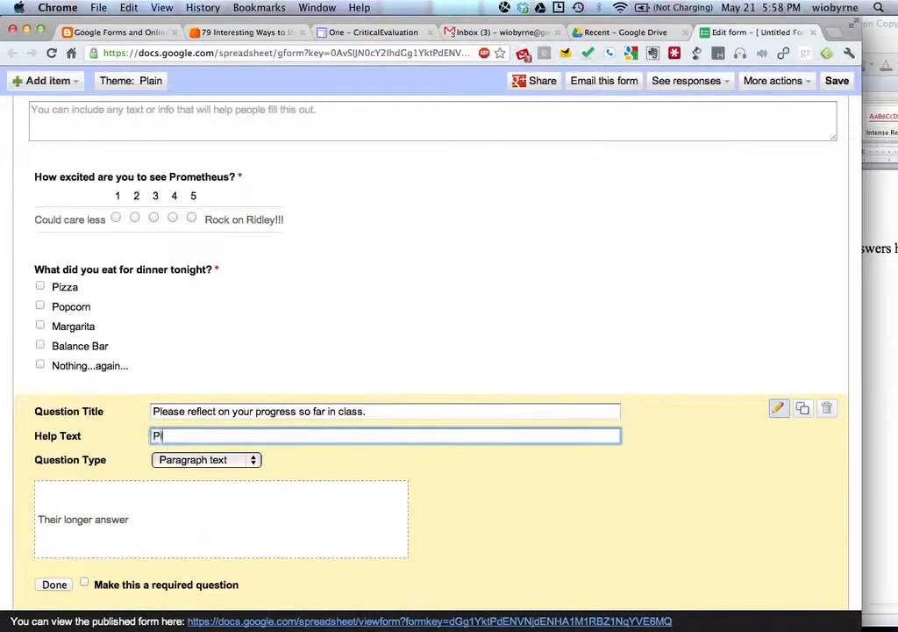
Give the reflection question the help text 'Please be honest...'
type("Please be hone")
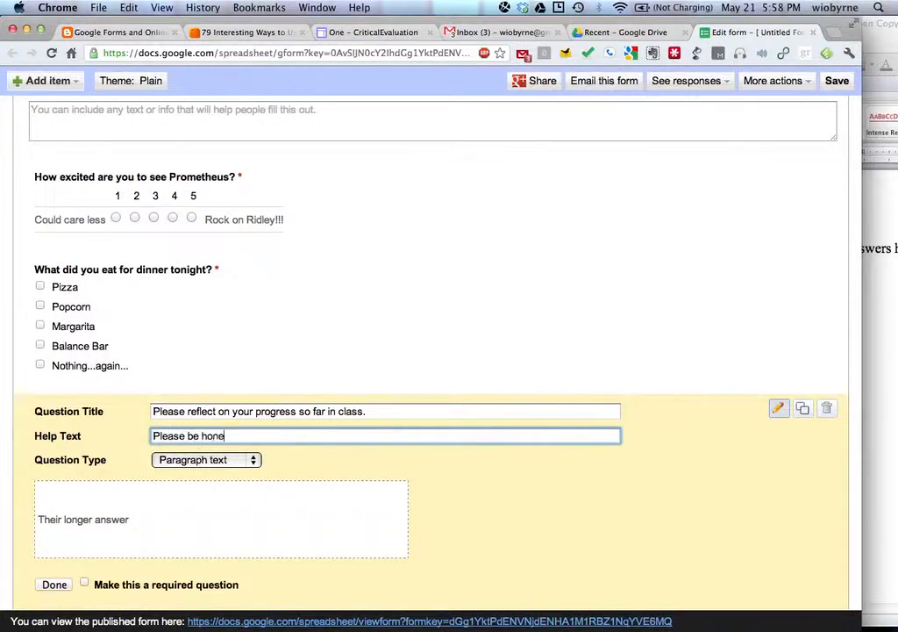
type("st...really")
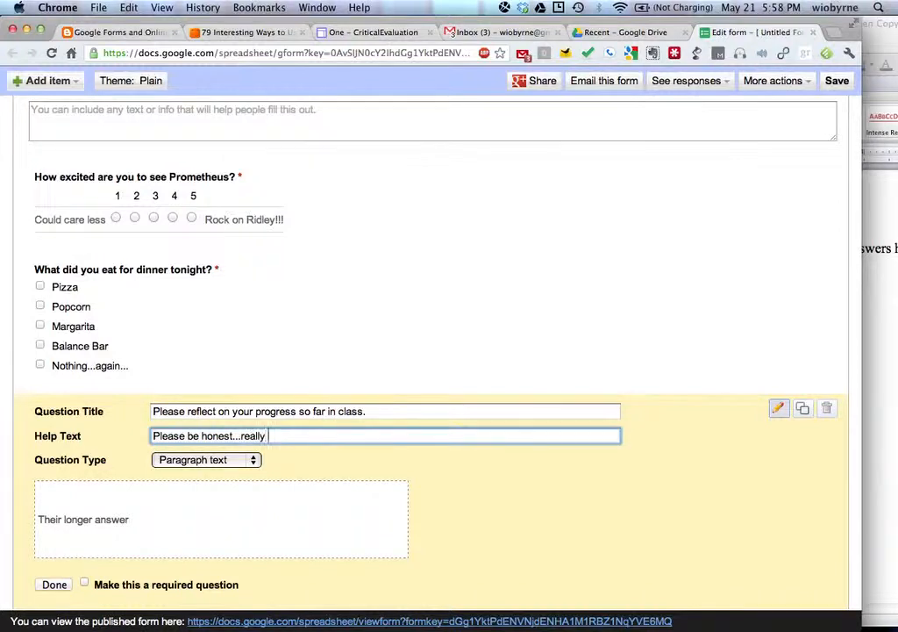
type("honest...")
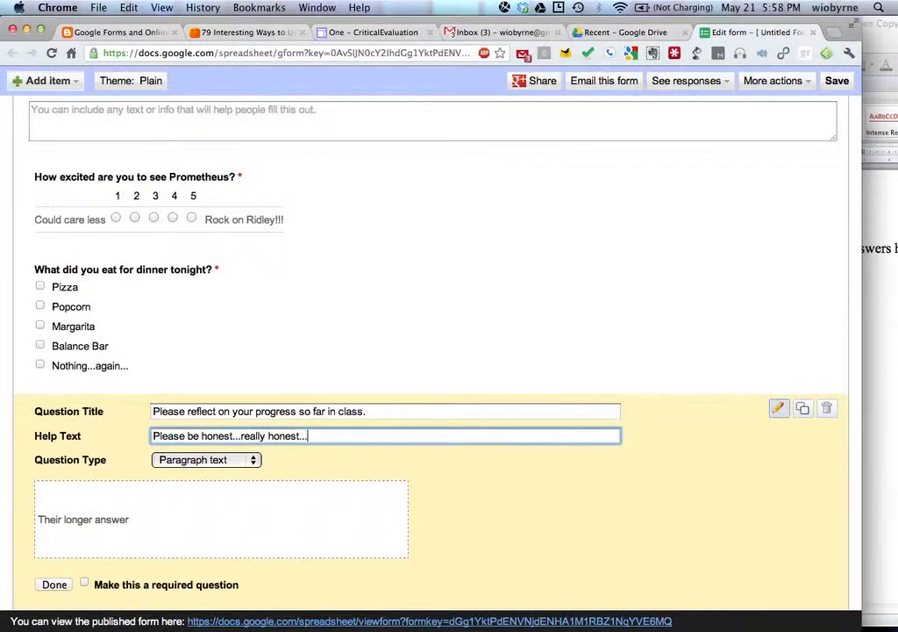
left_click(205, 460)
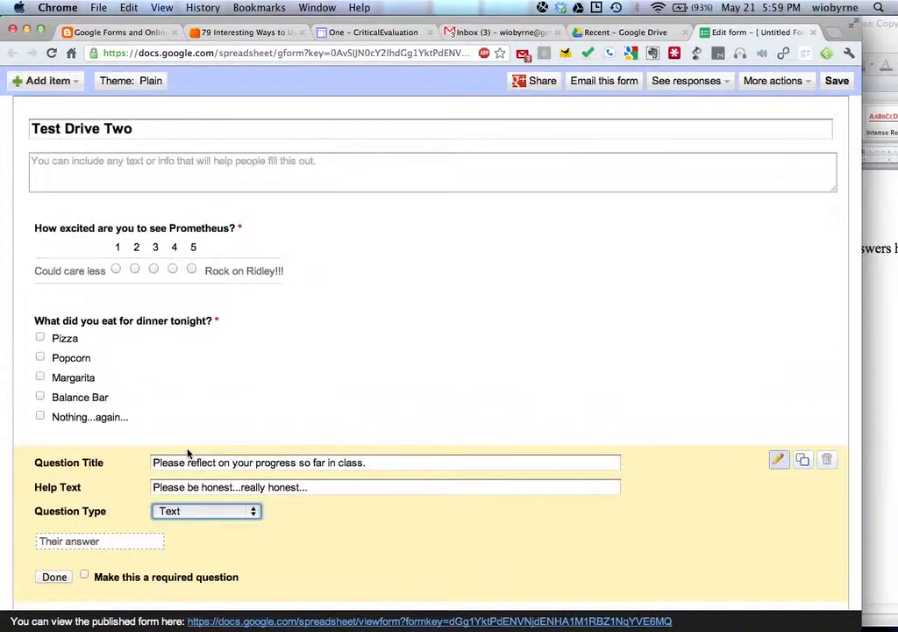
Set the reflection question back to Paragraph text and make it required
left_click(207, 511)
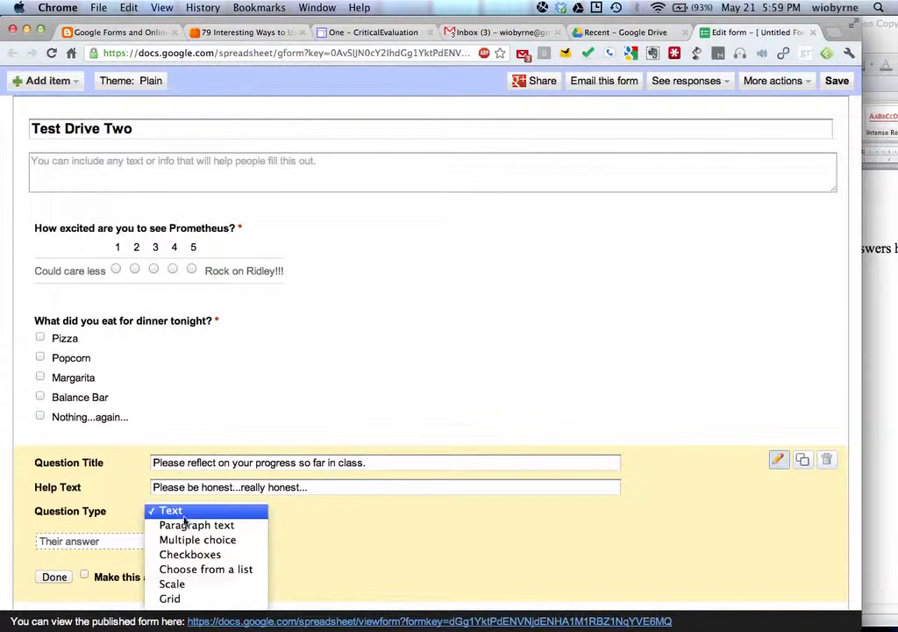
left_click(196, 525)
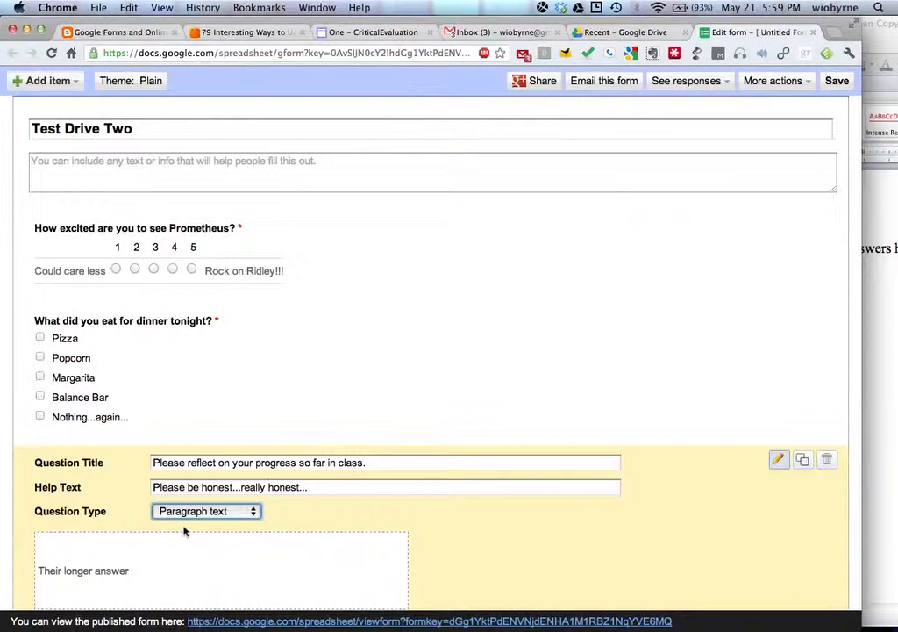
scroll("down", 3)
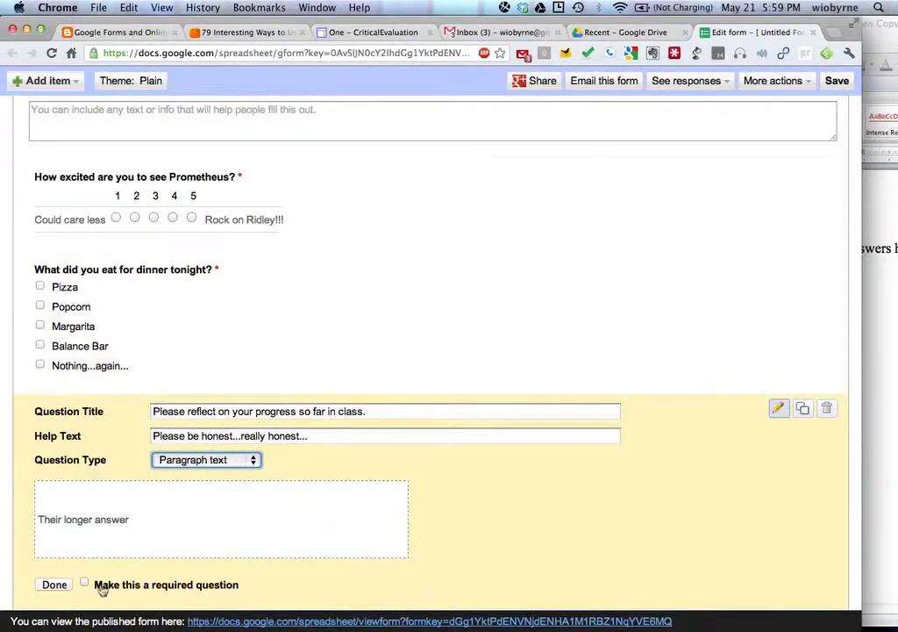
left_click(52, 584)
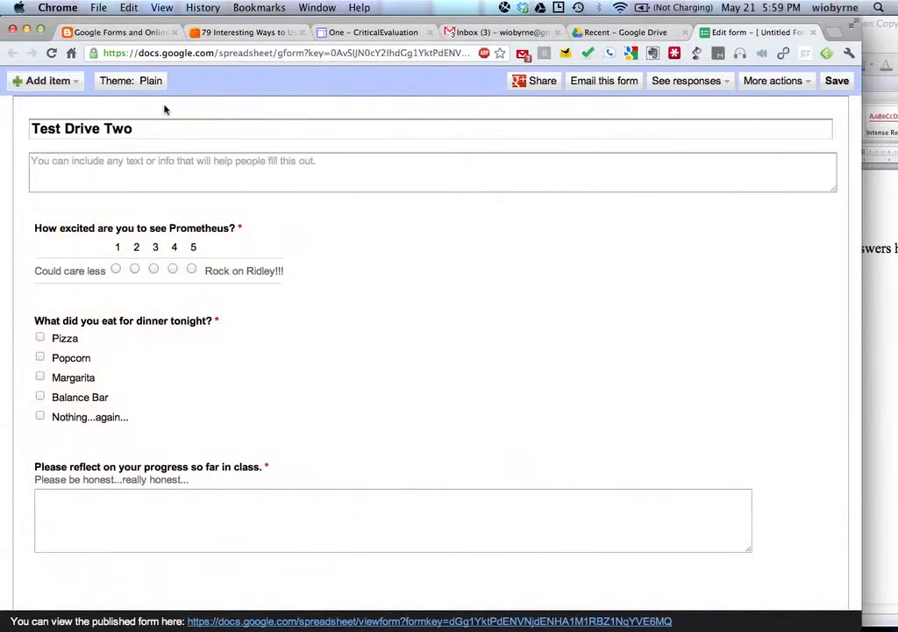
Apply the Binary Blue theme from the gallery and scroll through the previewed form
left_click(130, 81)
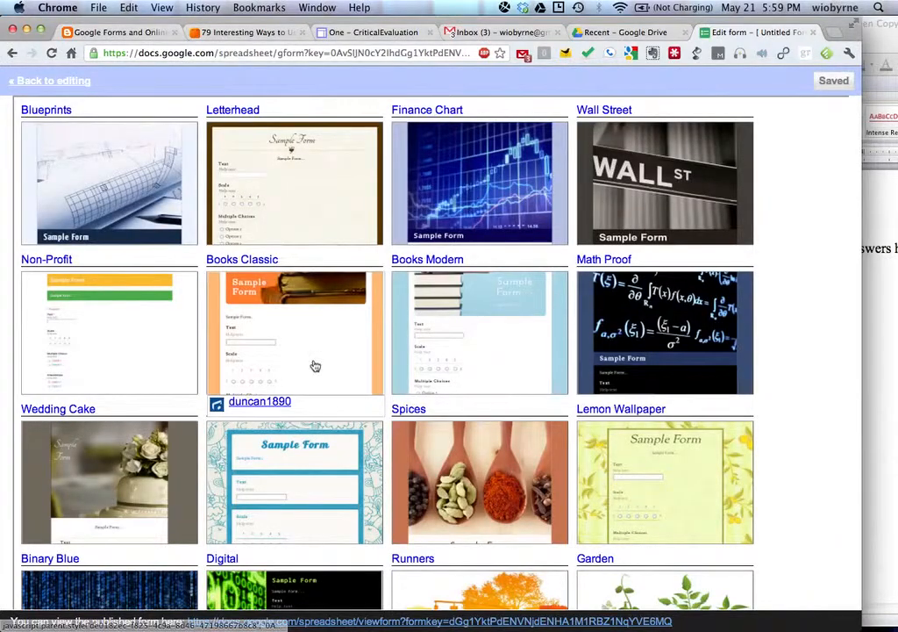
scroll("down", 3)
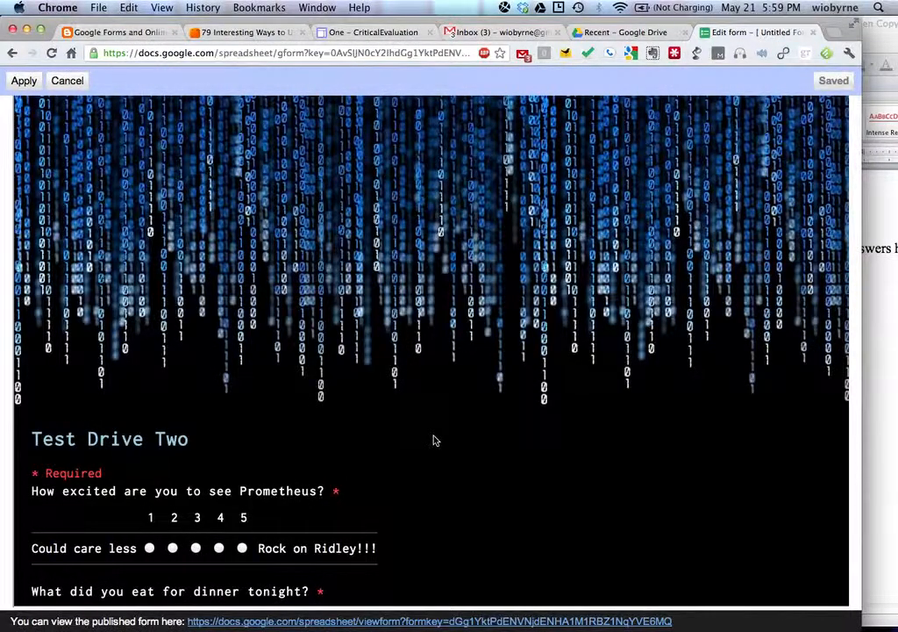
scroll("down", 3)
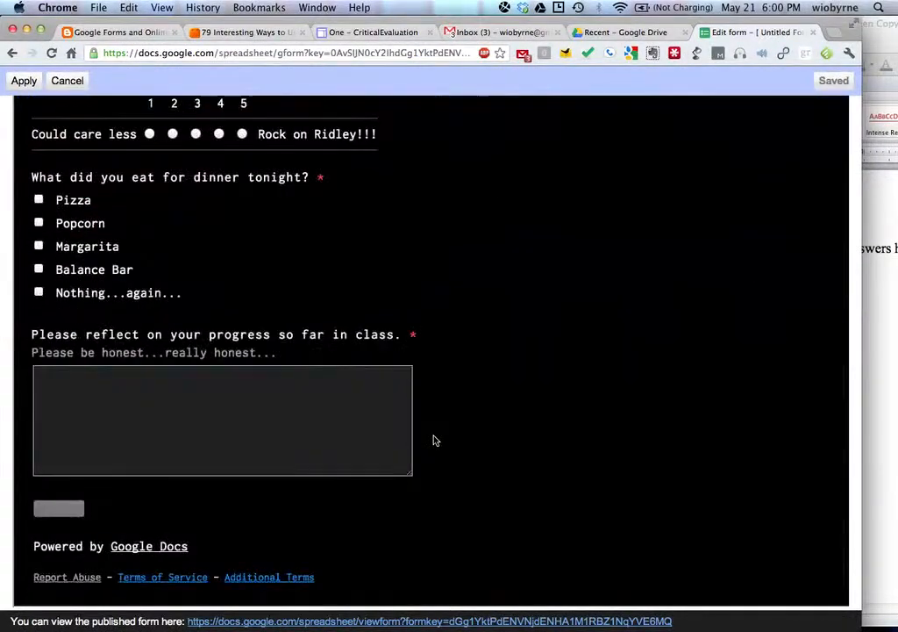